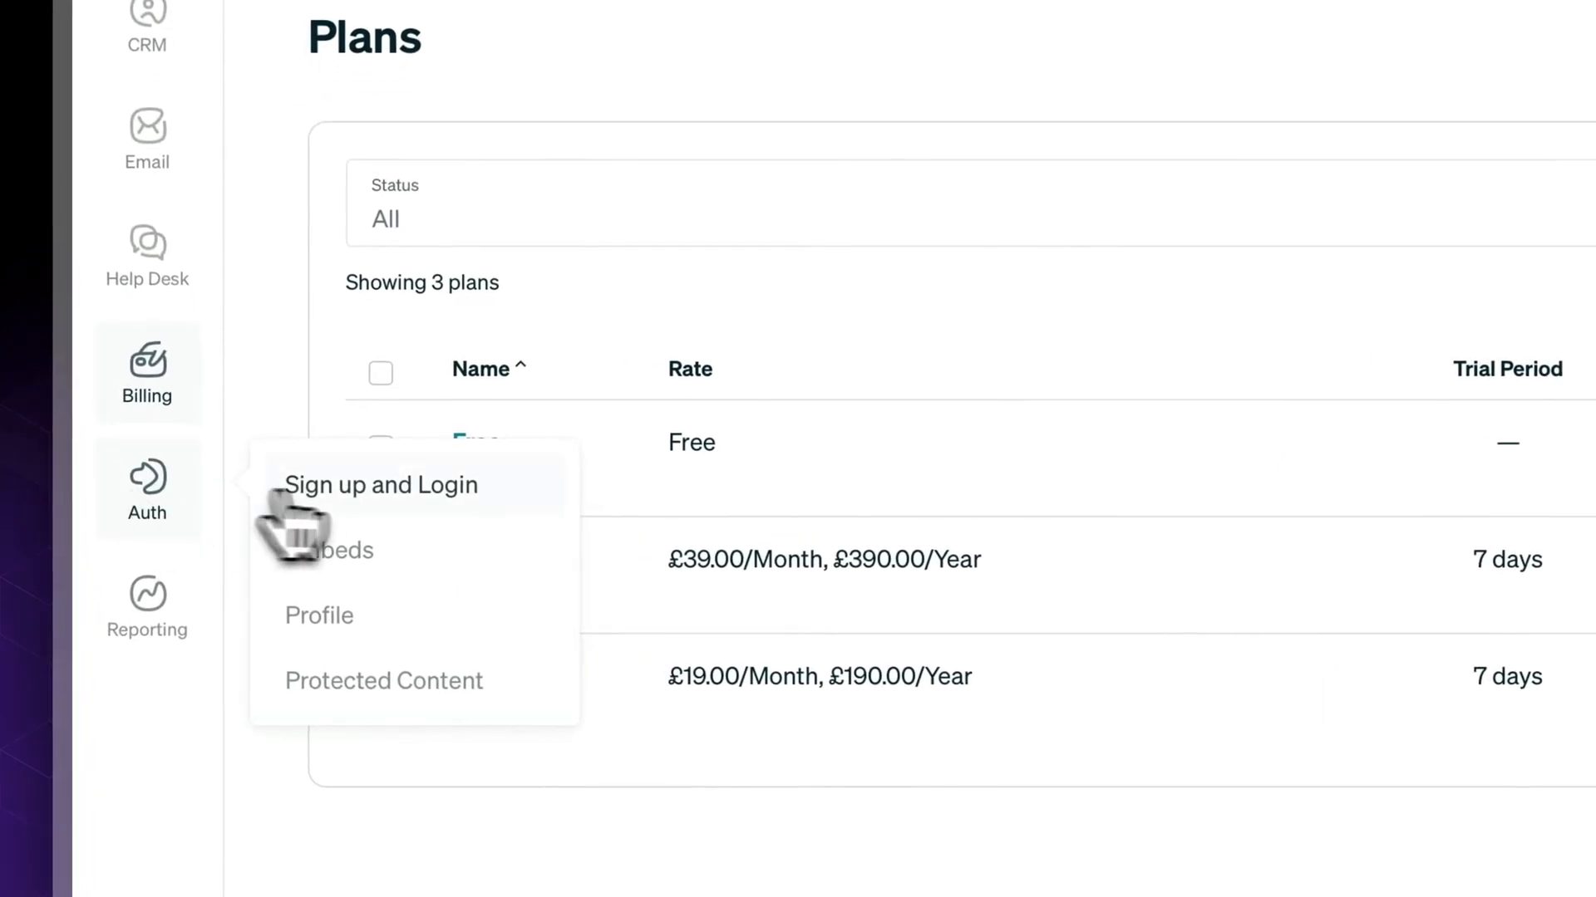
# Step: Open Auth > Sign up and Login and switch on 'Send sign up confirmation email'
pyautogui.click(382, 484)
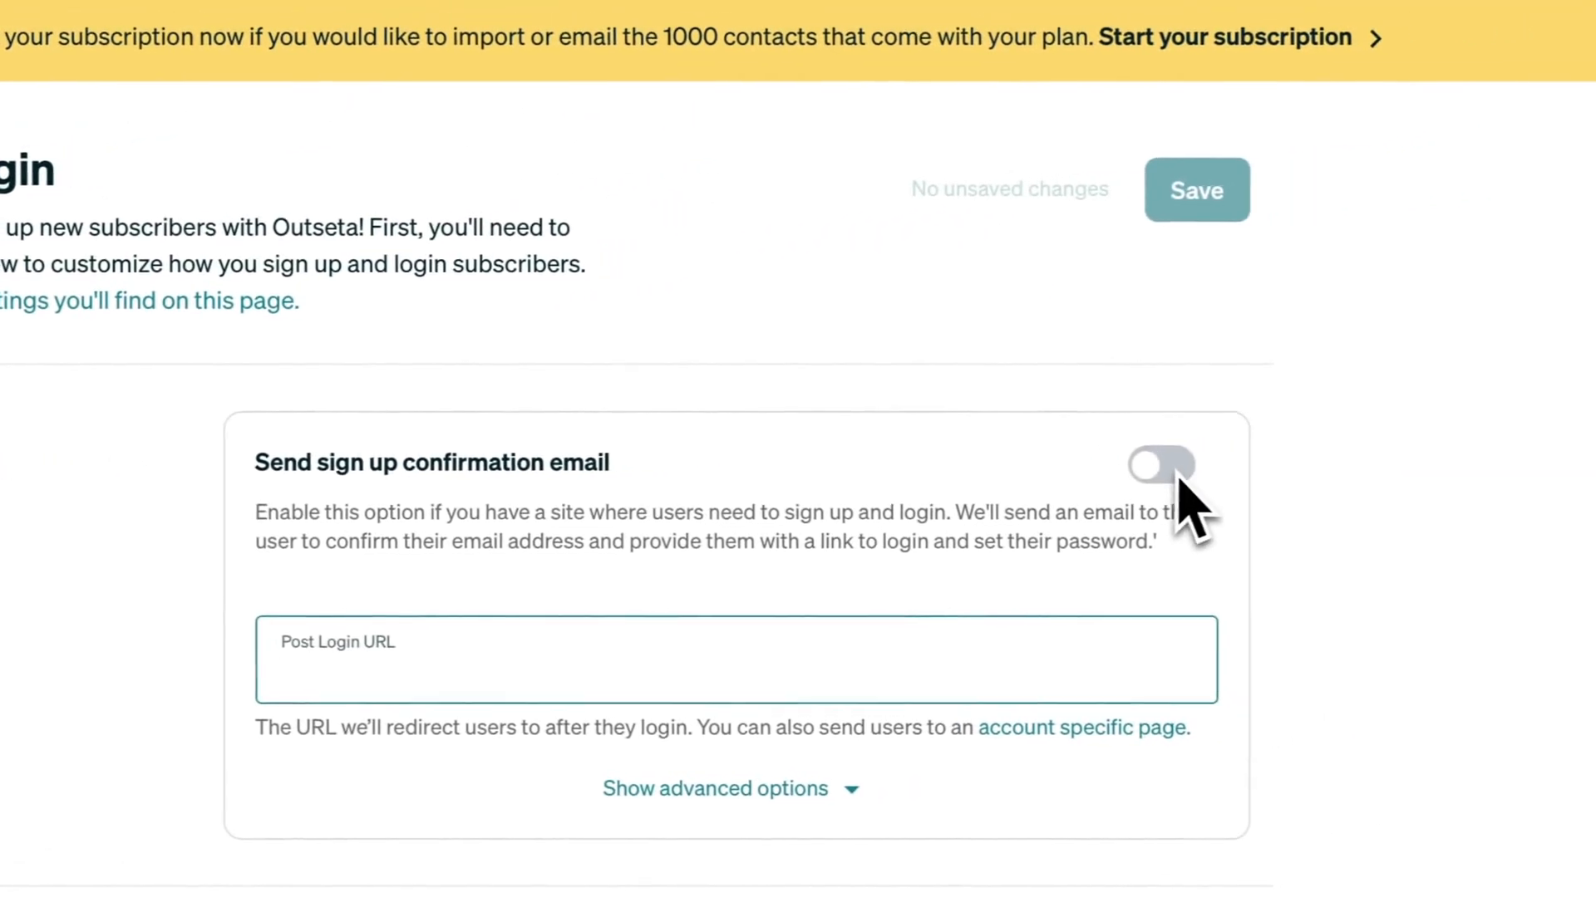
pyautogui.click(1158, 466)
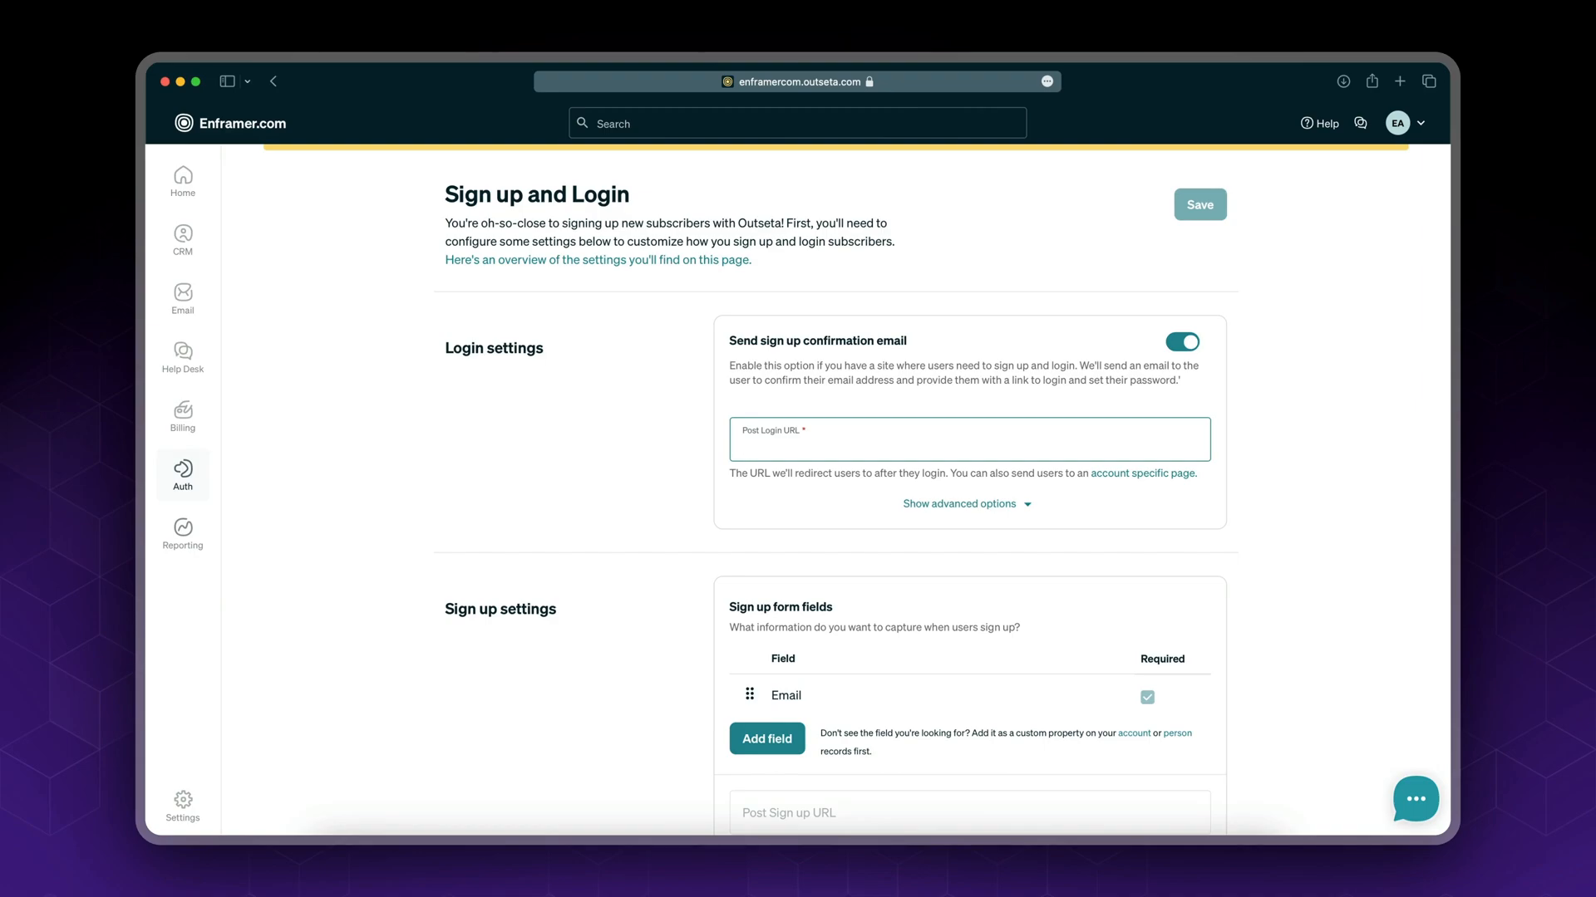
pyautogui.write('h')
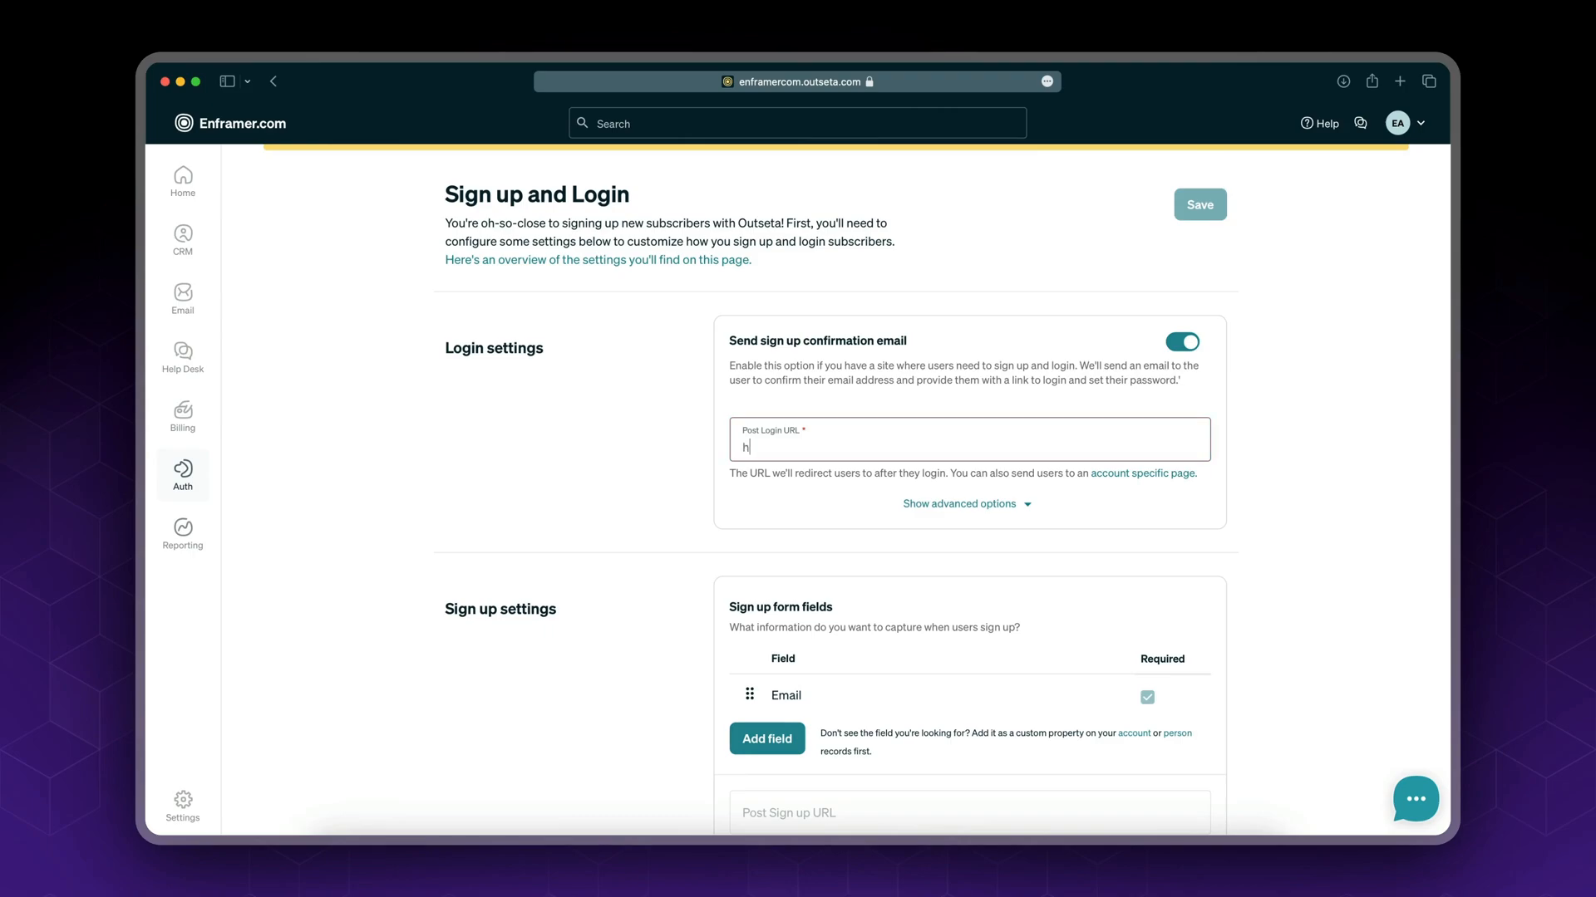
pyautogui.write('ttps://')
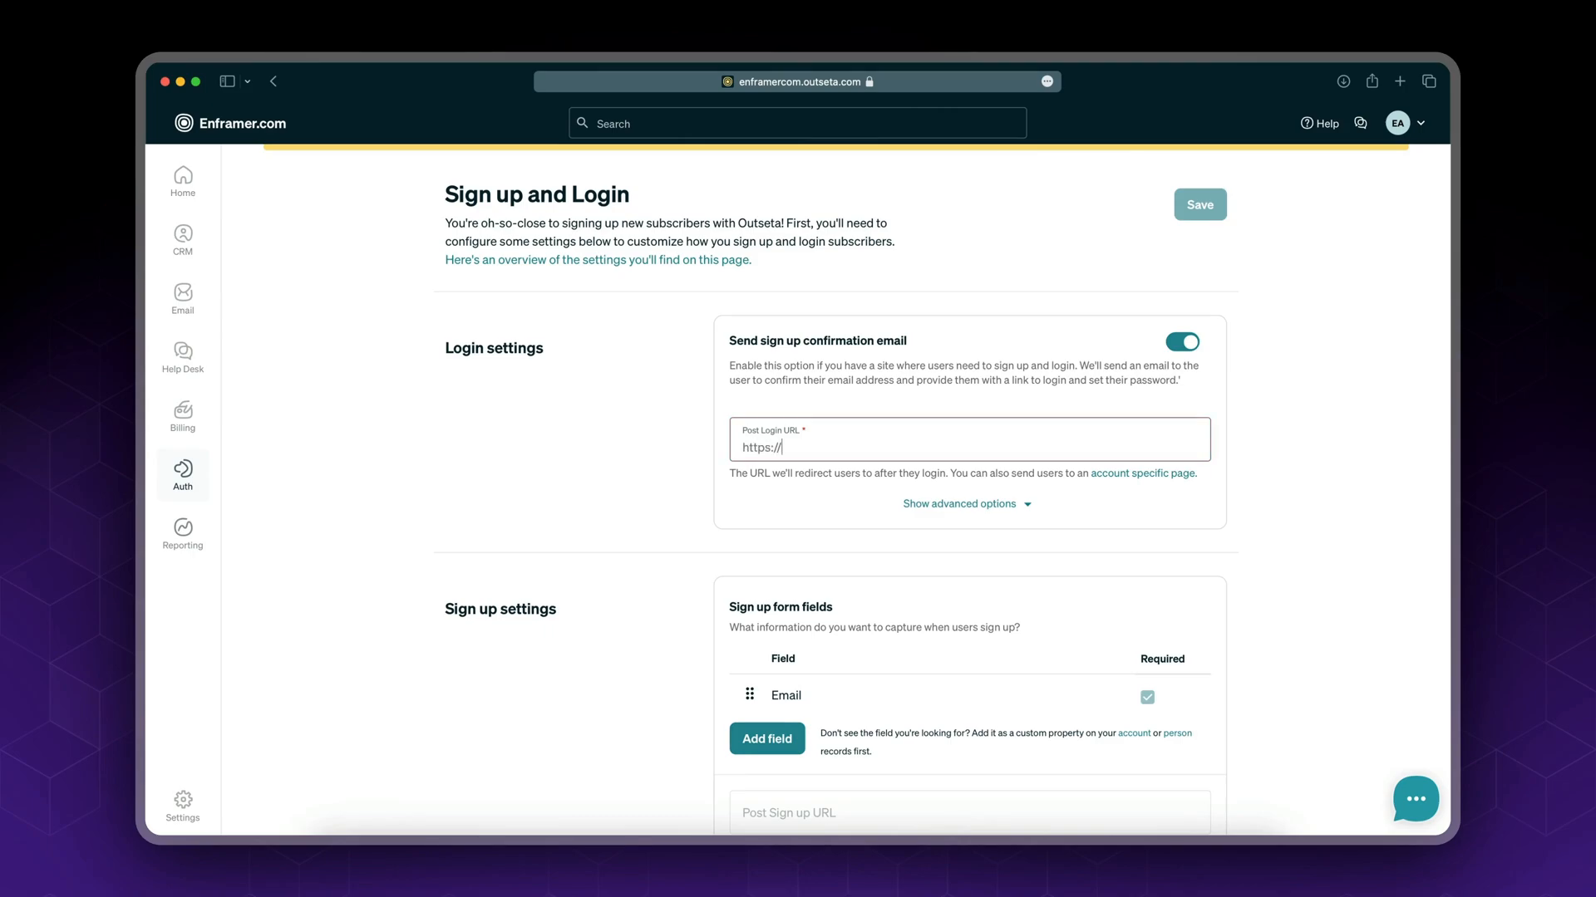
pyautogui.write('outseta-sta')
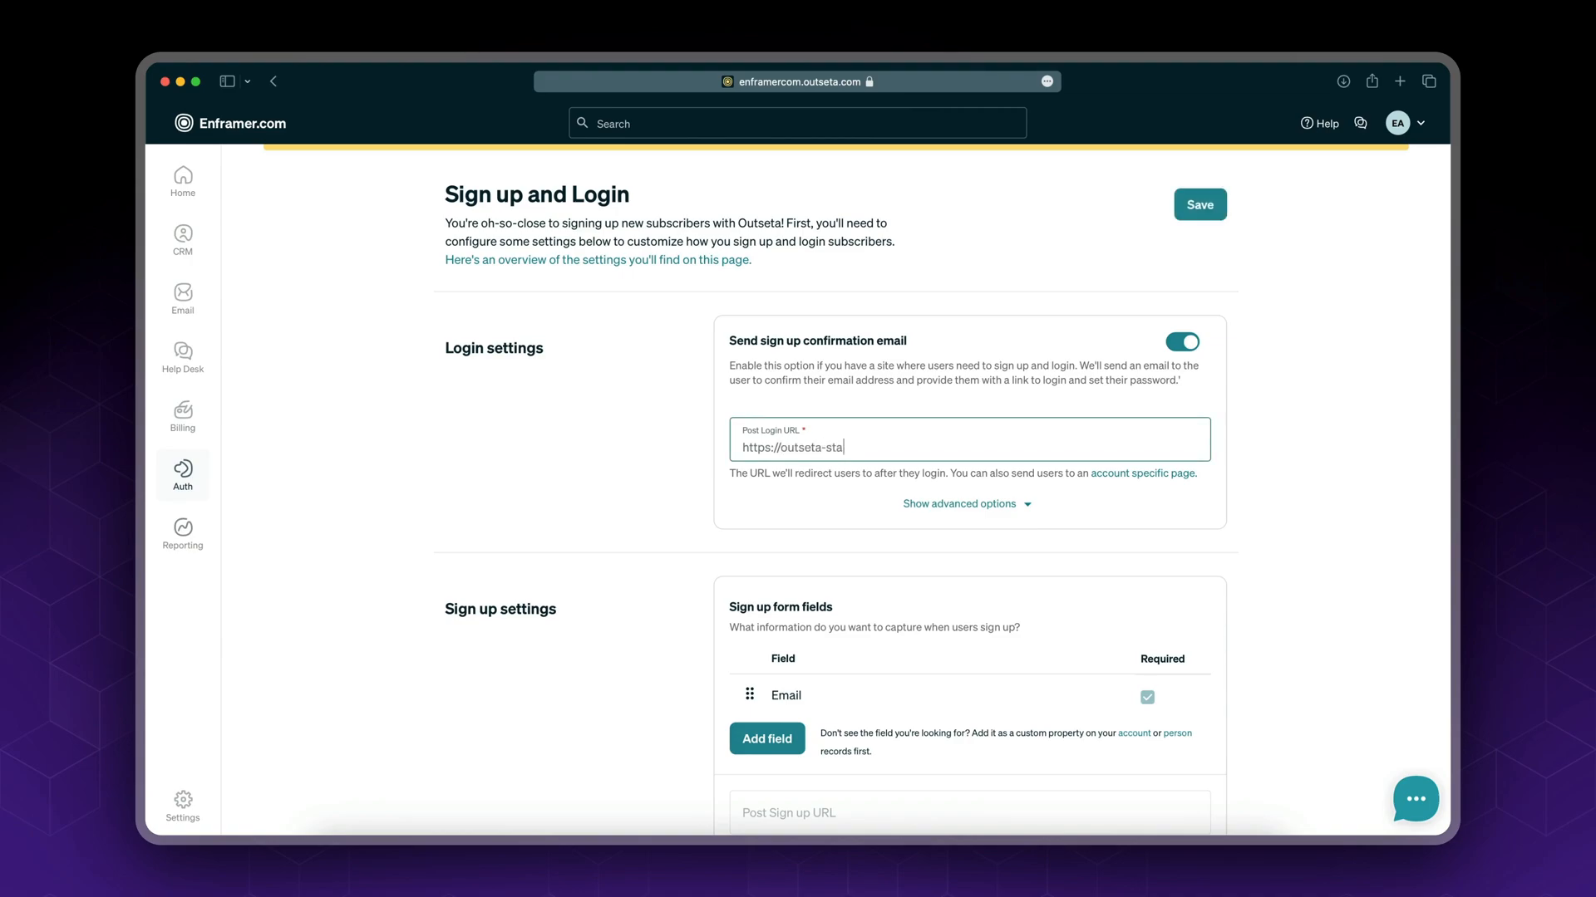
pyautogui.write('rter.')
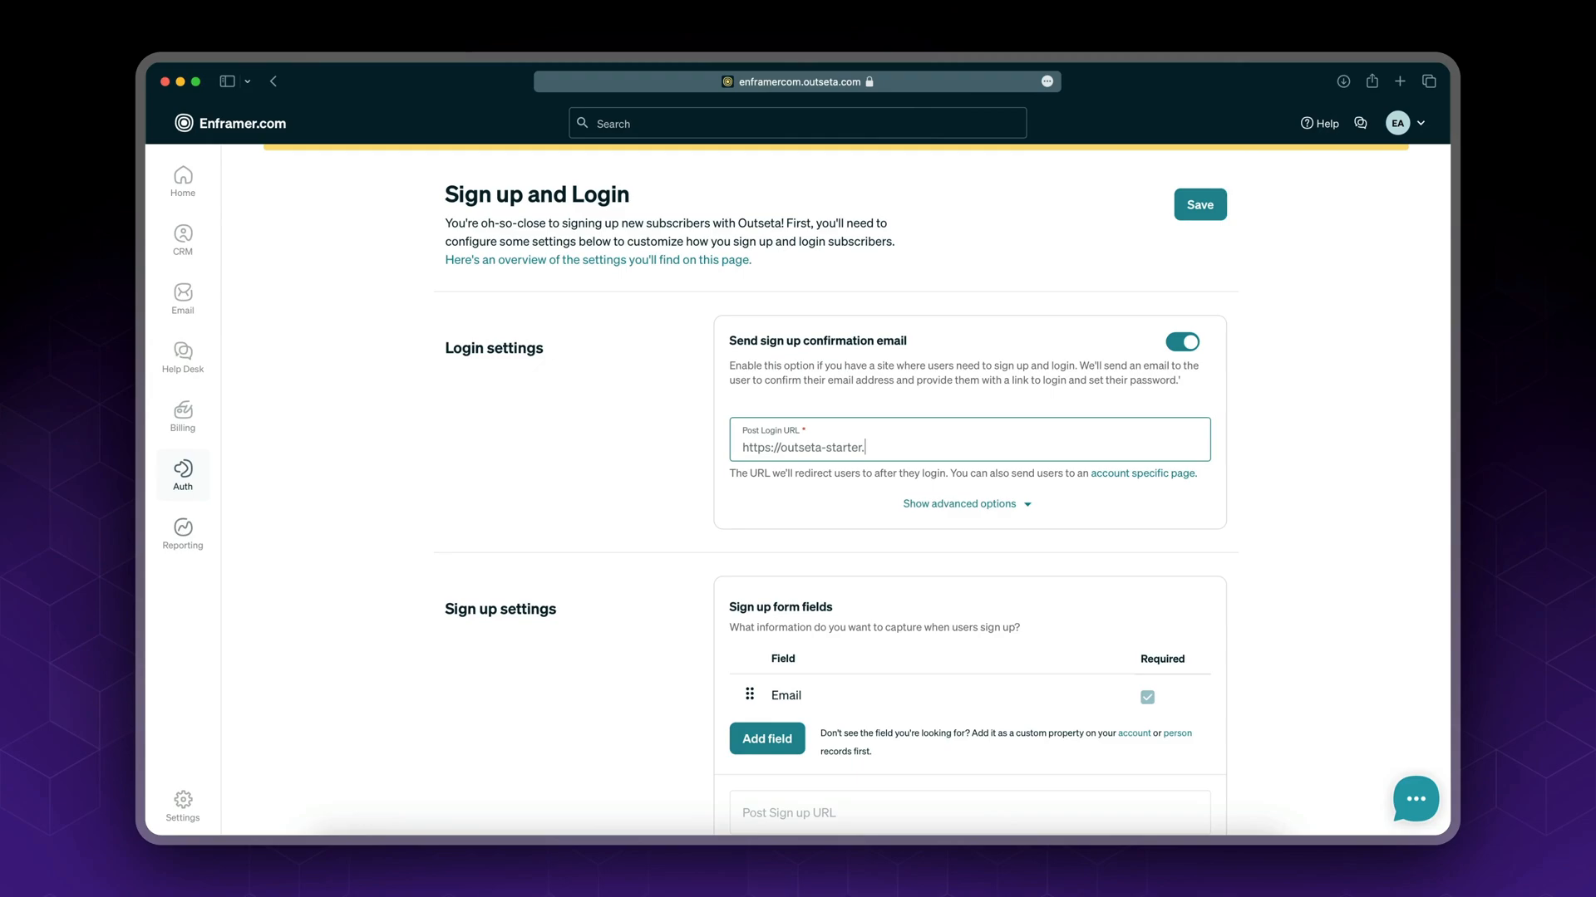
pyautogui.write('framer.websi')
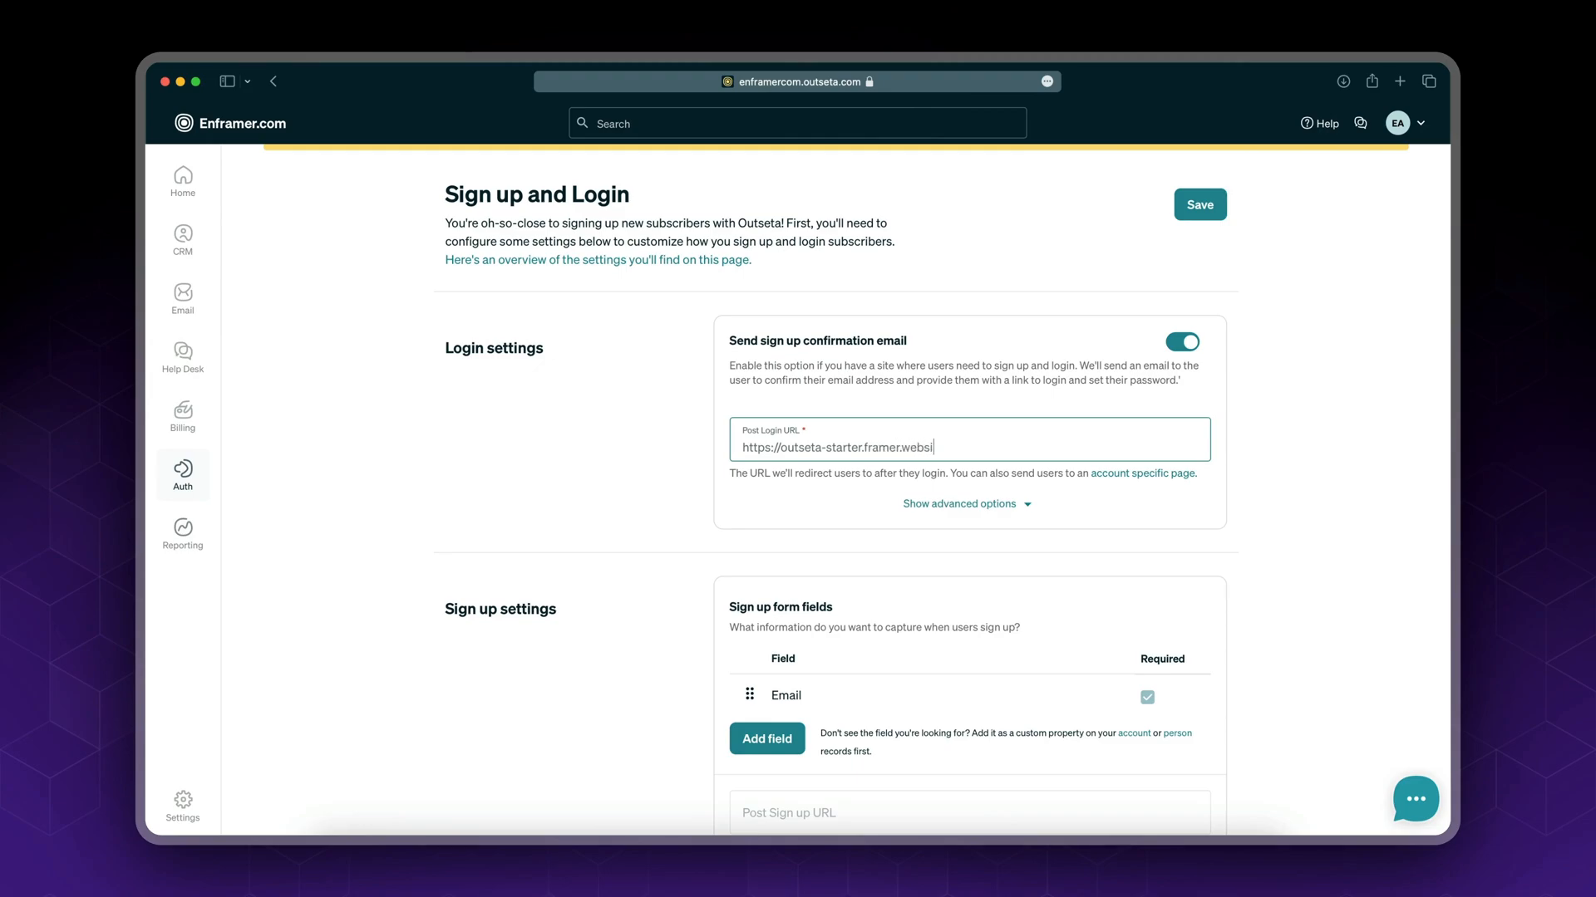
pyautogui.write('te/dashboard')
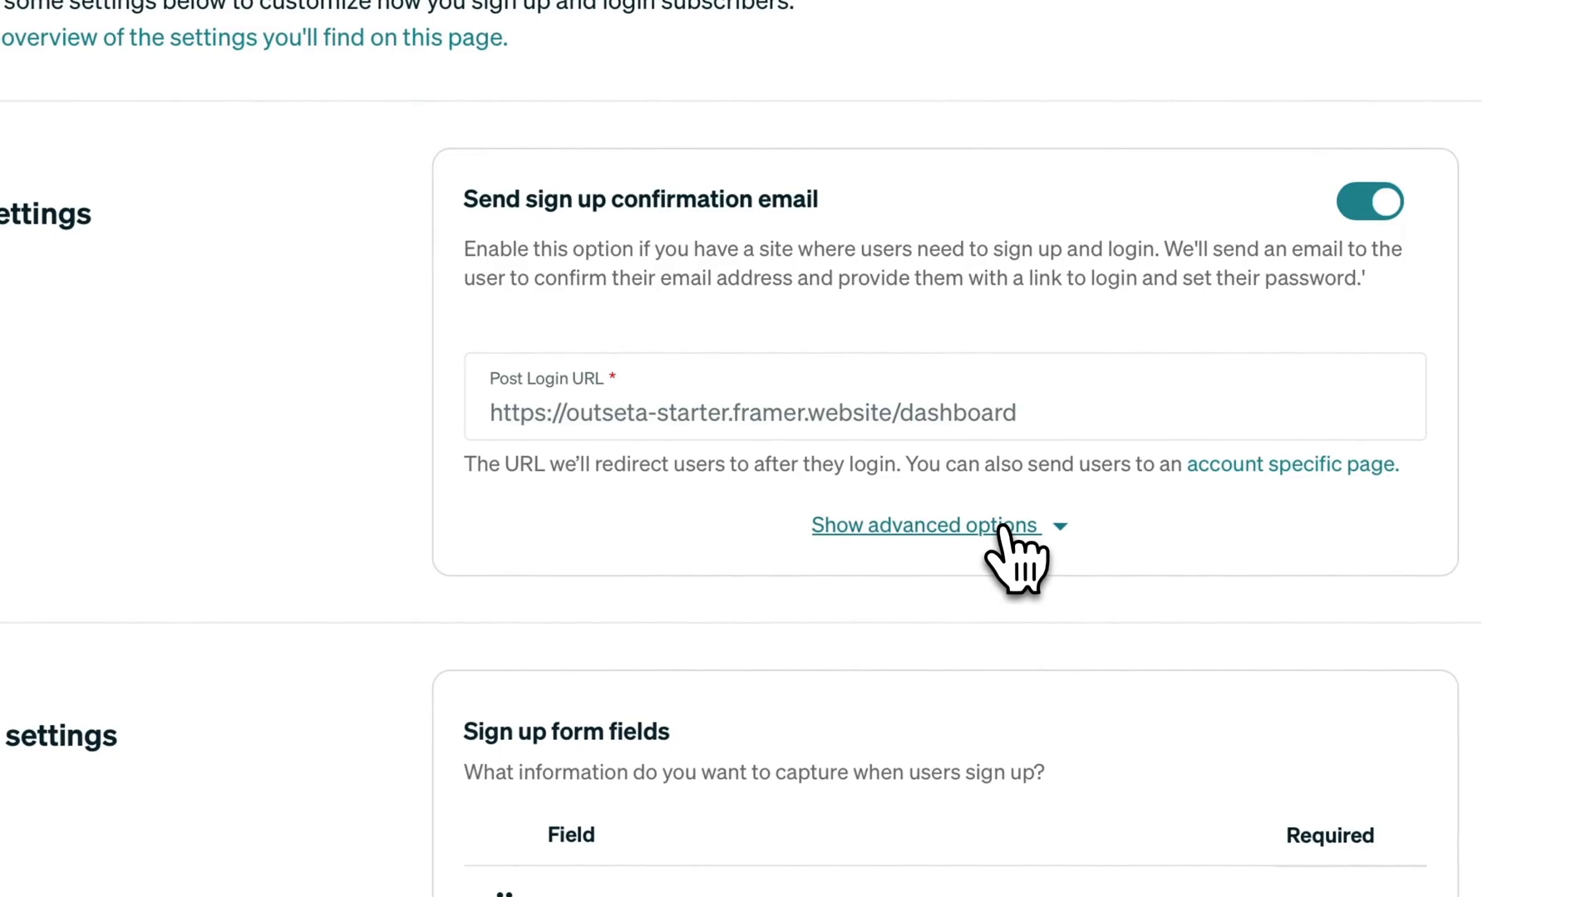
# Step: Expand the advanced login options
pyautogui.click(923, 525)
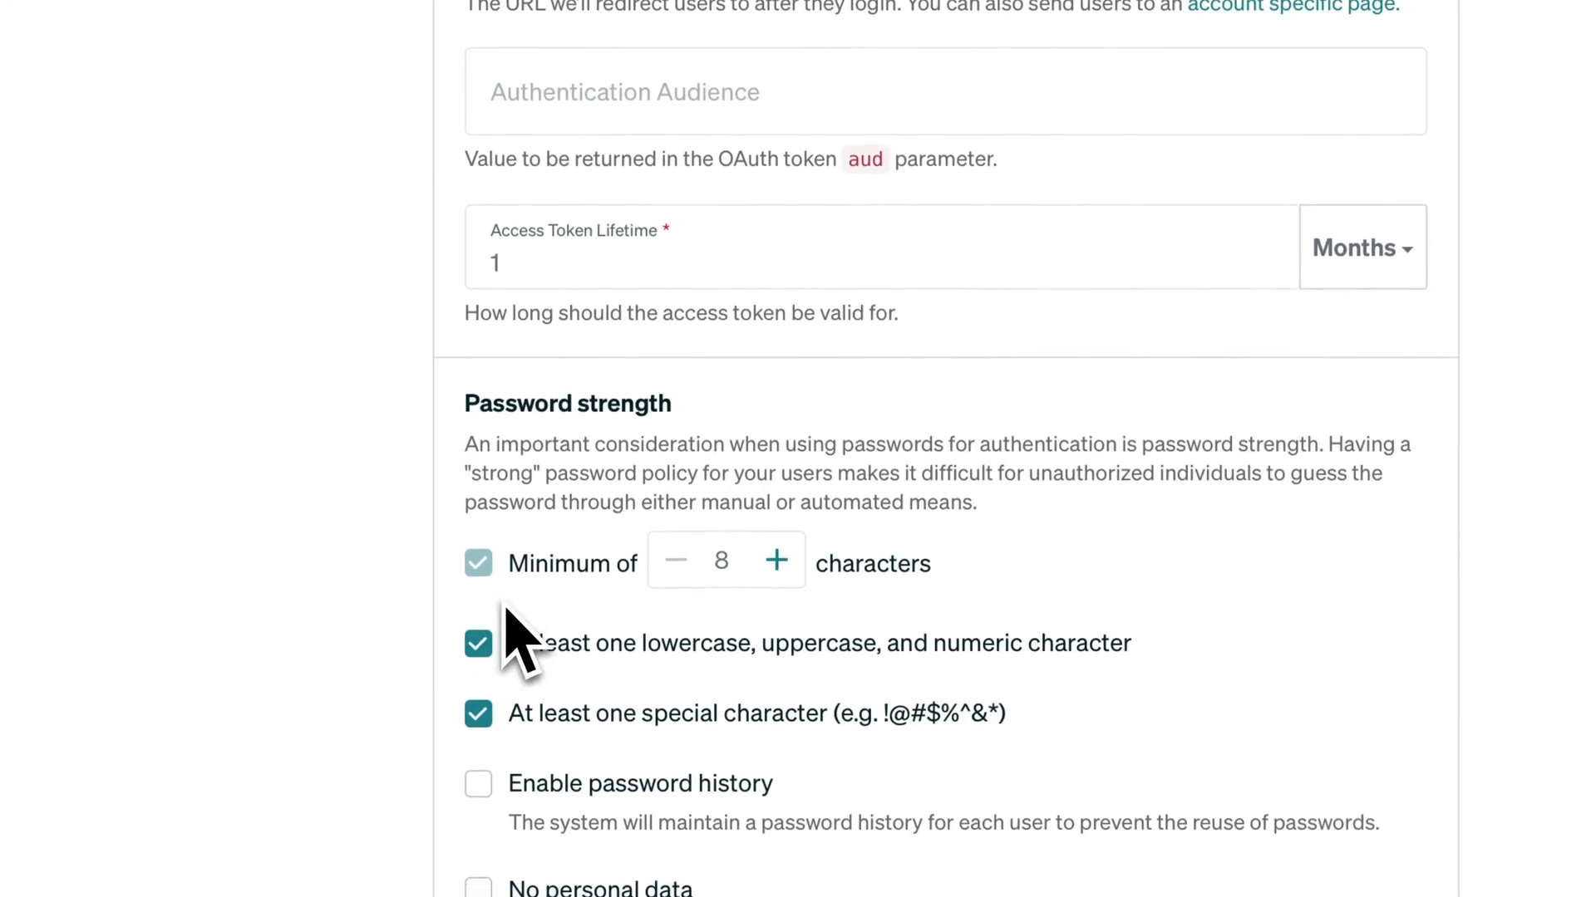
pyautogui.scroll(3)
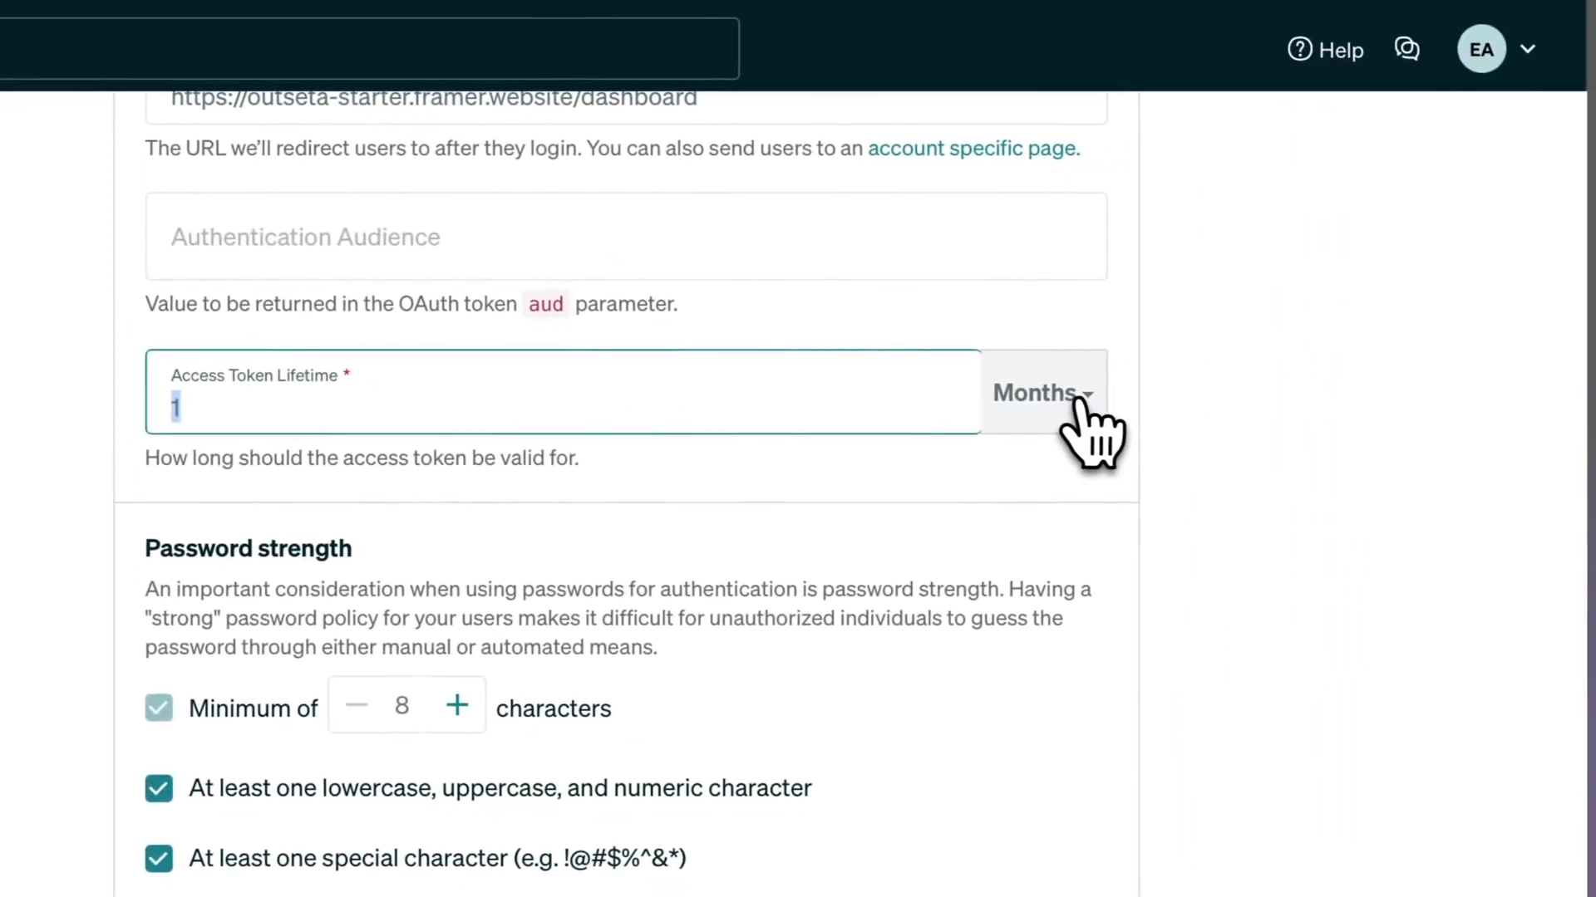
pyautogui.click(1033, 392)
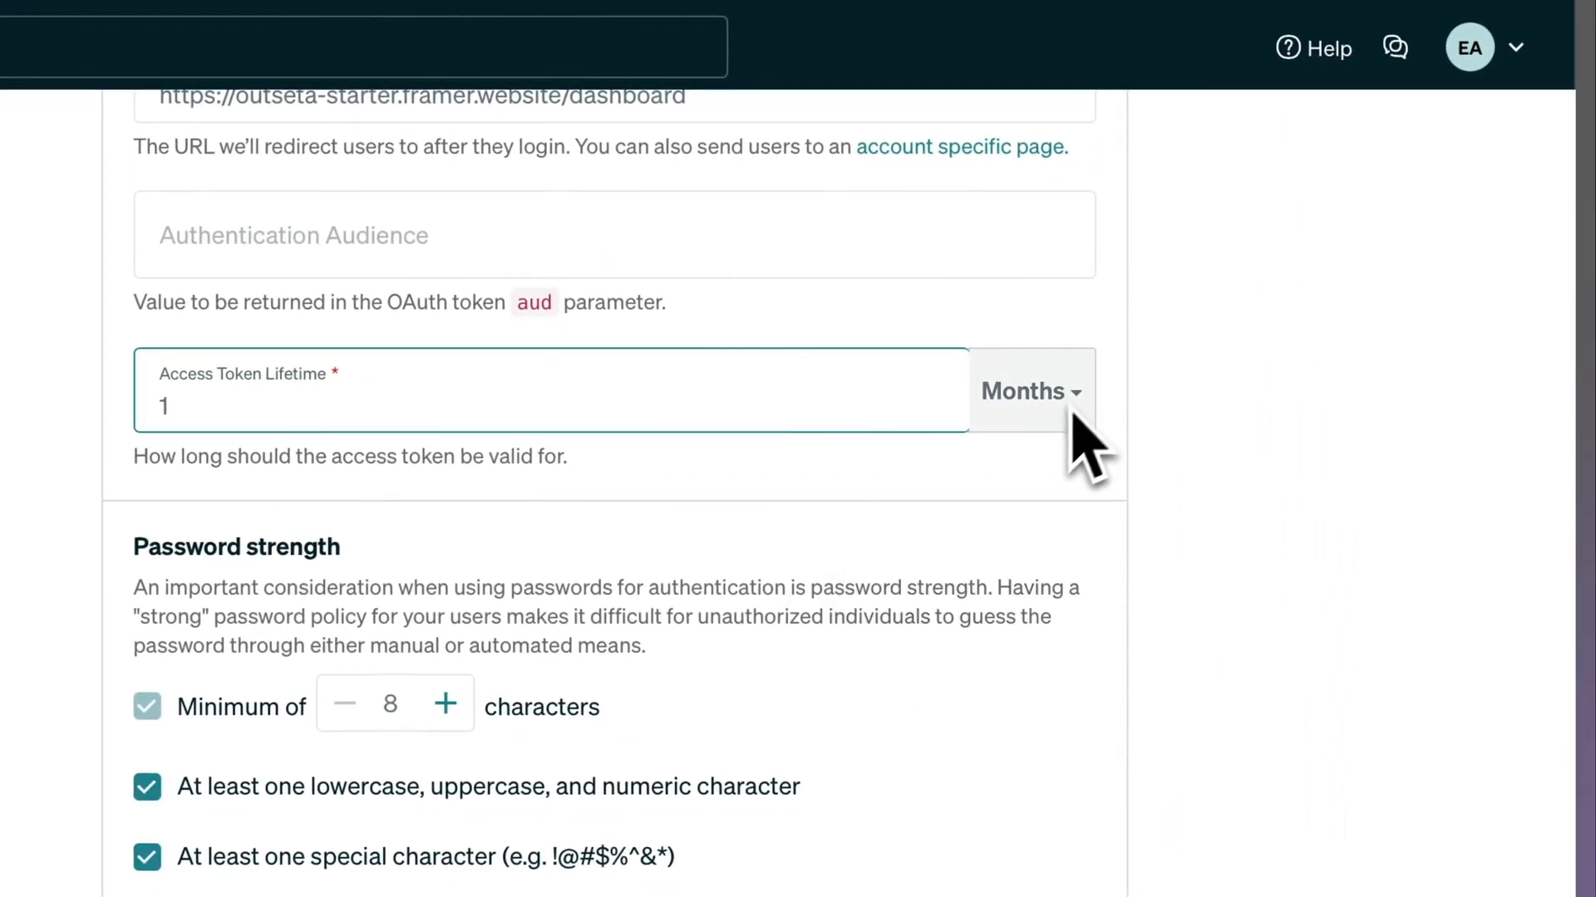
pyautogui.click(1029, 391)
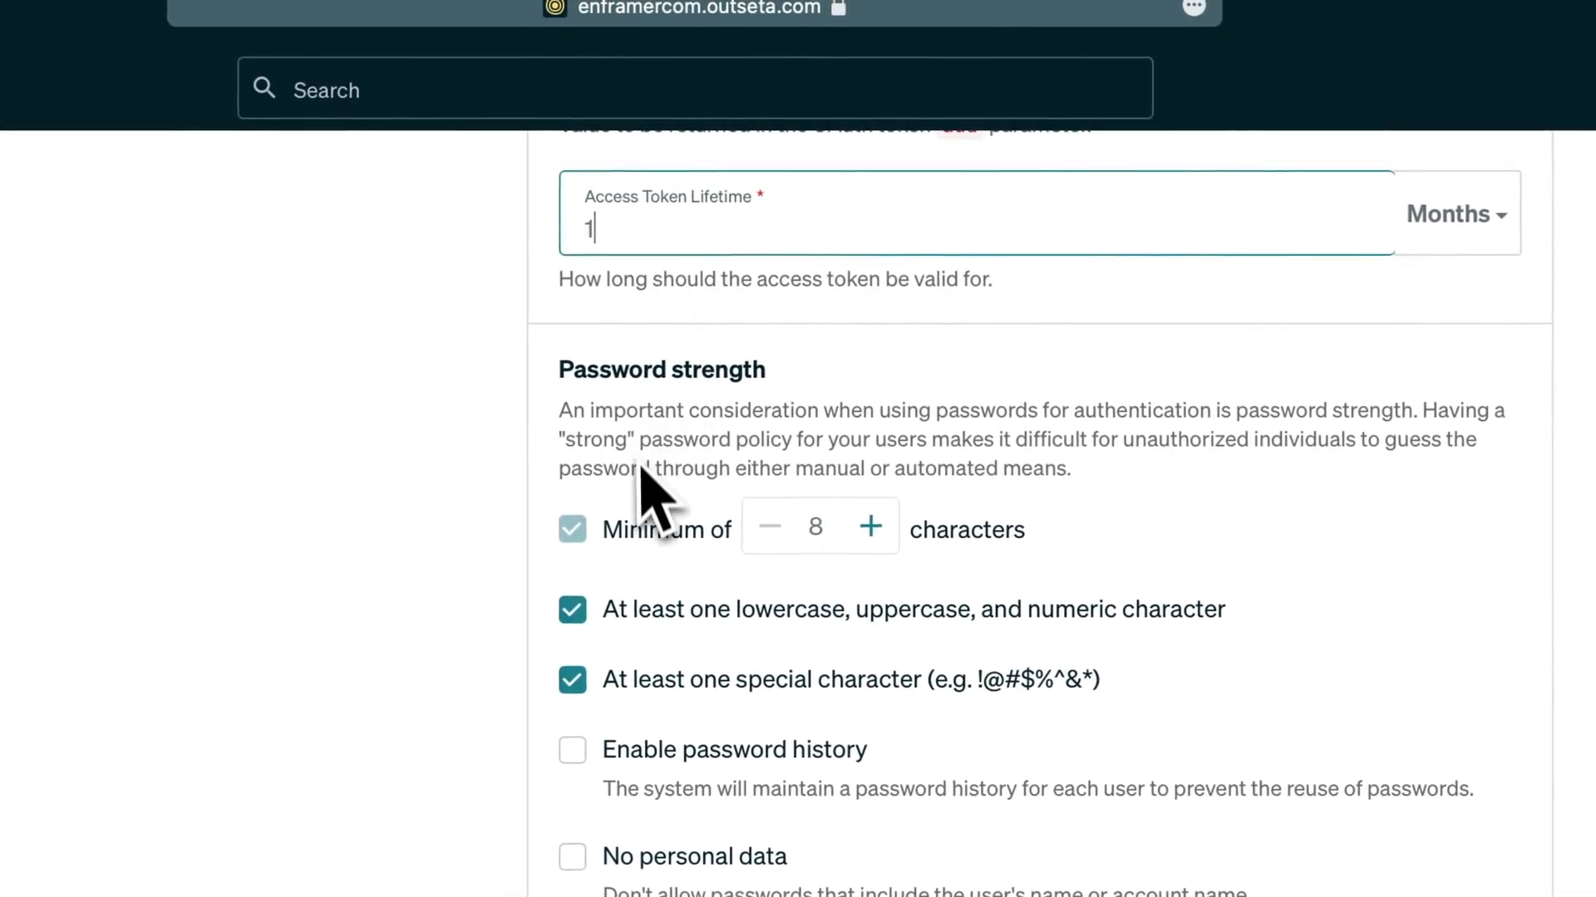
# Step: Toggle the mixed-case/numeric and special-character password requirements off and back on
pyautogui.click(571, 609)
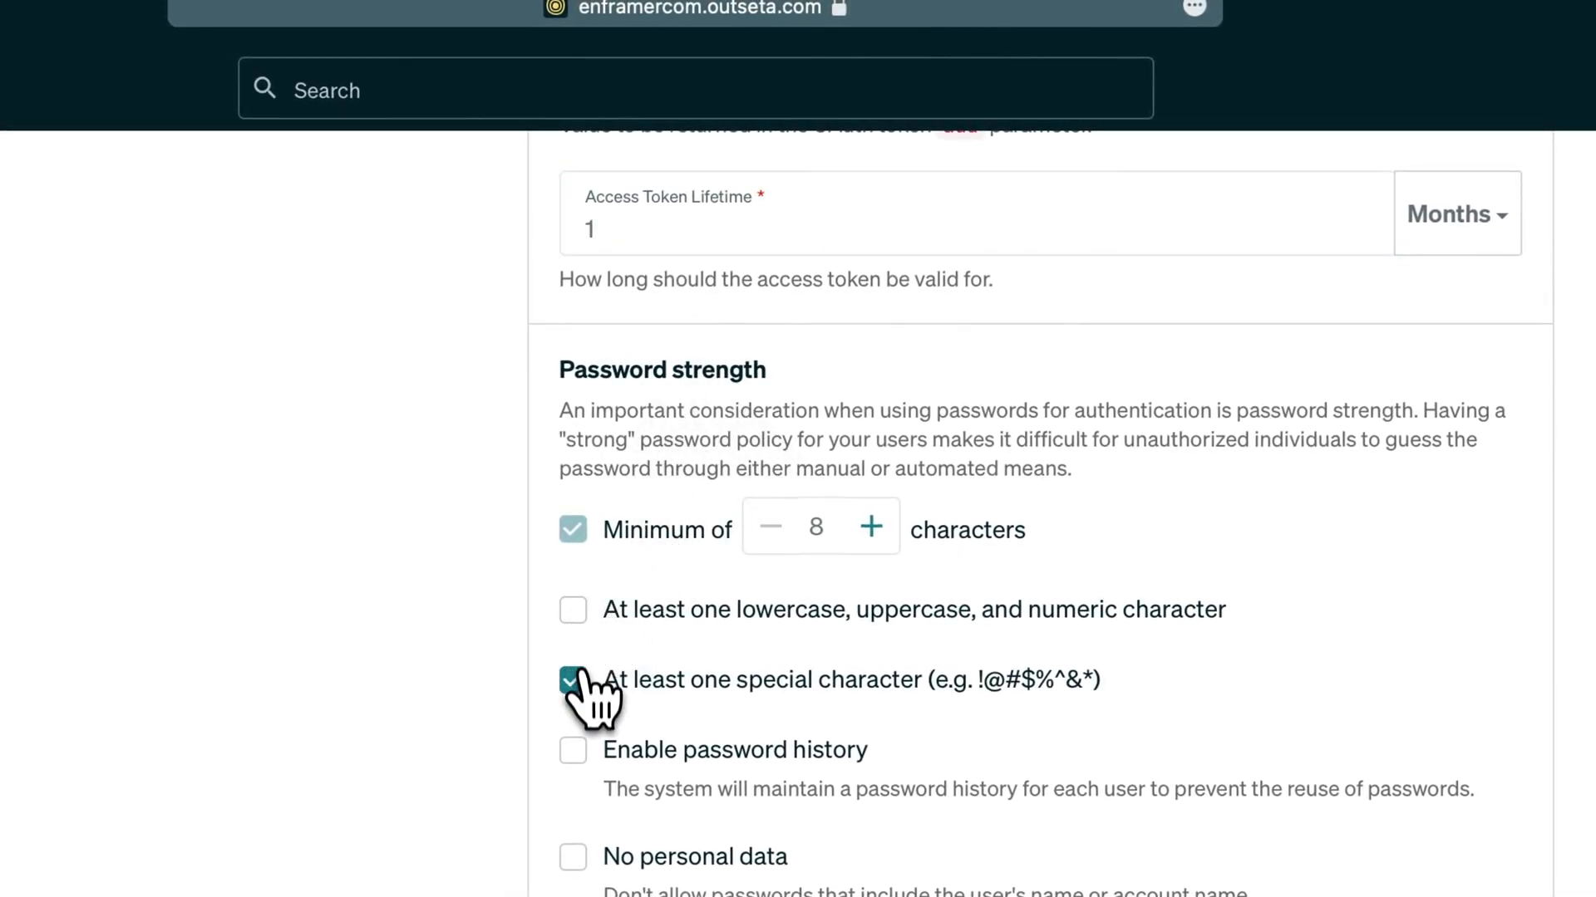
pyautogui.click(571, 679)
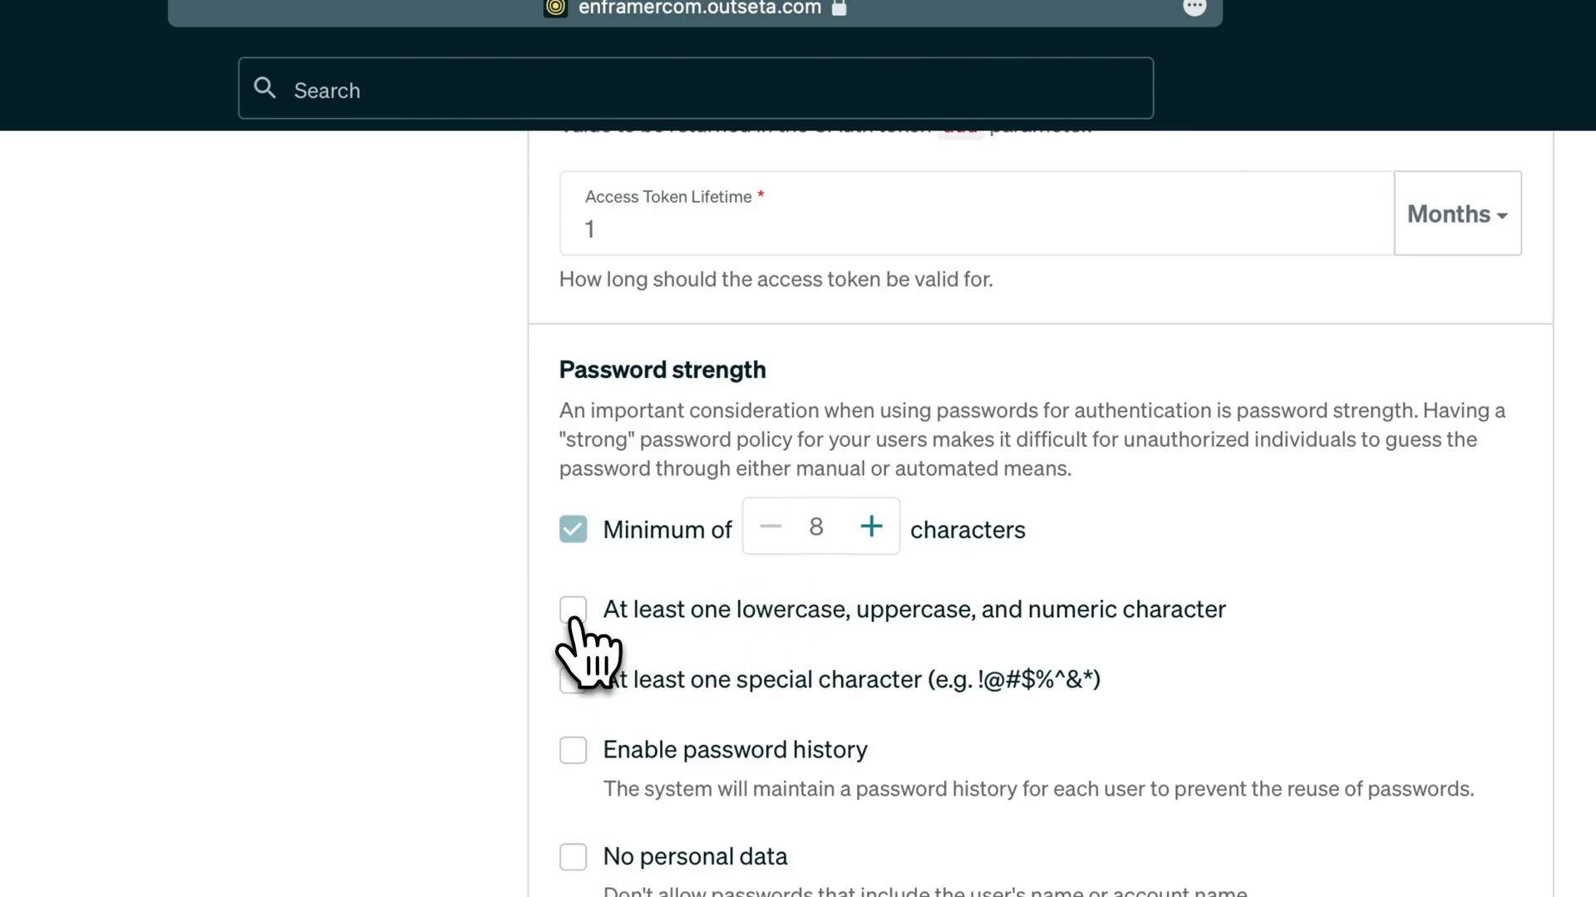
pyautogui.click(572, 609)
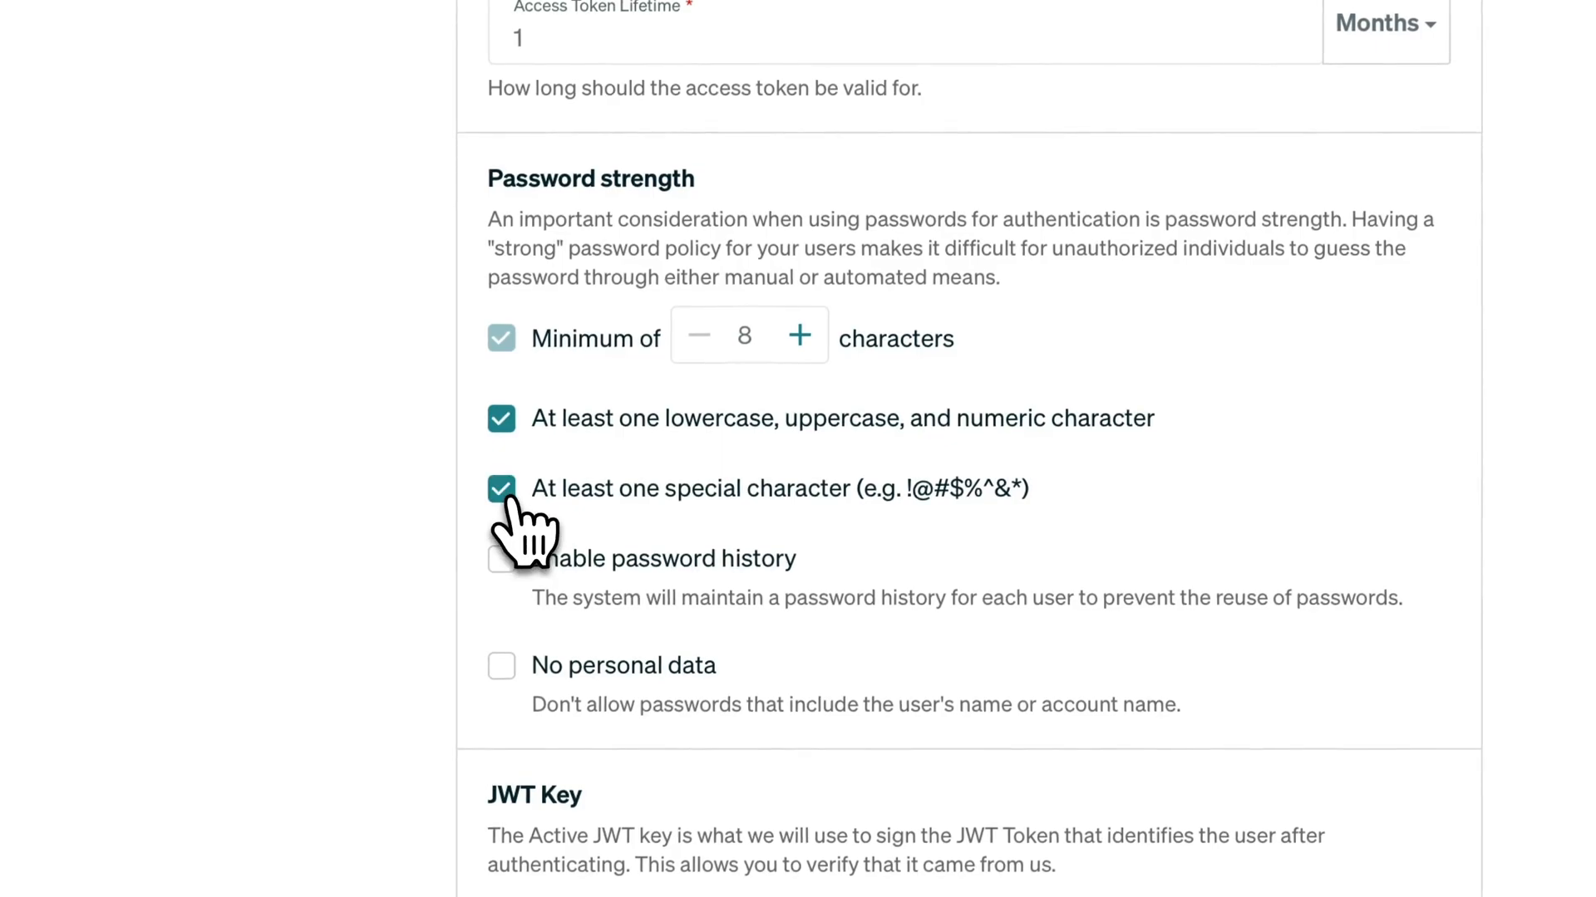
pyautogui.scroll(-3)
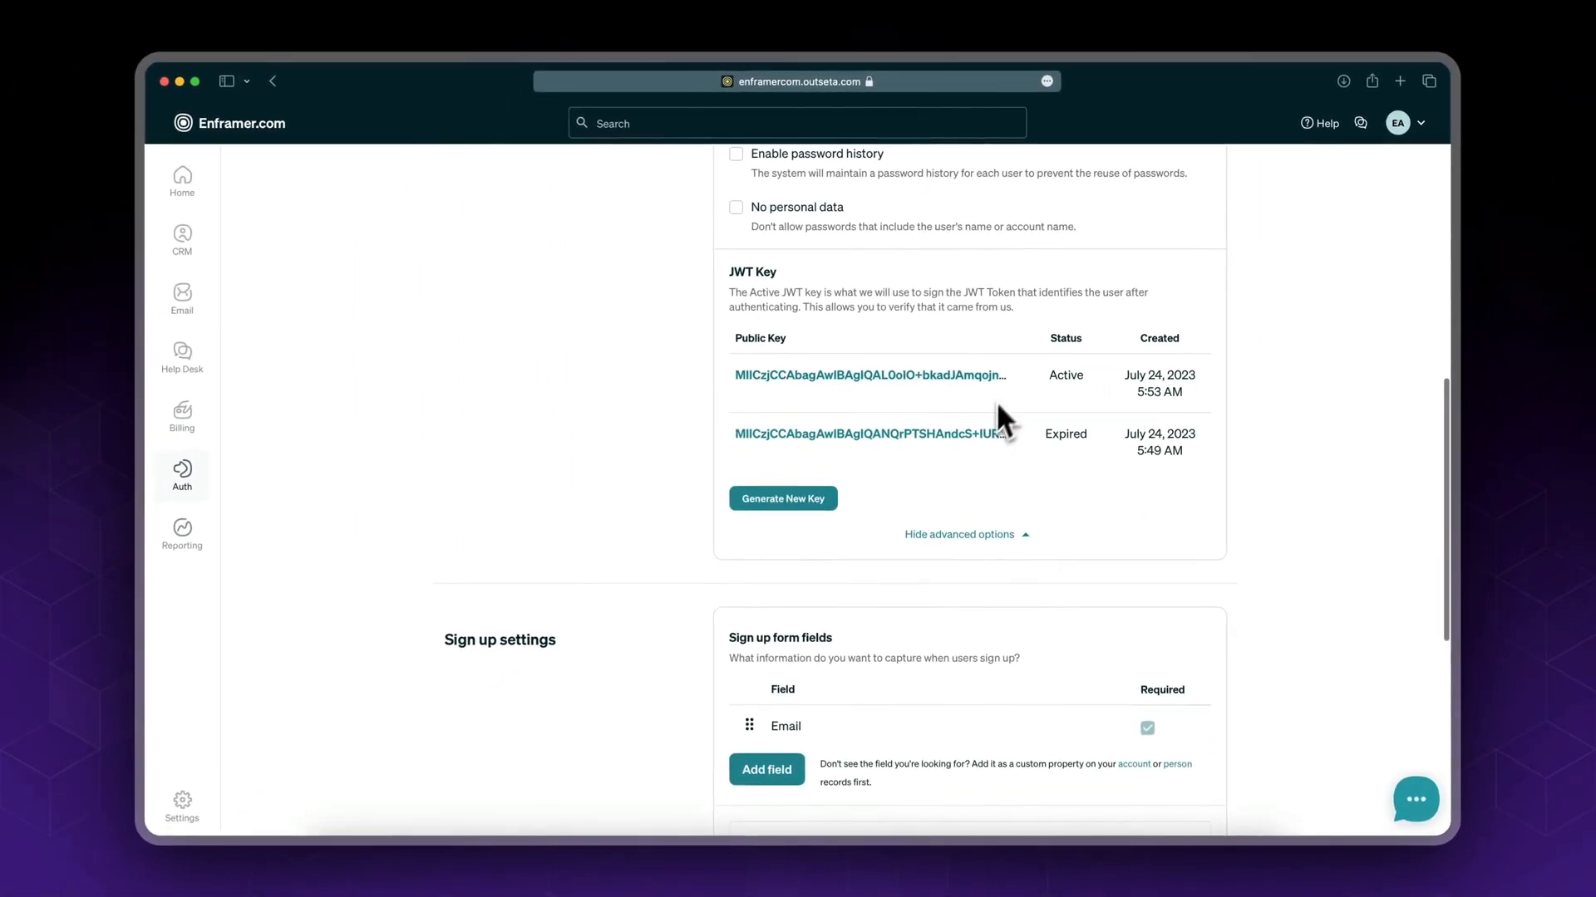
# Step: Scroll down to the Sign up settings, where Email is the only required field
pyautogui.scroll(-3)
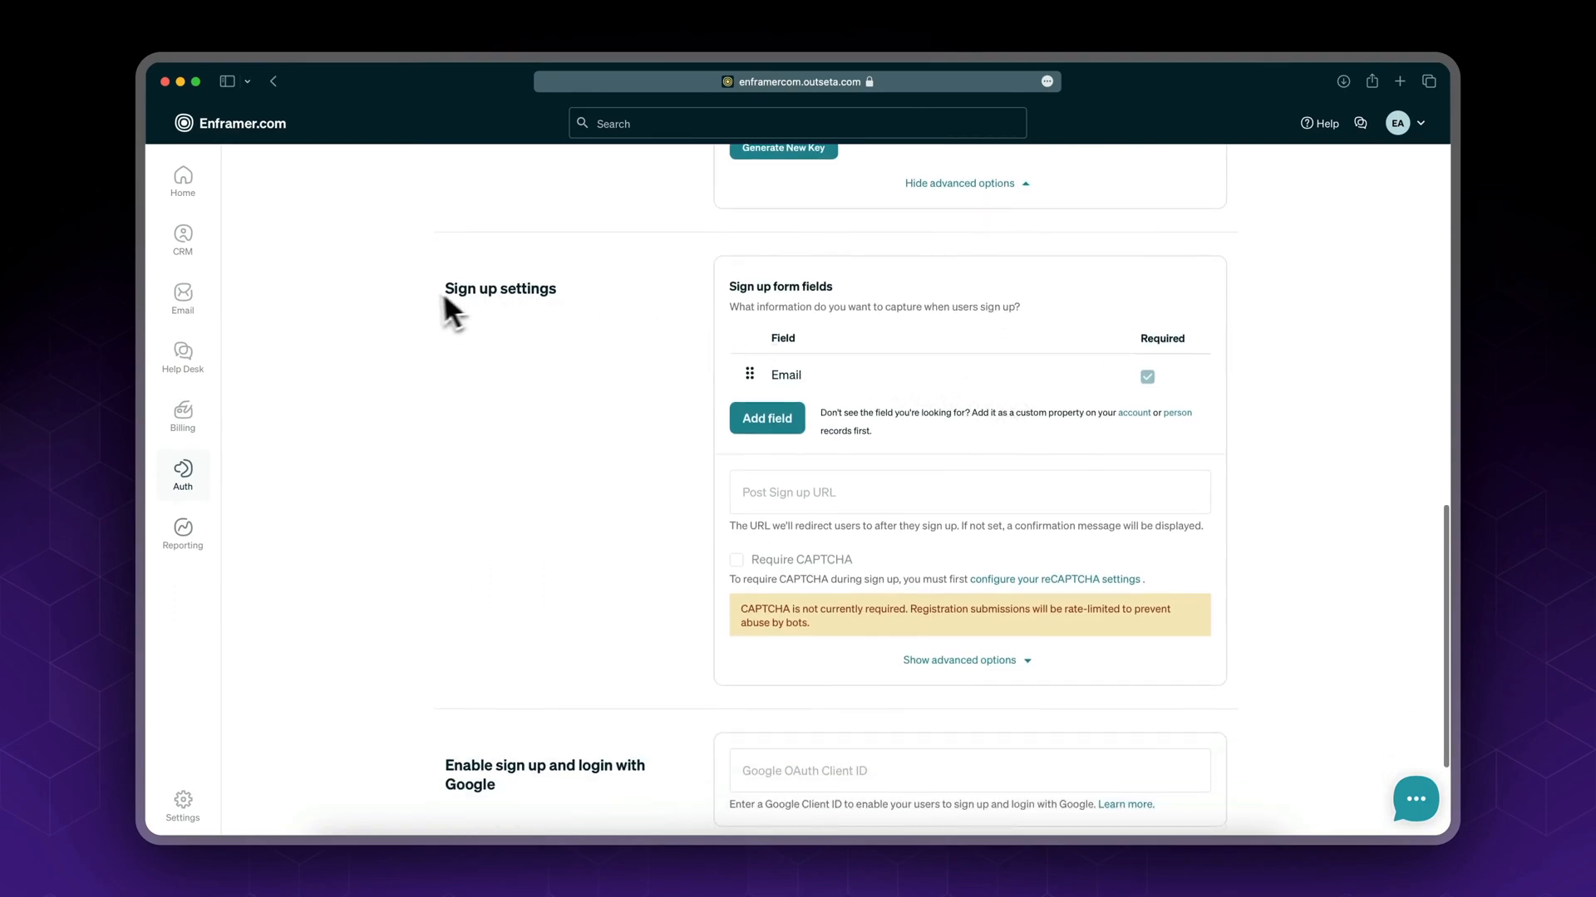
pyautogui.moveTo(688, 330)
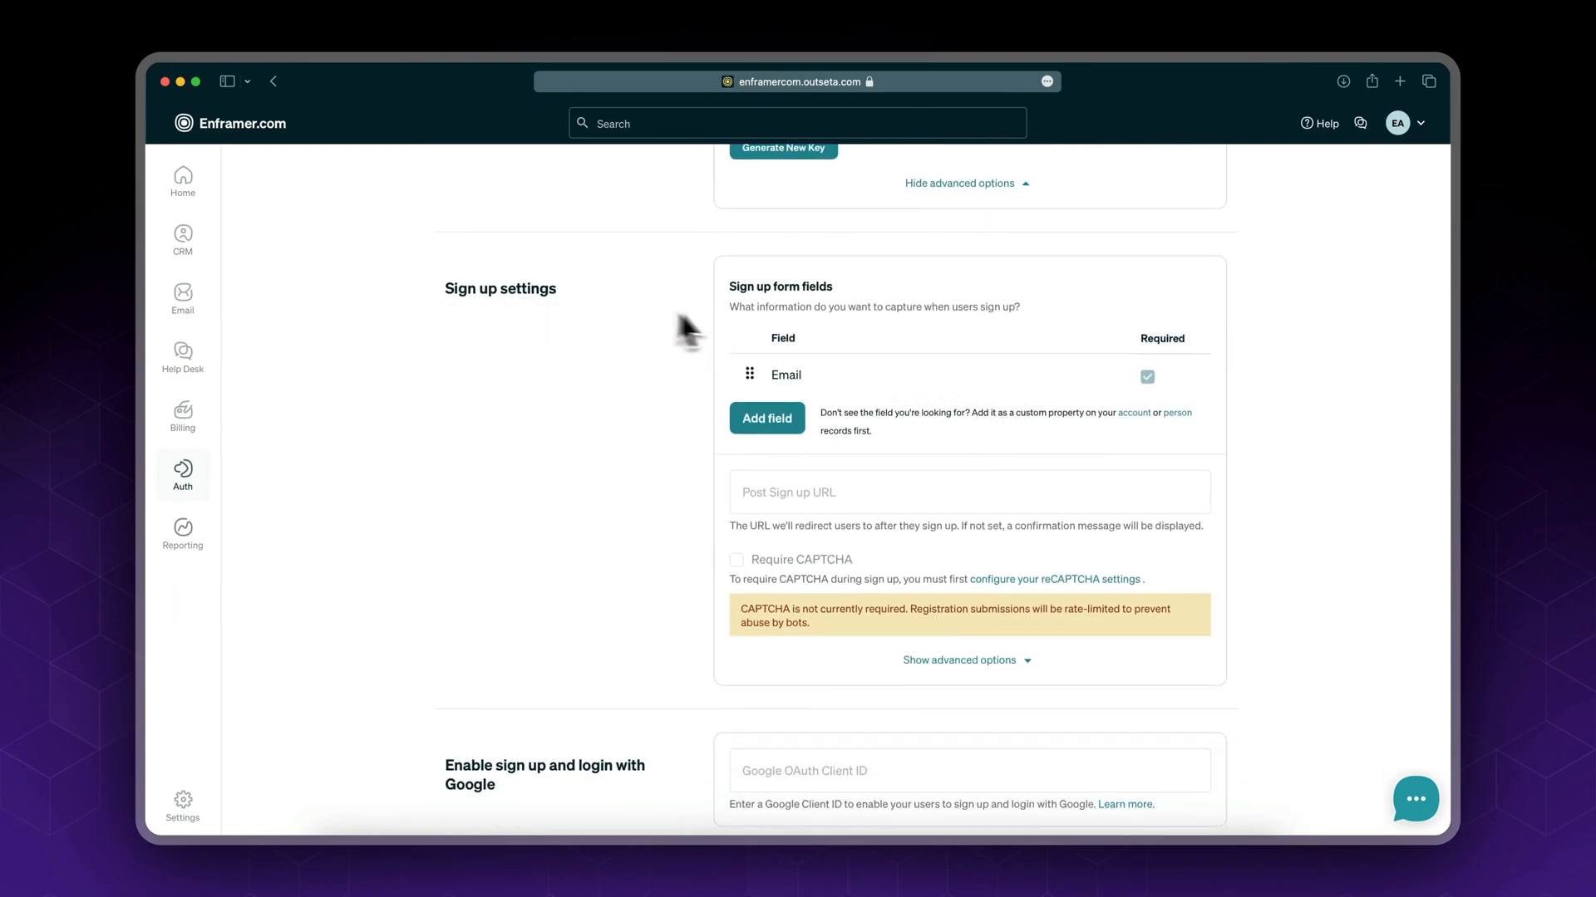
pyautogui.moveTo(951, 290)
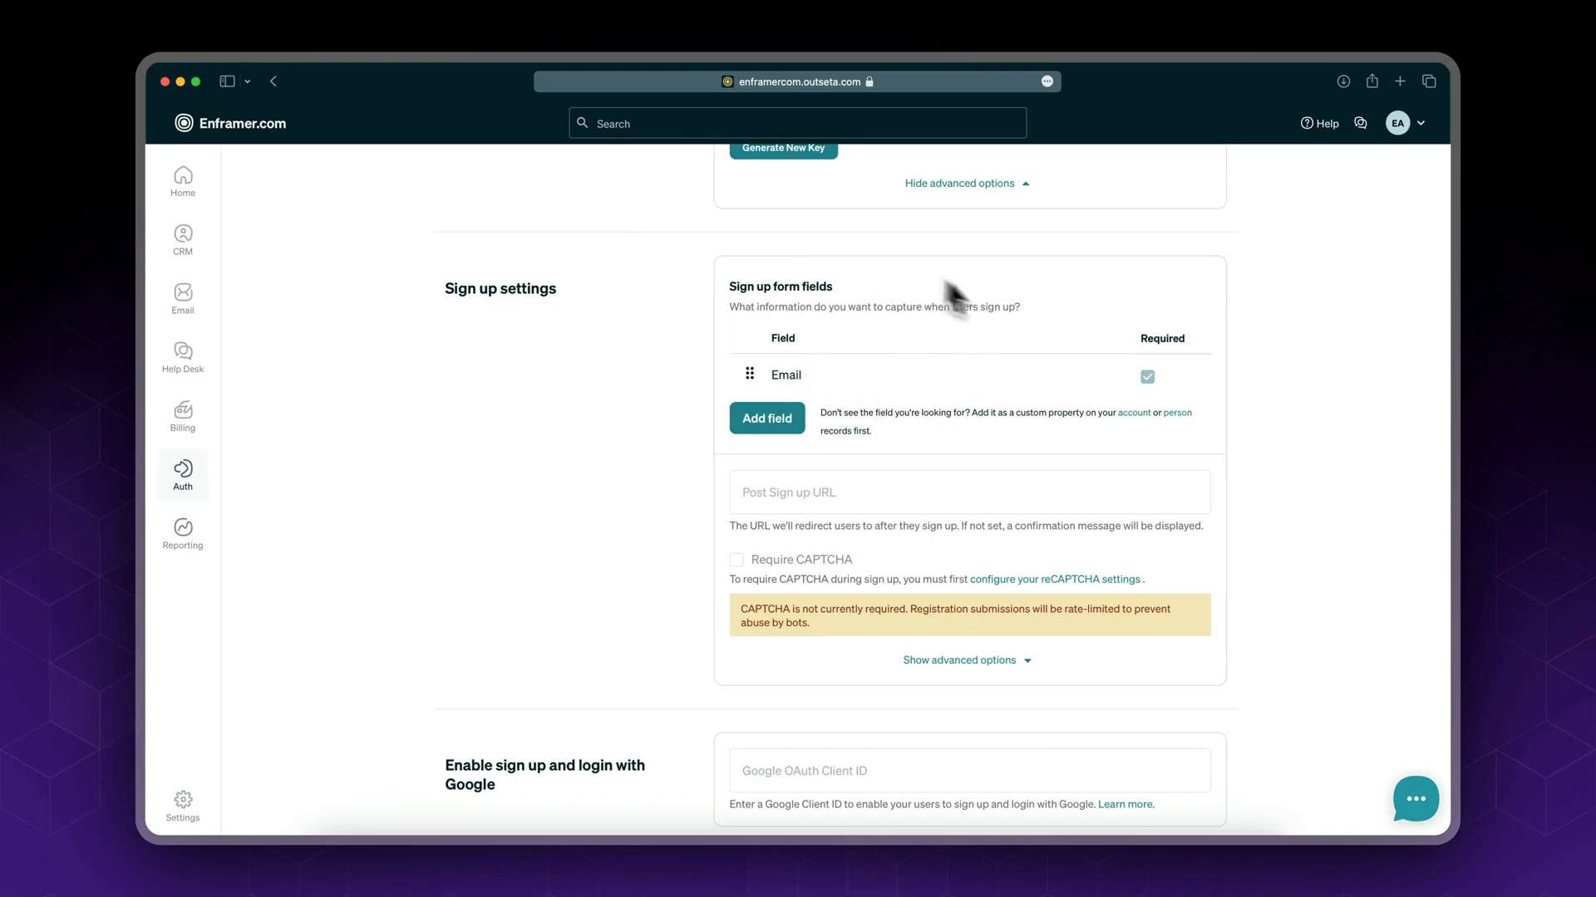
pyautogui.moveTo(834, 397)
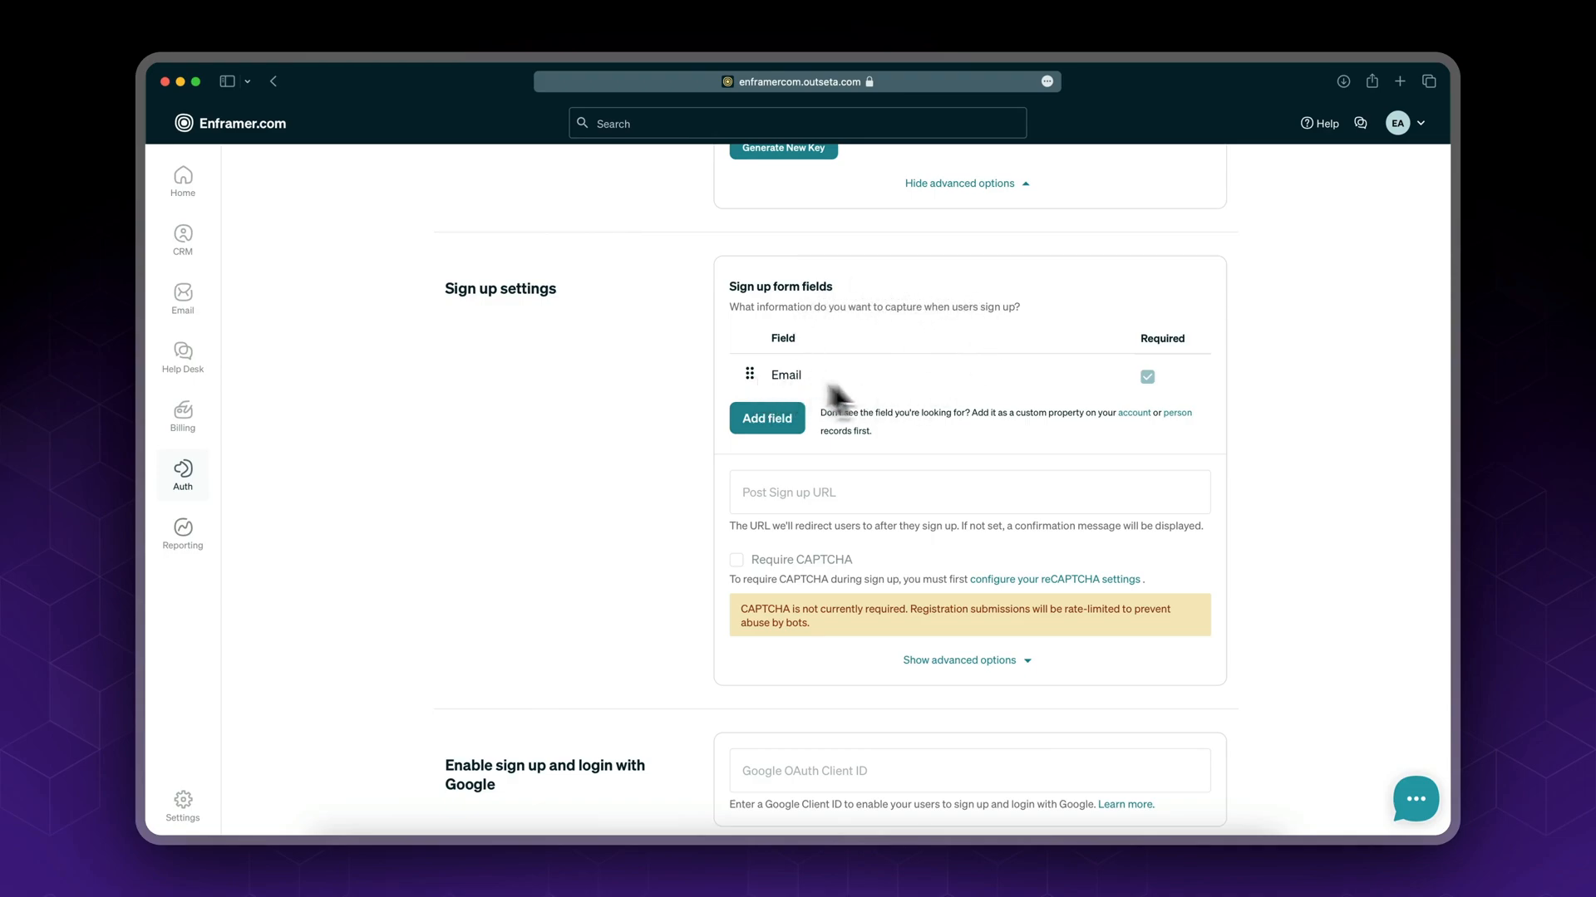
pyautogui.moveTo(1053, 385)
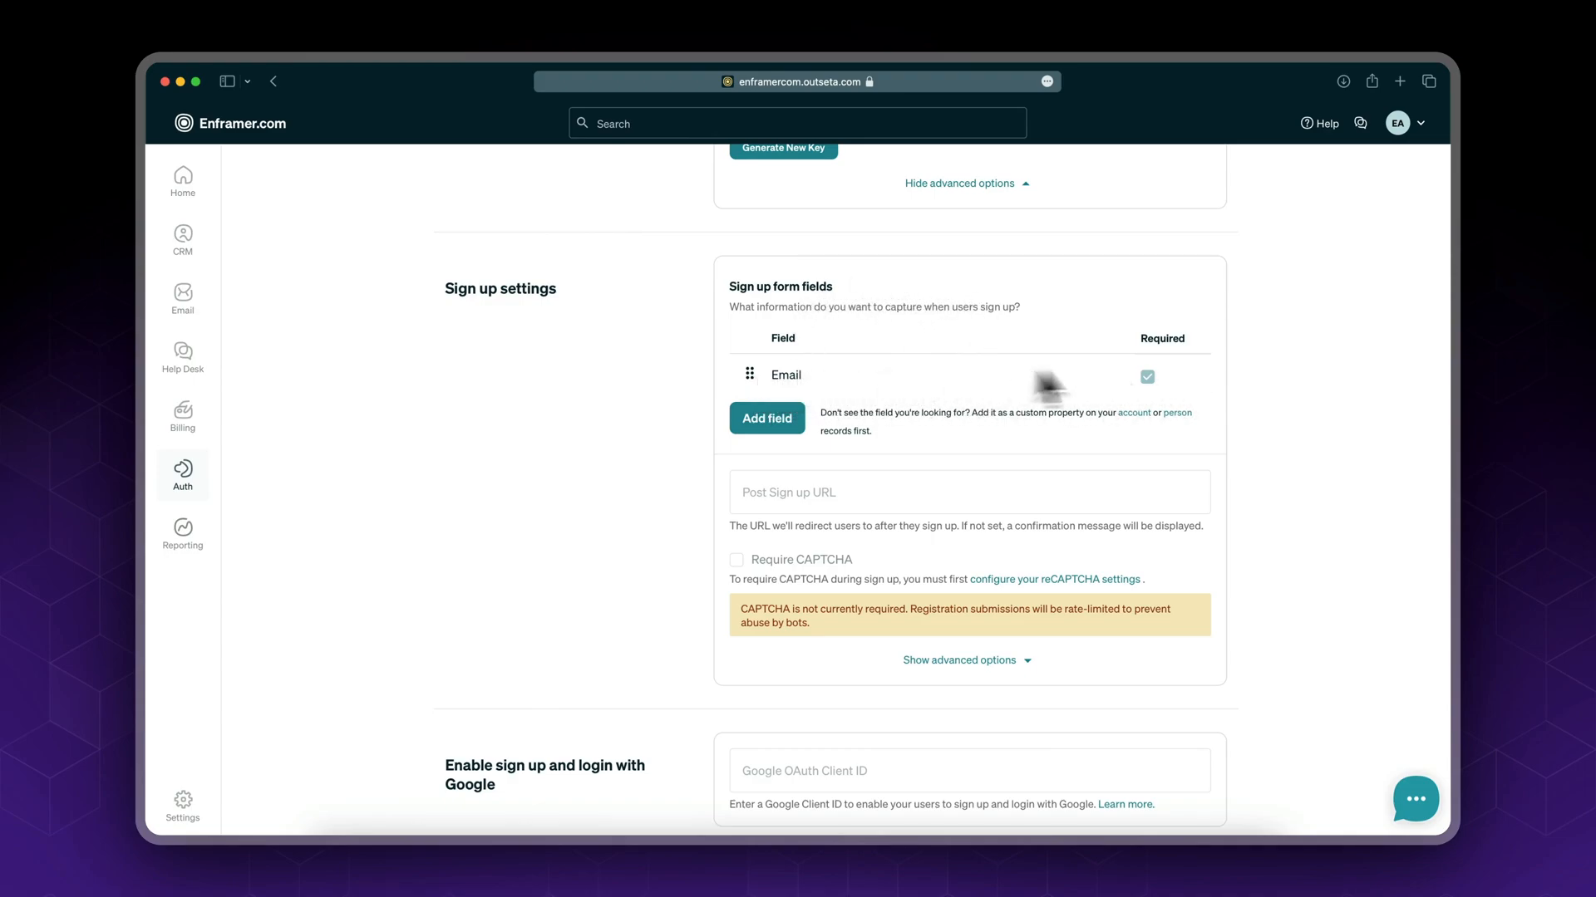
# Step: Add Person Name as a sign-up field, then reopen the Add field list
pyautogui.click(766, 418)
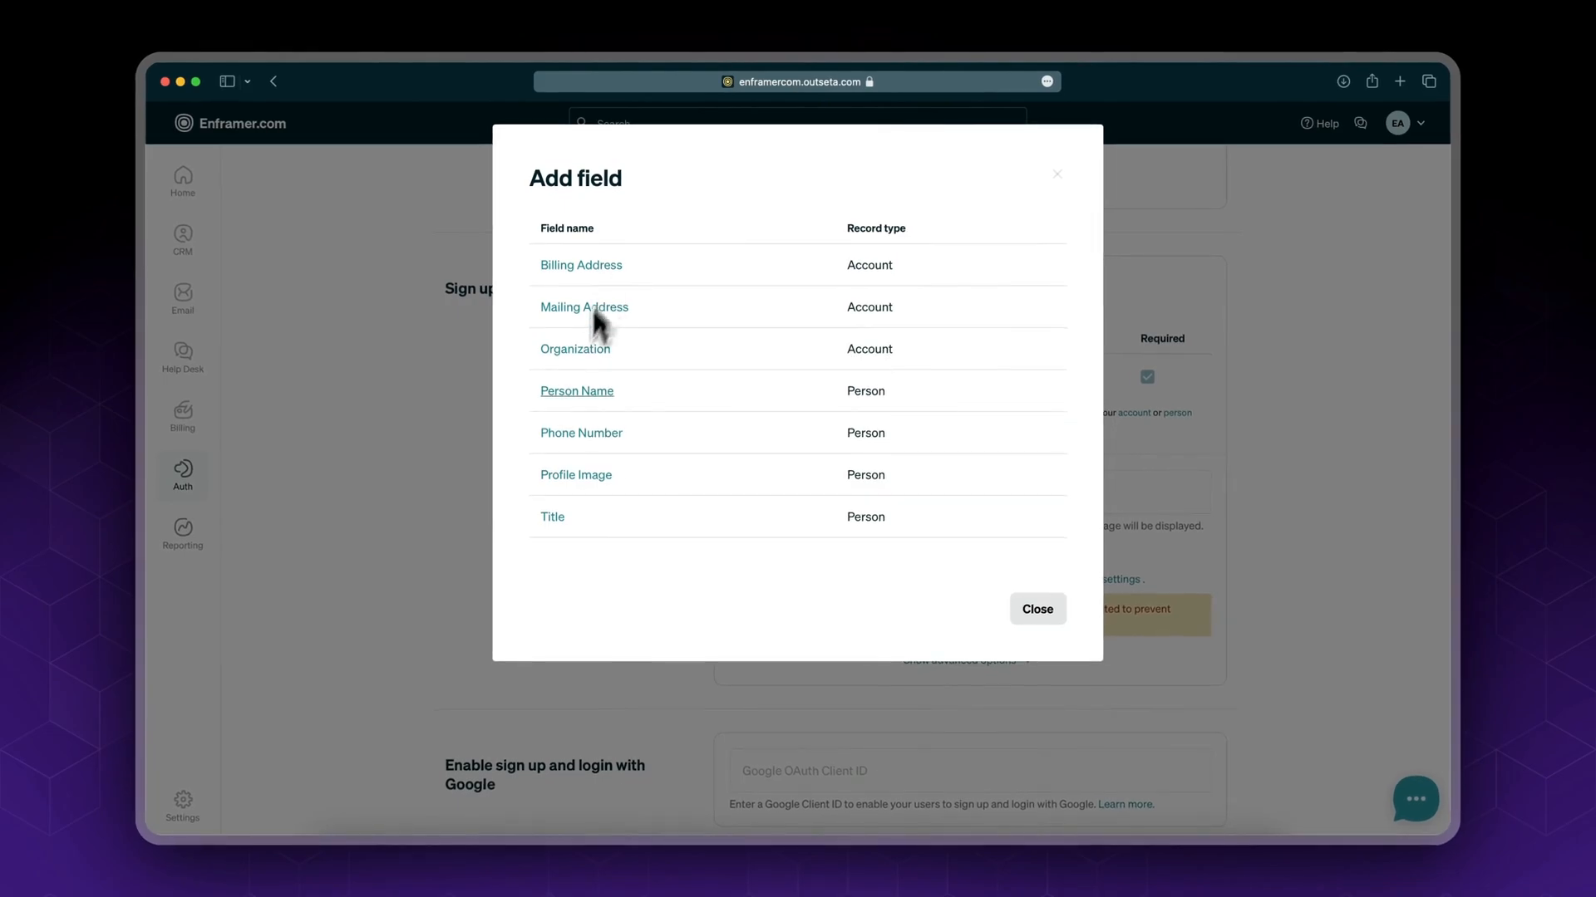
pyautogui.moveTo(604, 361)
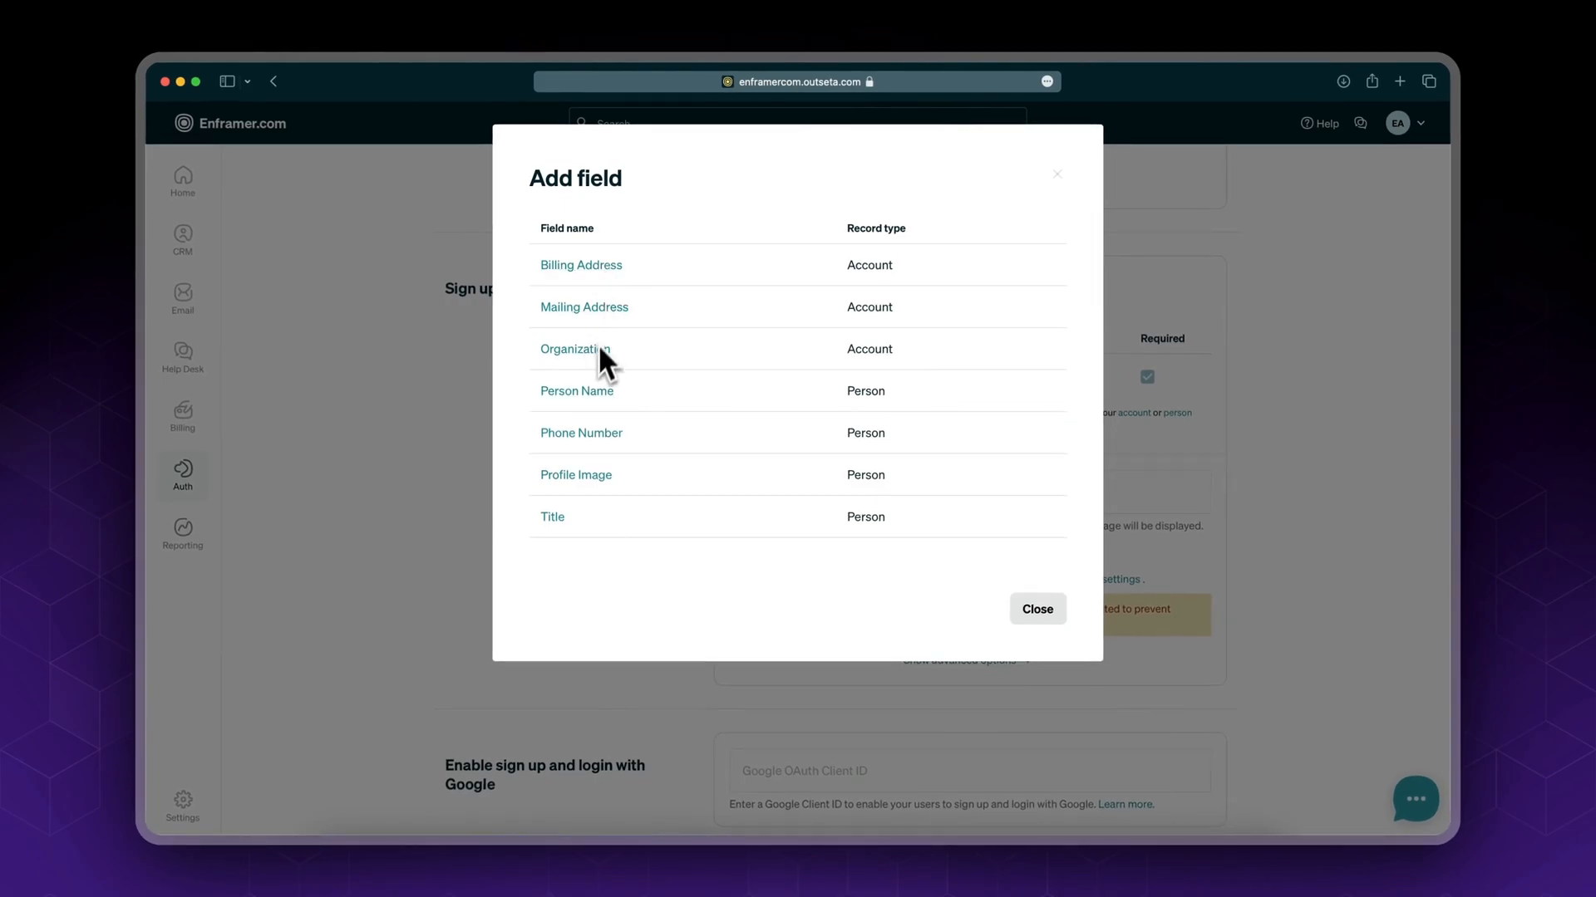
pyautogui.moveTo(576, 391)
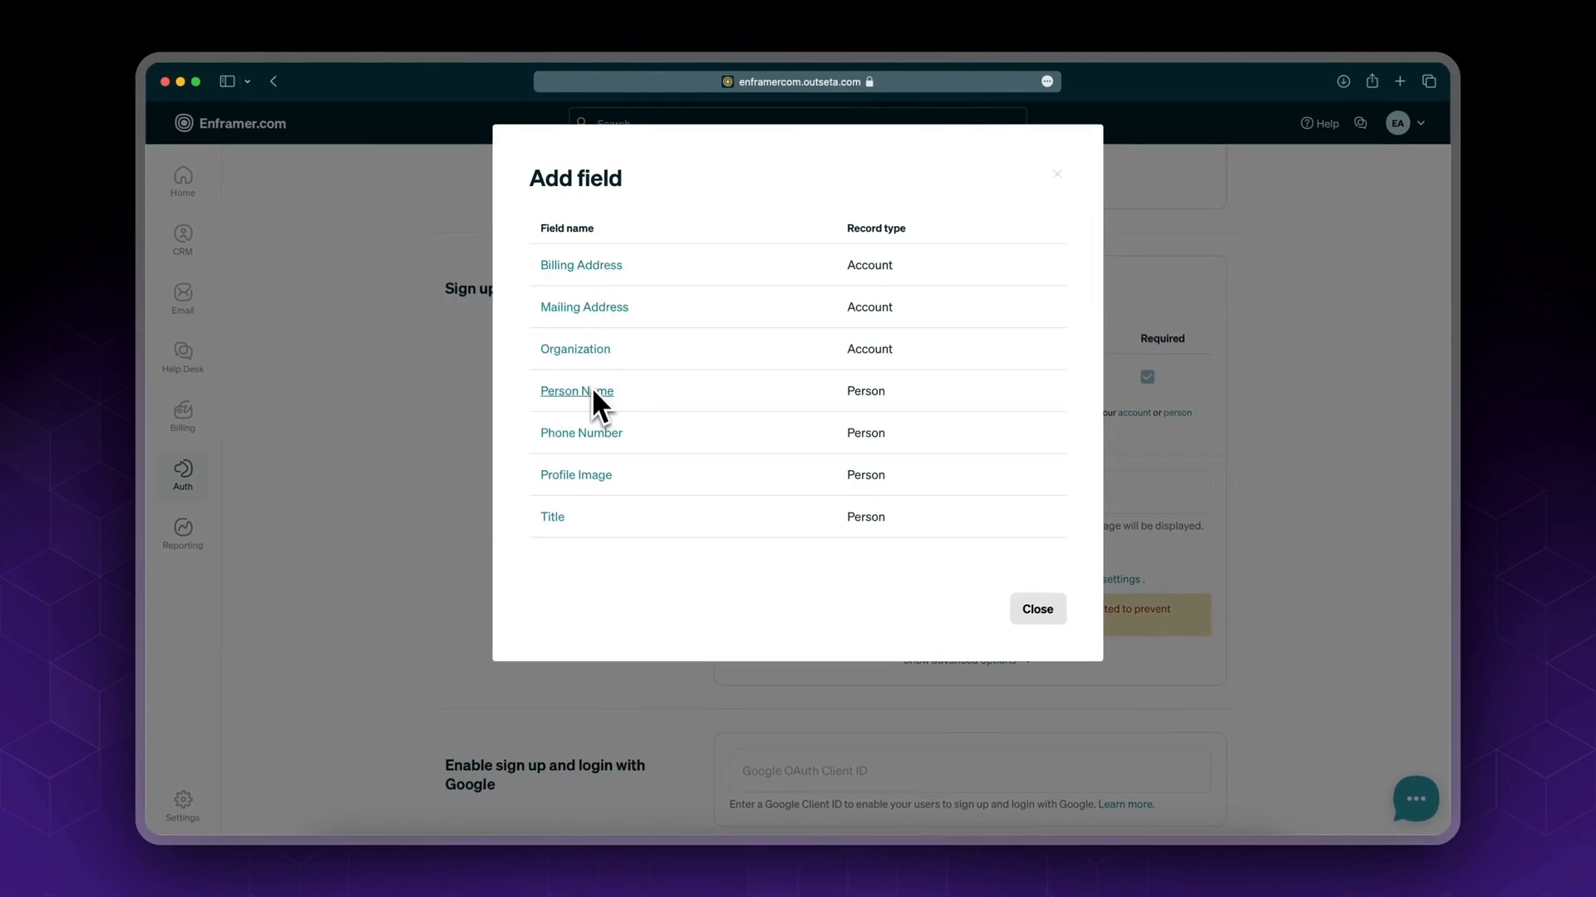
pyautogui.moveTo(784, 407)
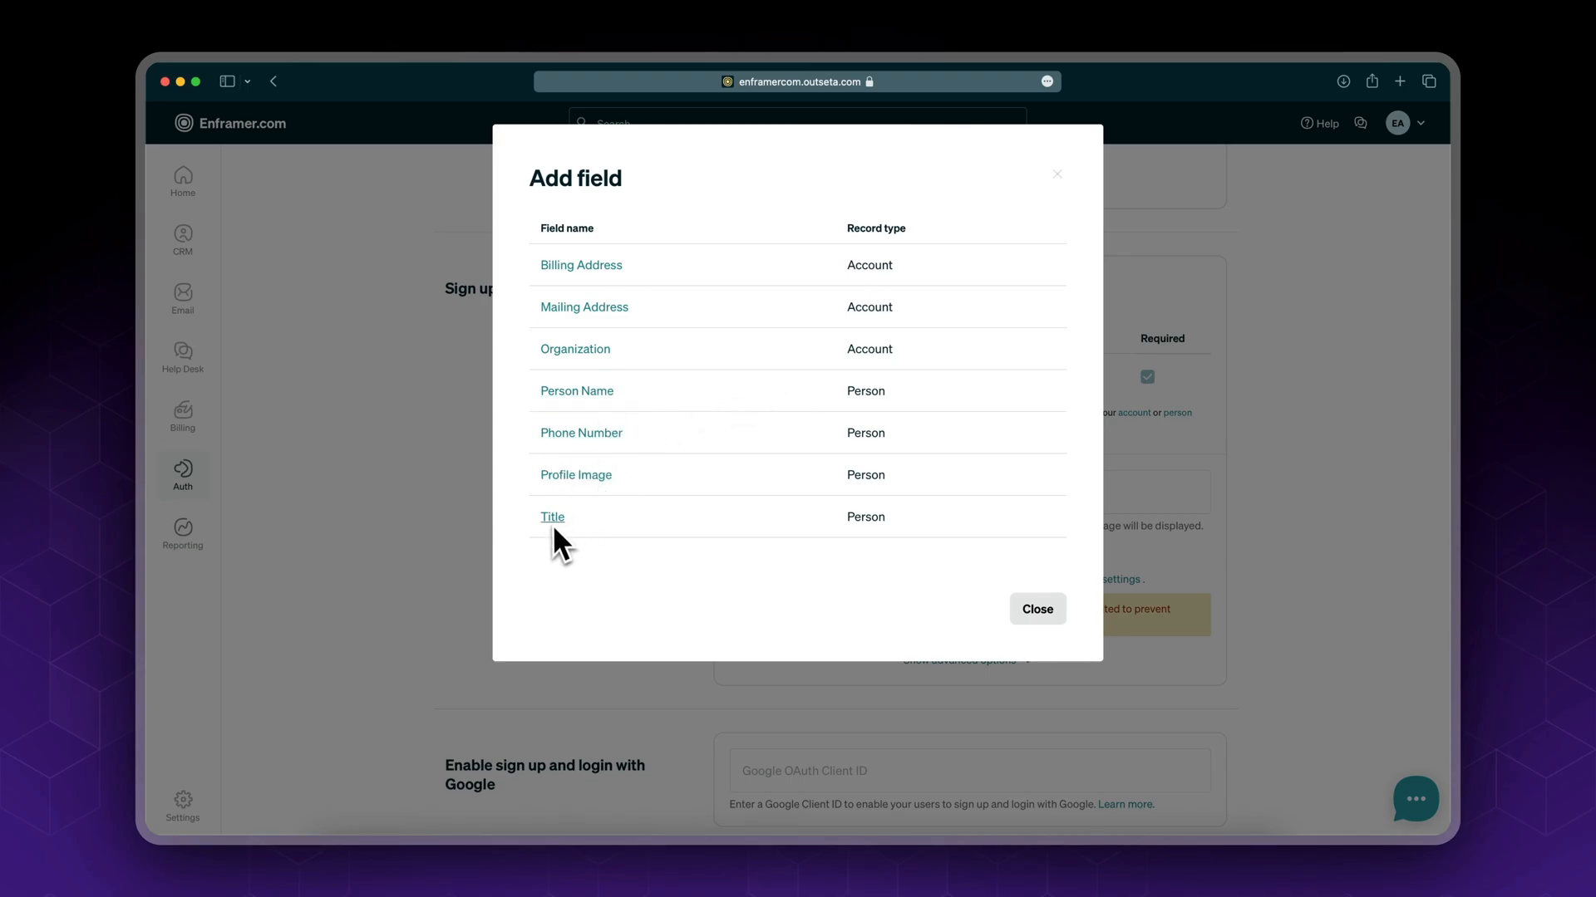
pyautogui.moveTo(603, 390)
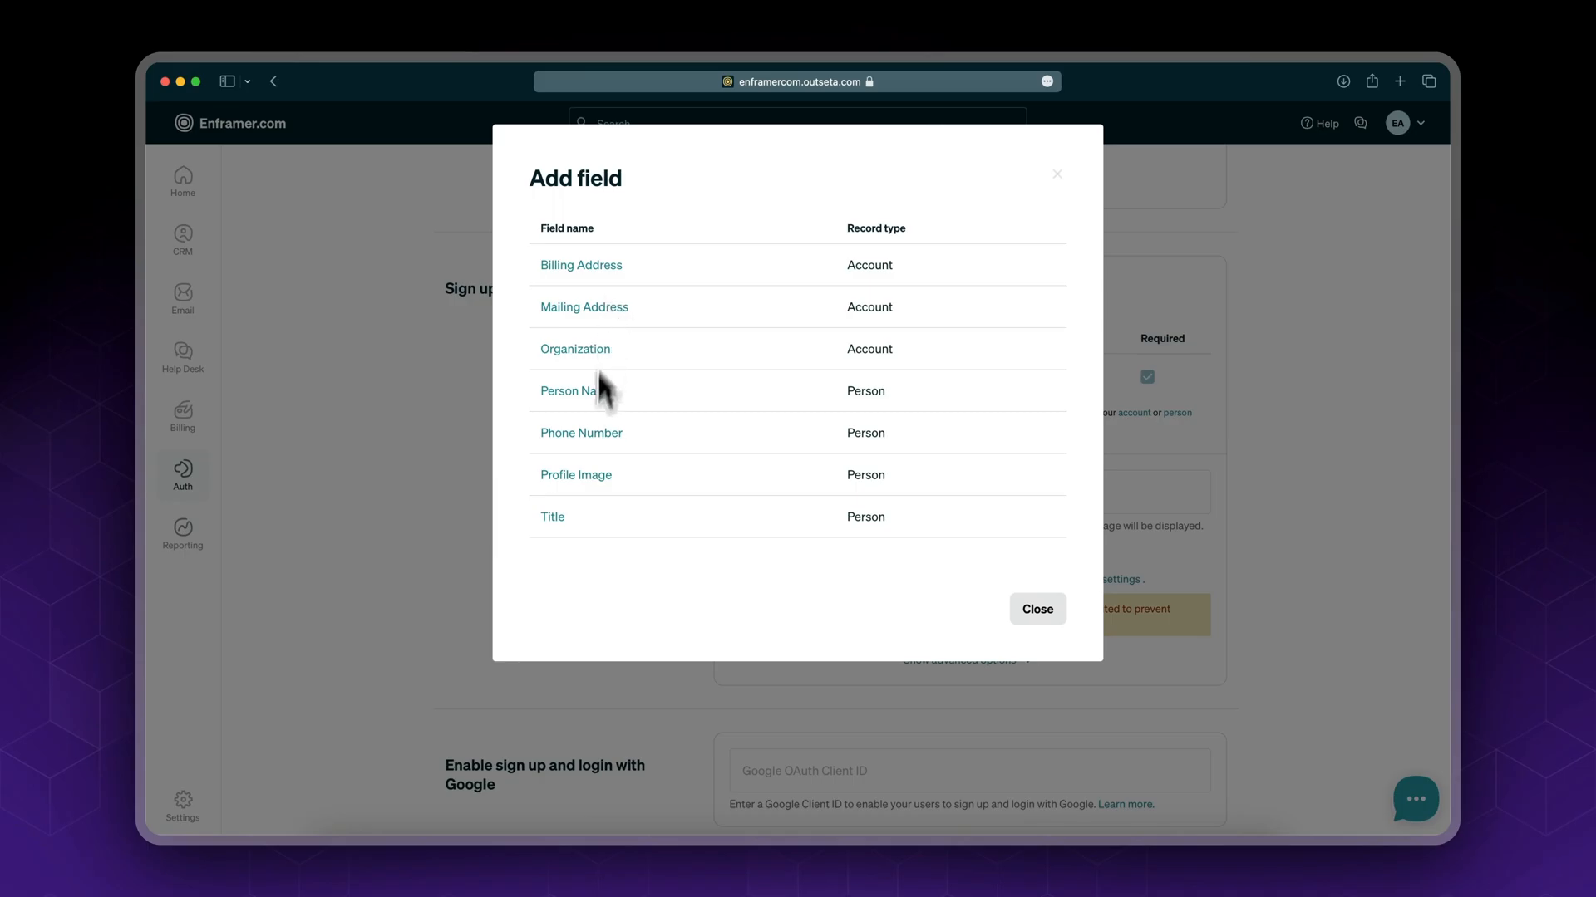
pyautogui.click(568, 391)
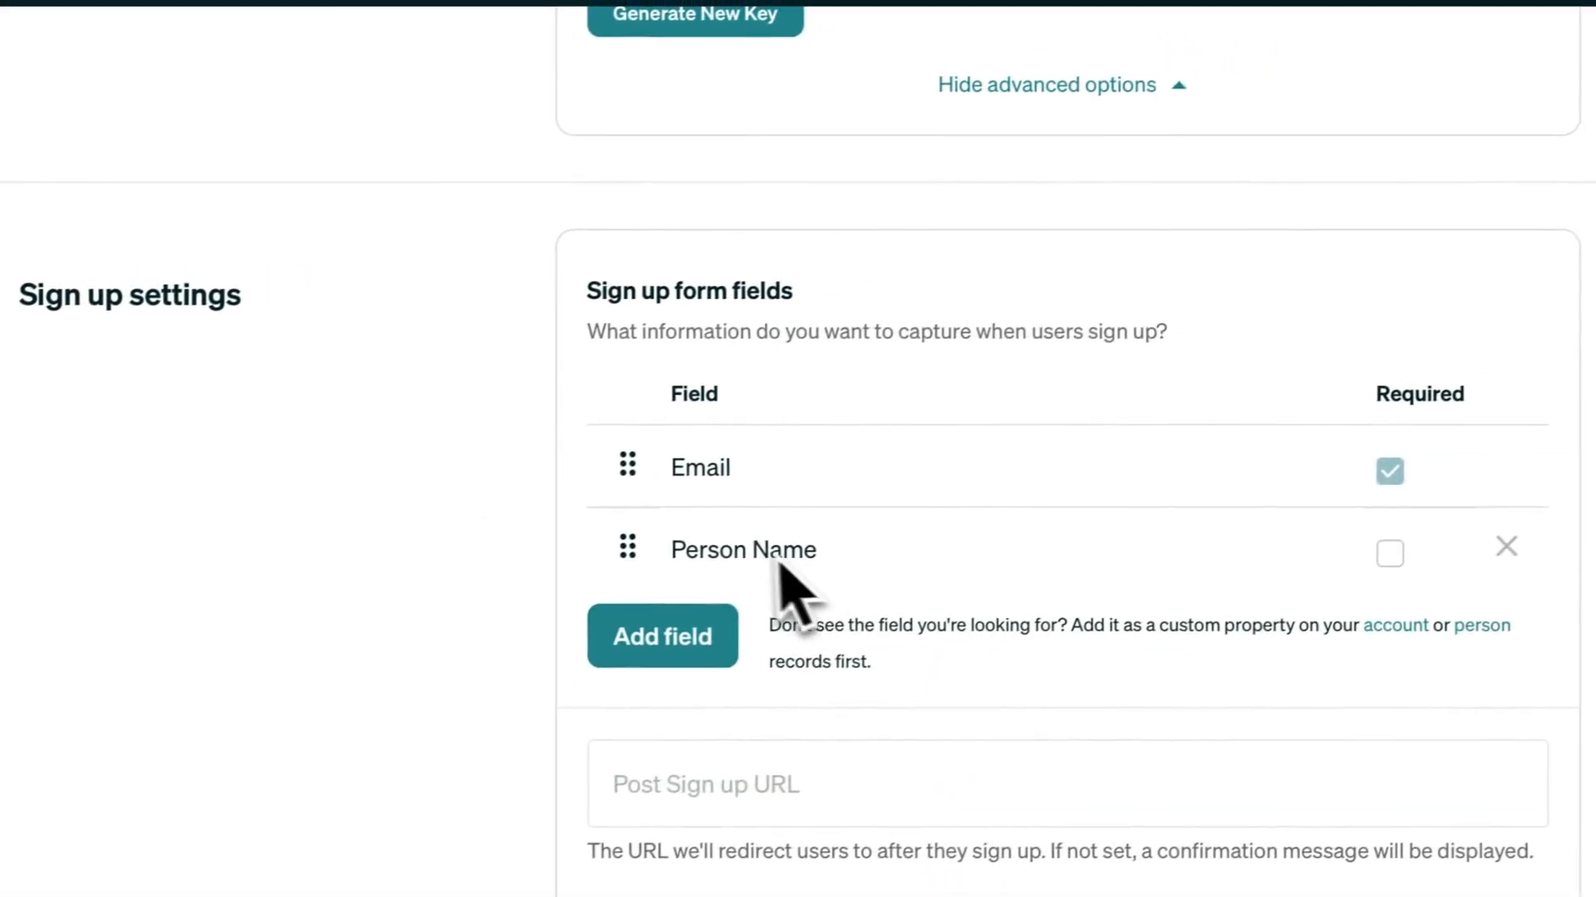
pyautogui.click(662, 636)
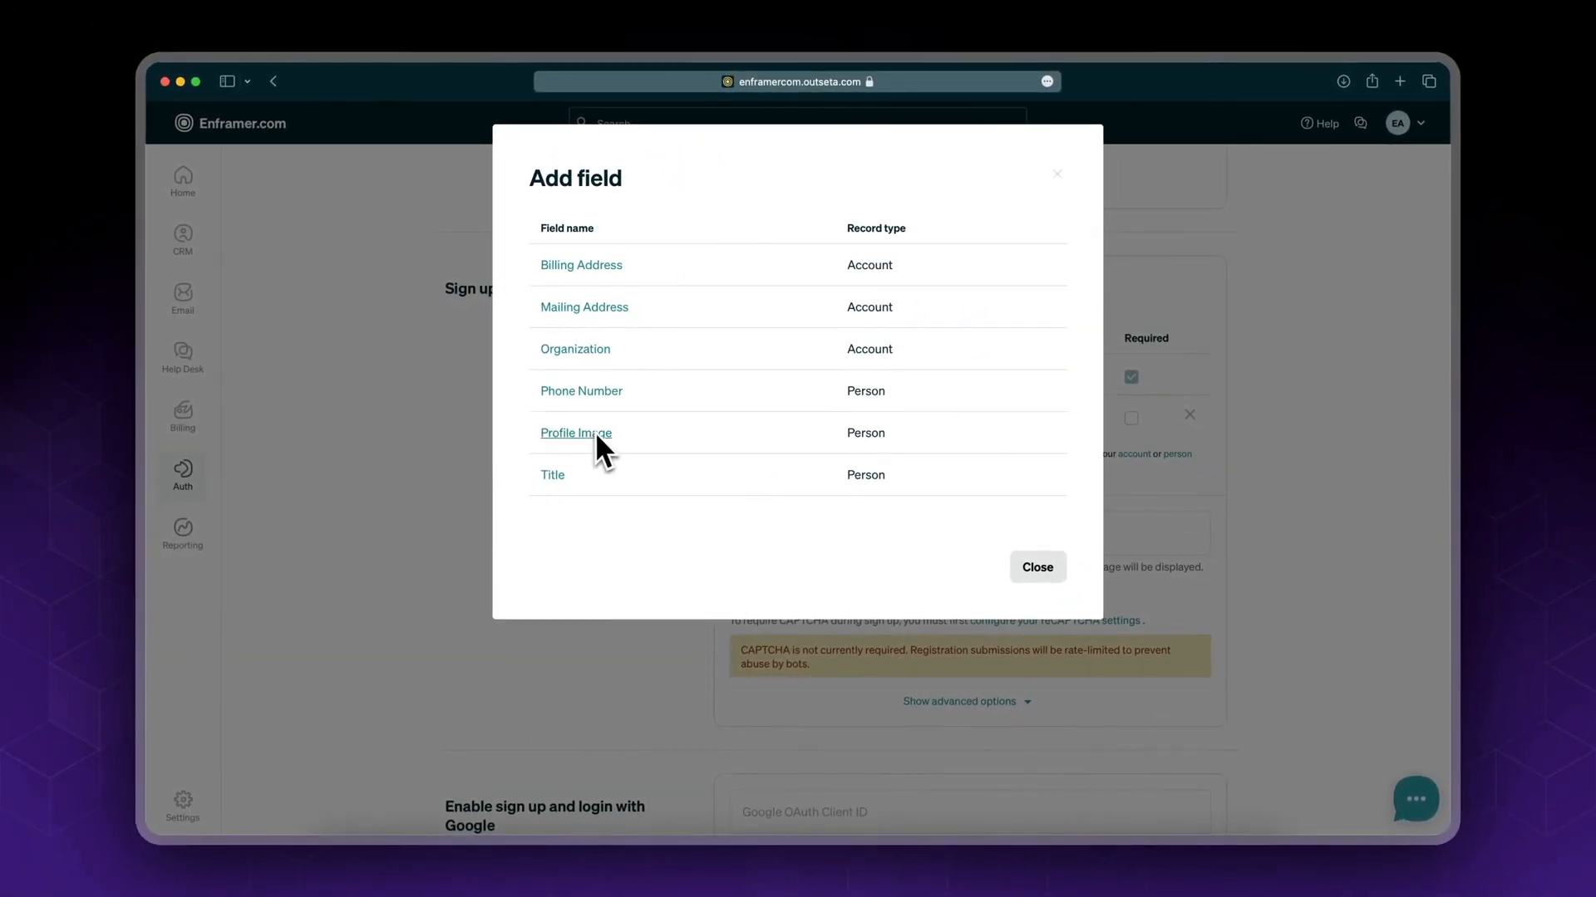
pyautogui.moveTo(649, 445)
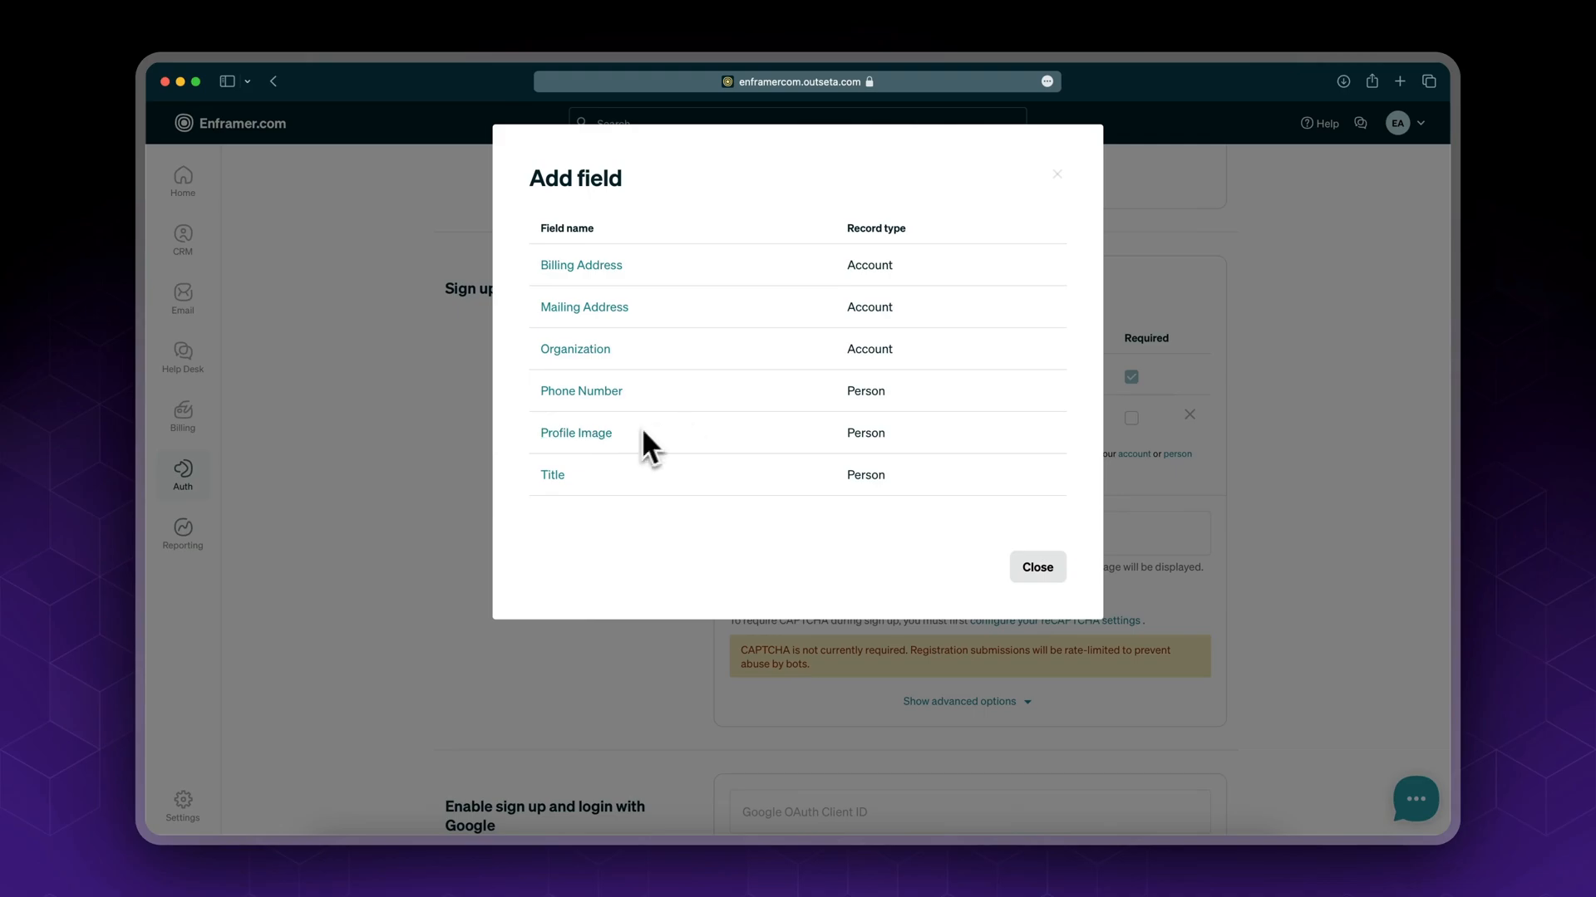
pyautogui.moveTo(774, 454)
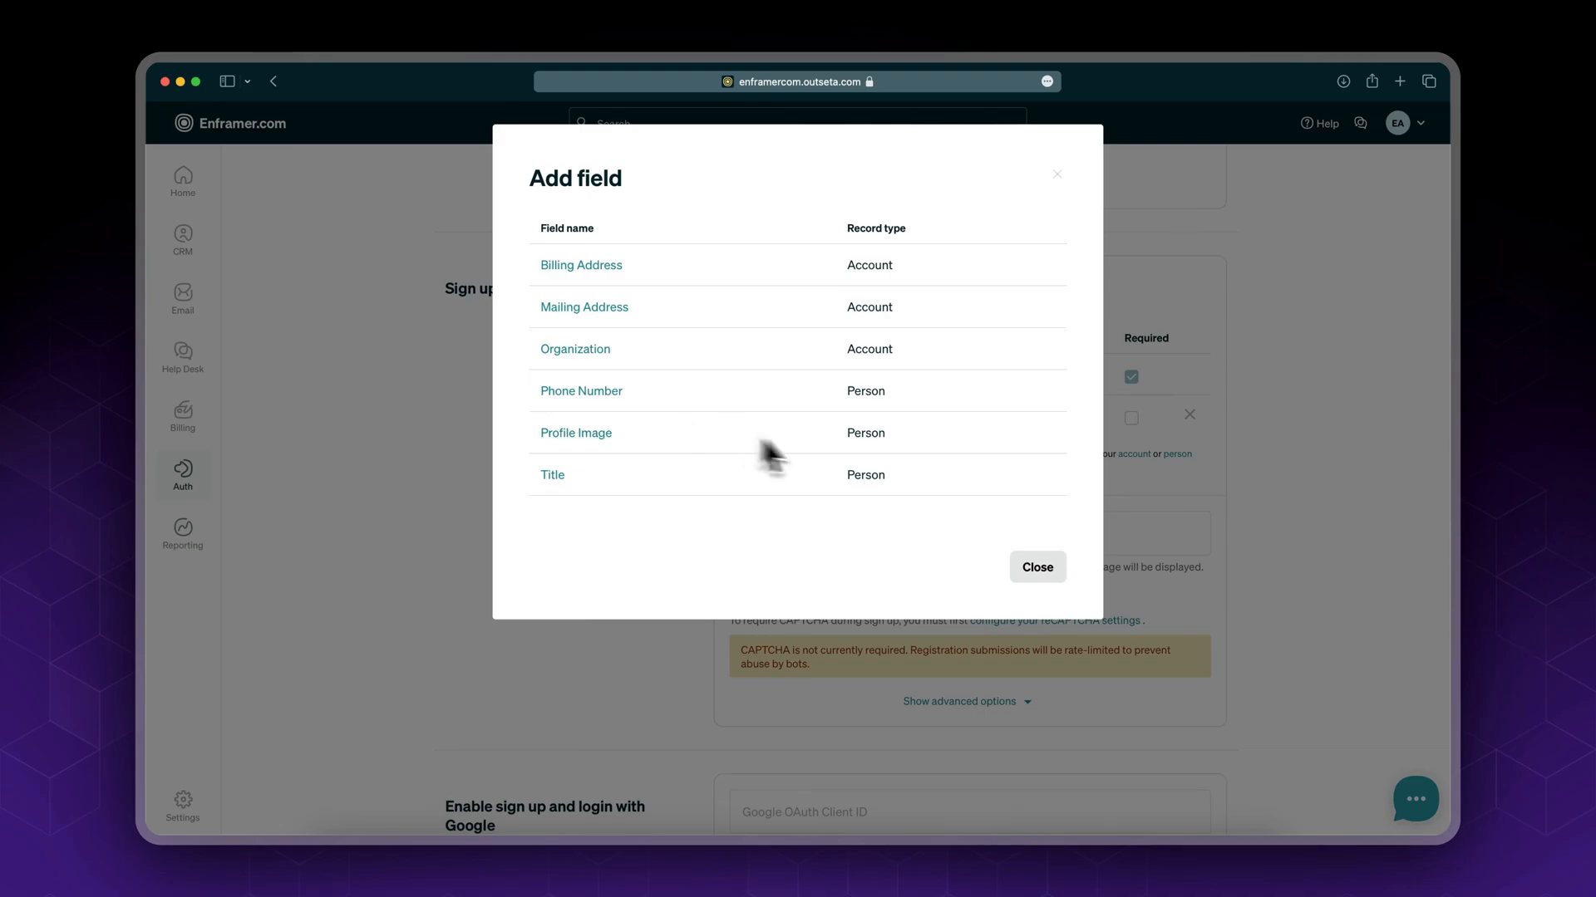
pyautogui.click(1038, 566)
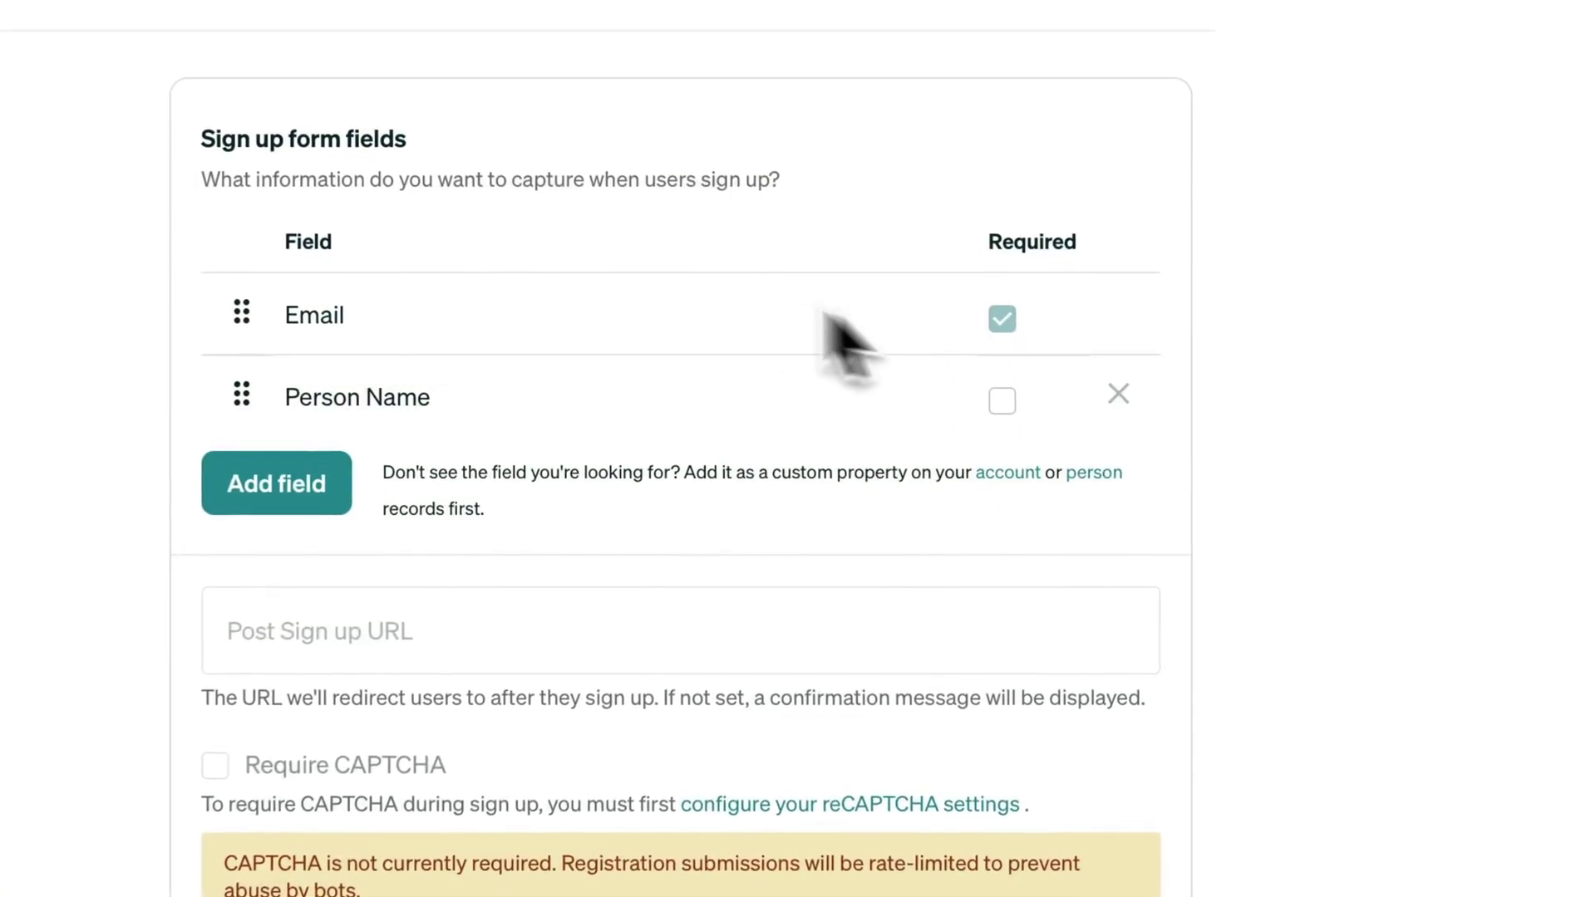
pyautogui.scroll(3)
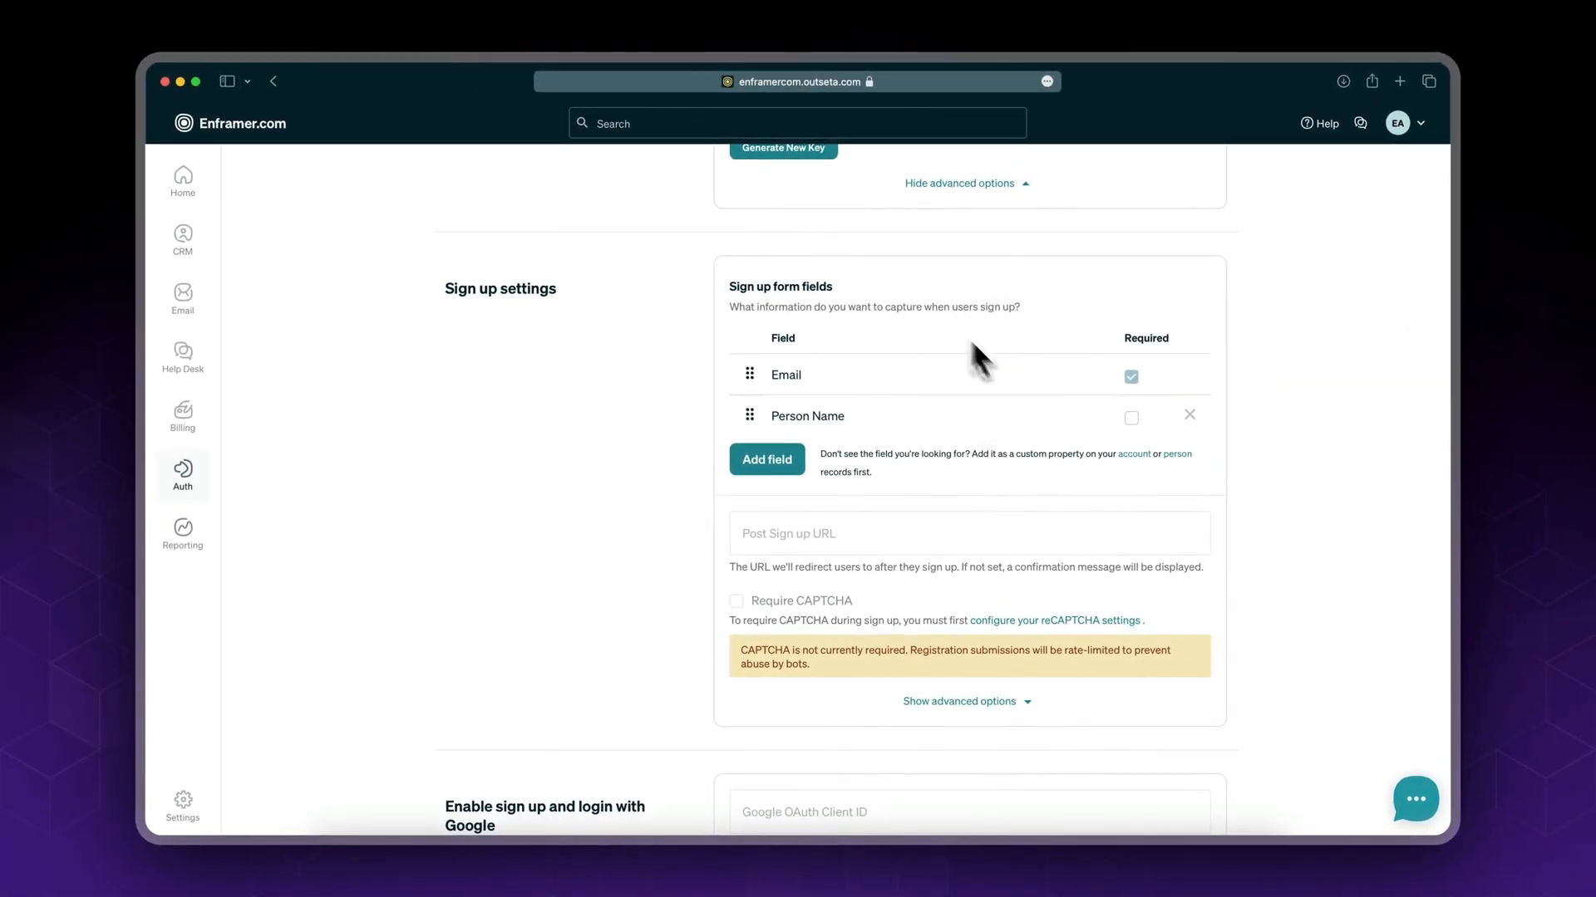
pyautogui.moveTo(906, 419)
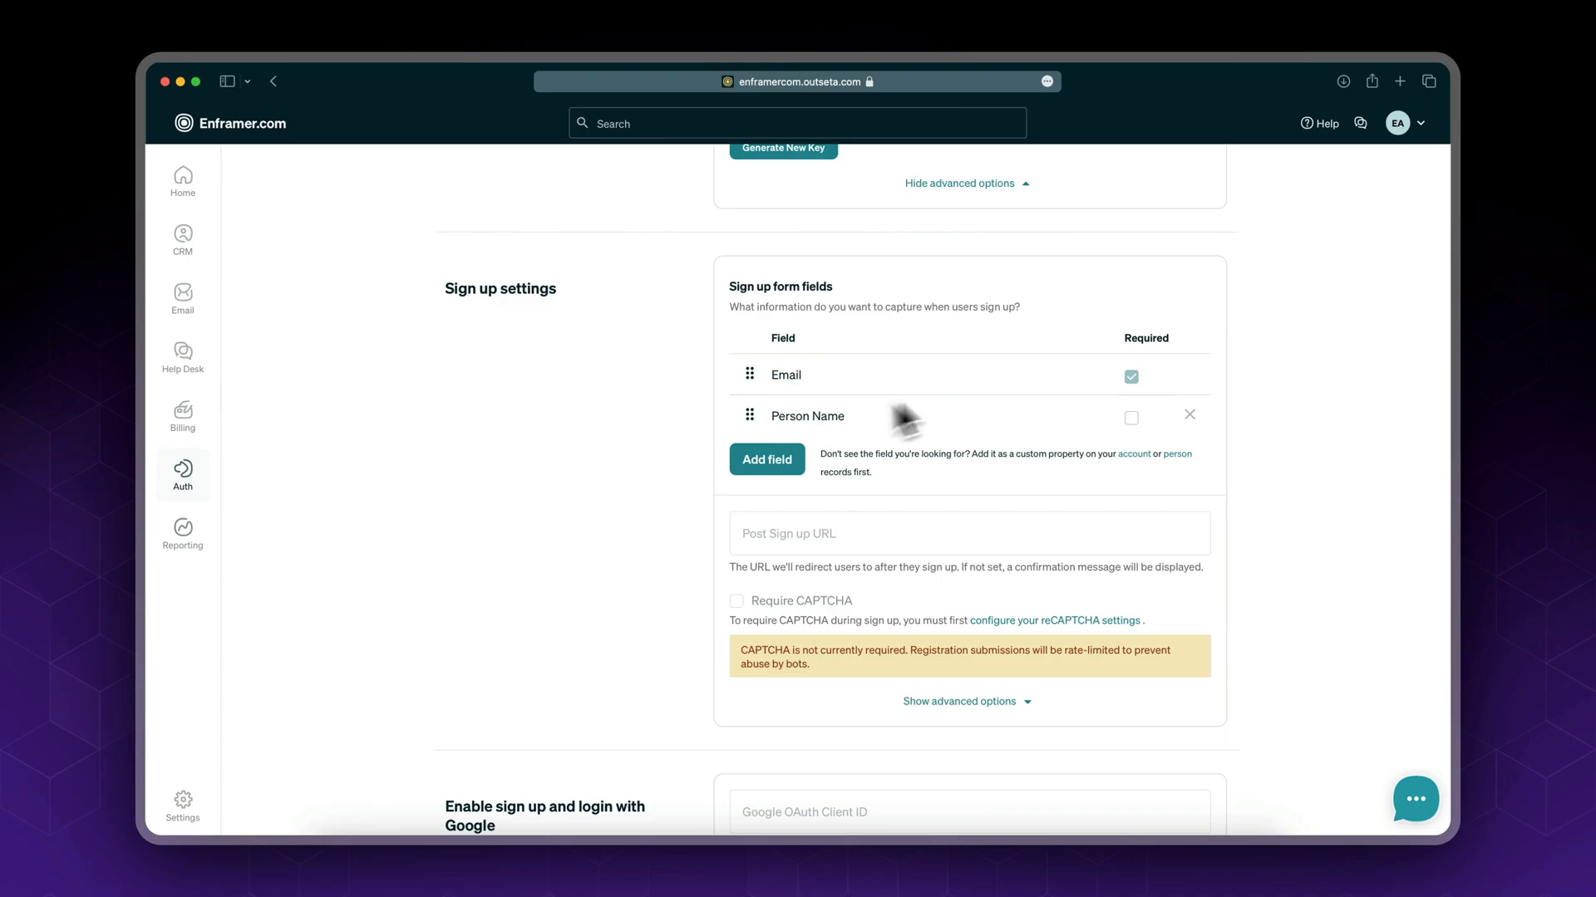
pyautogui.moveTo(901, 327)
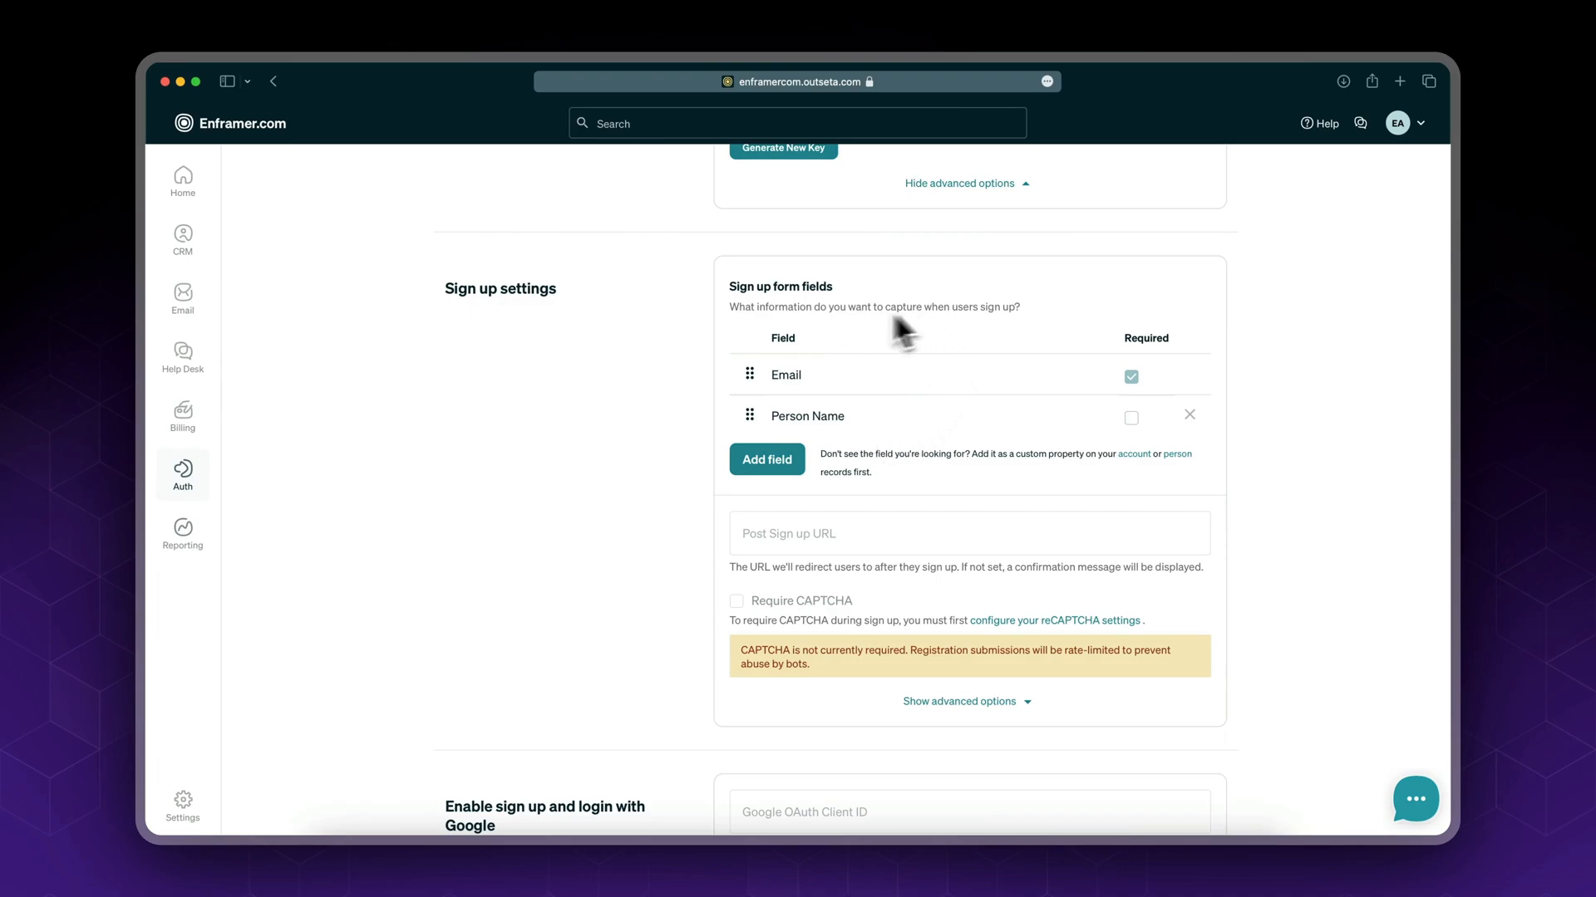
pyautogui.moveTo(840, 407)
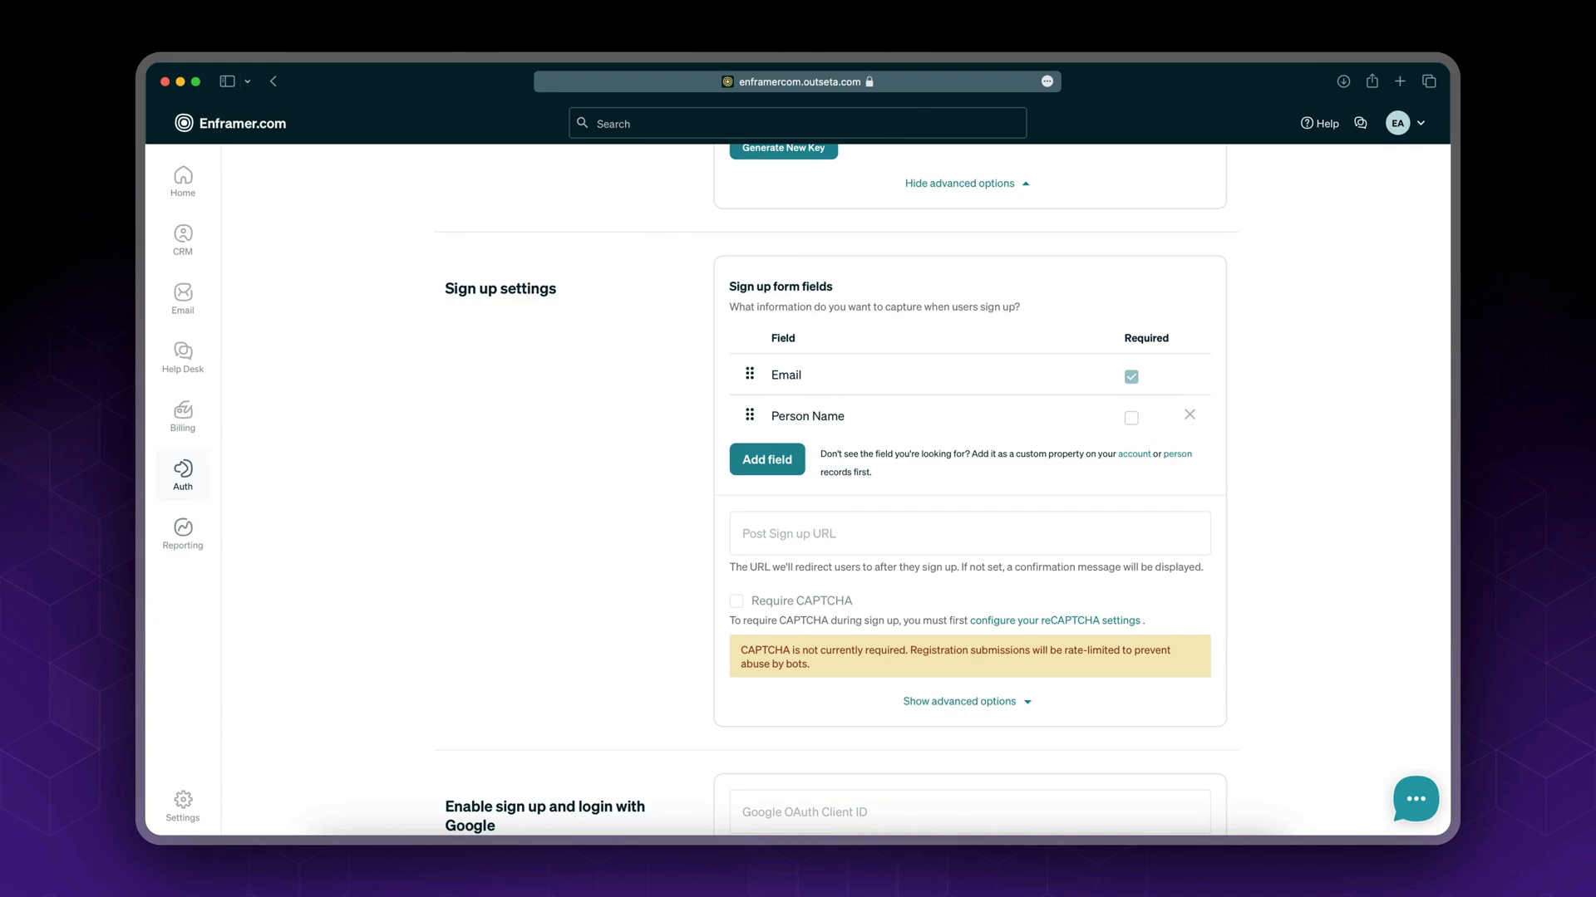
pyautogui.moveTo(1073, 382)
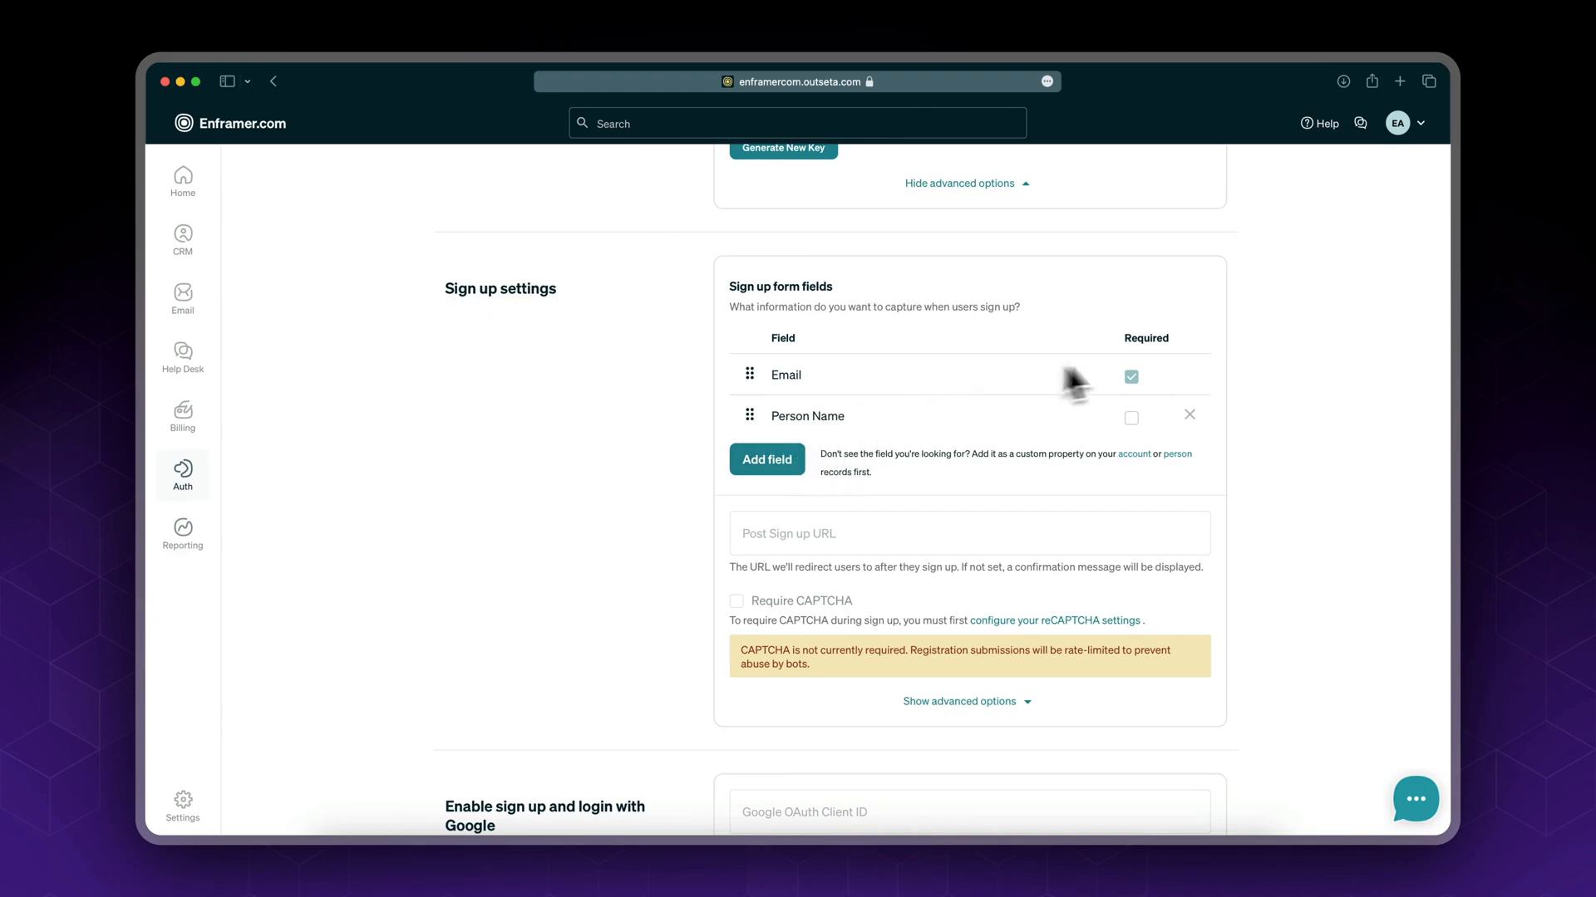
pyautogui.moveTo(824, 382)
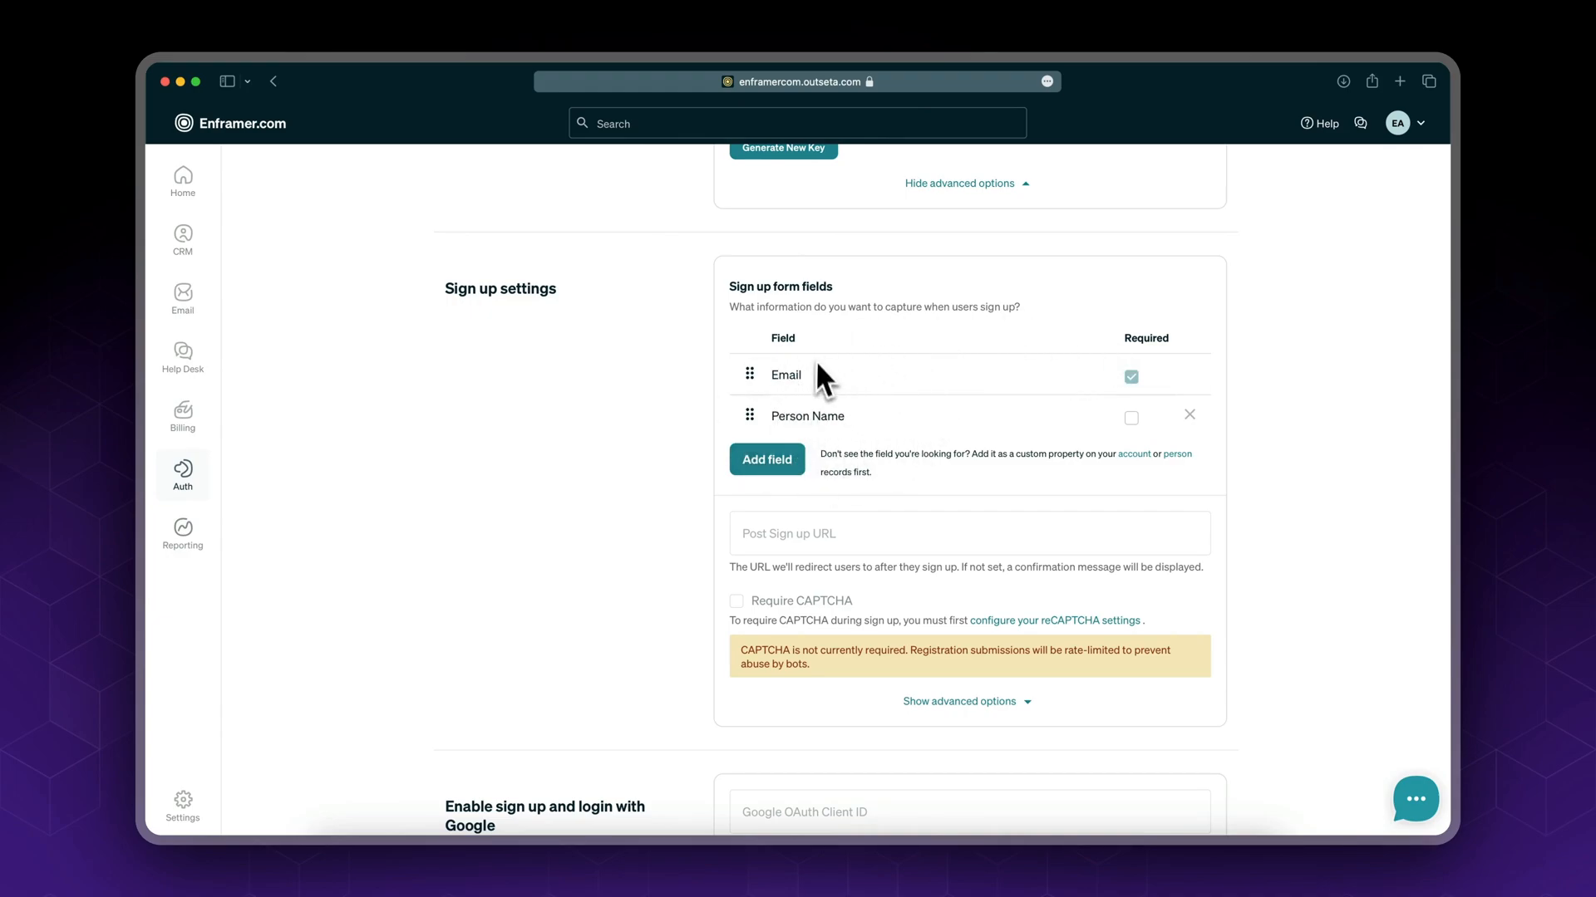
pyautogui.moveTo(955, 431)
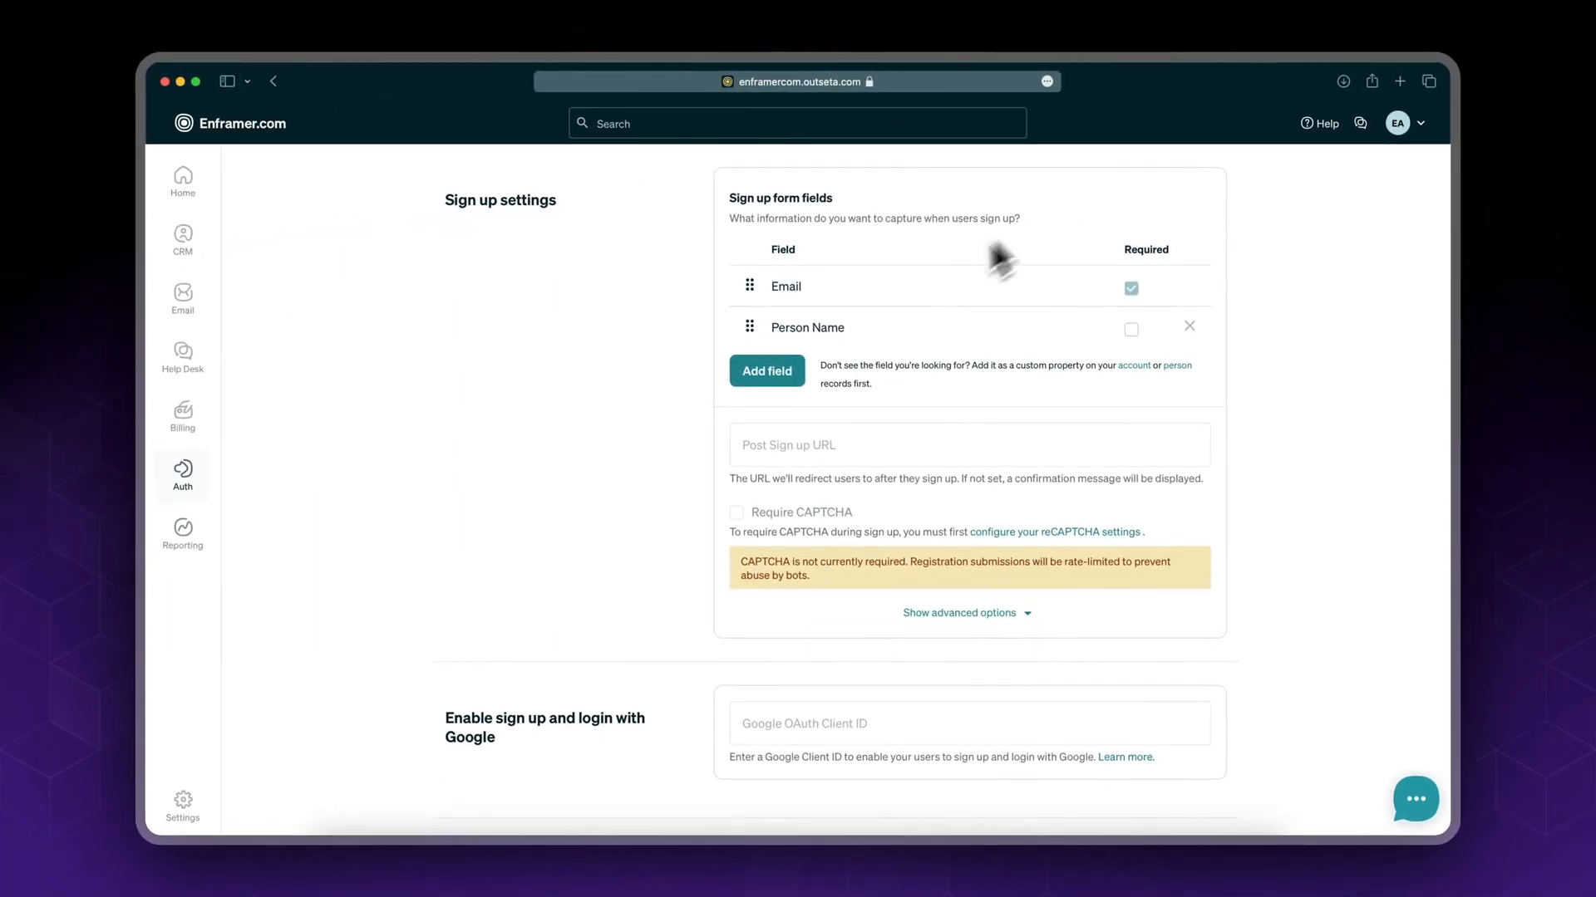
pyautogui.moveTo(1186, 412)
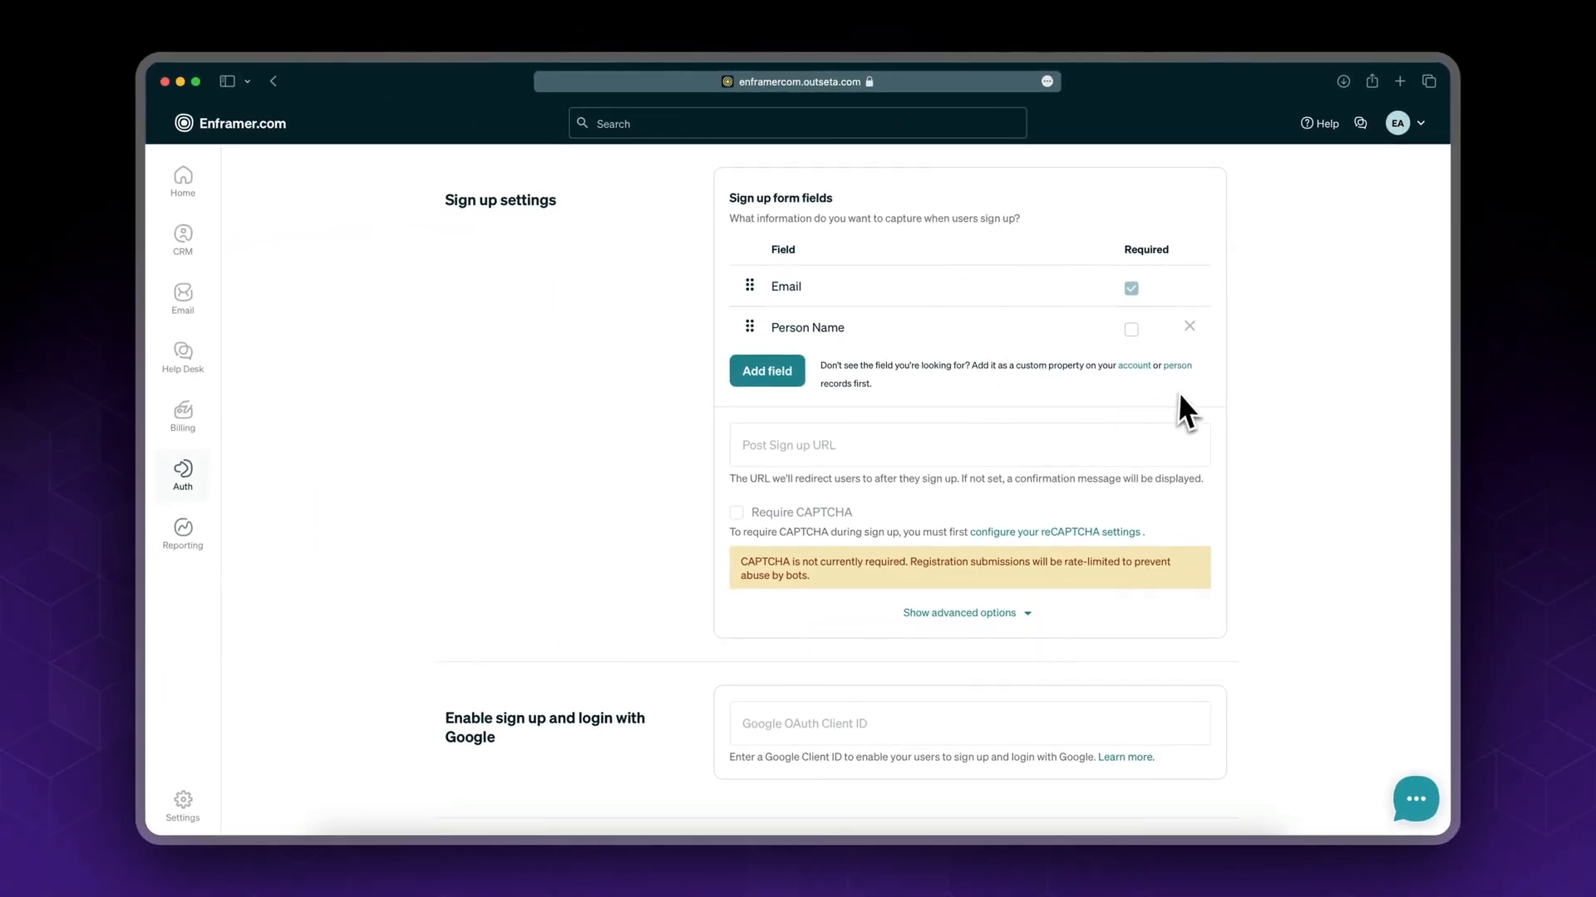
pyautogui.moveTo(949, 481)
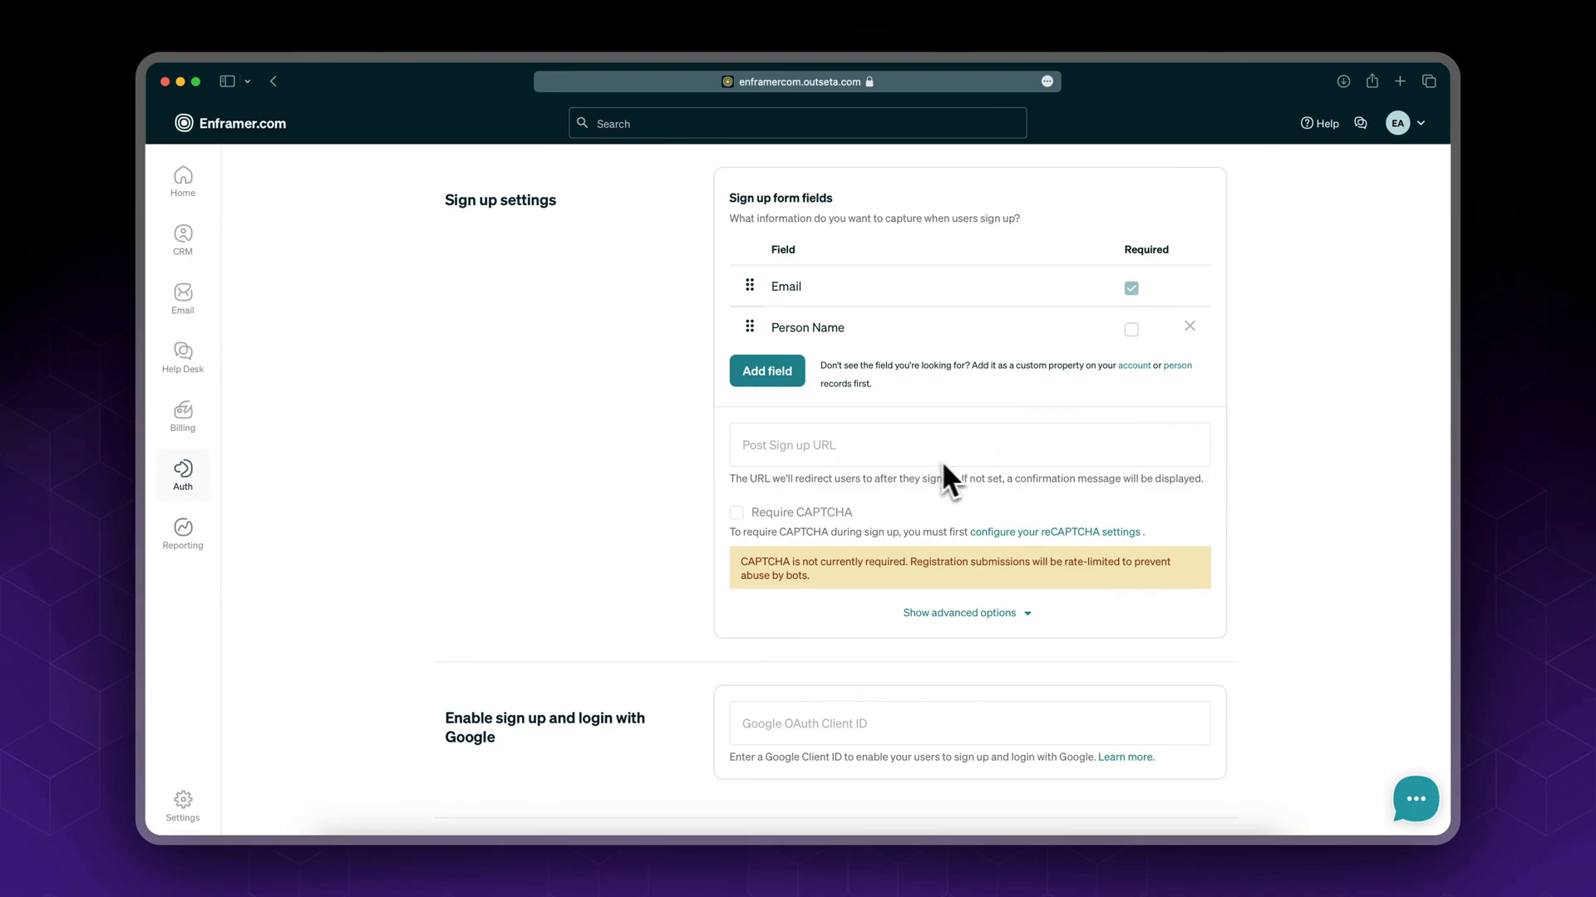
pyautogui.moveTo(824, 529)
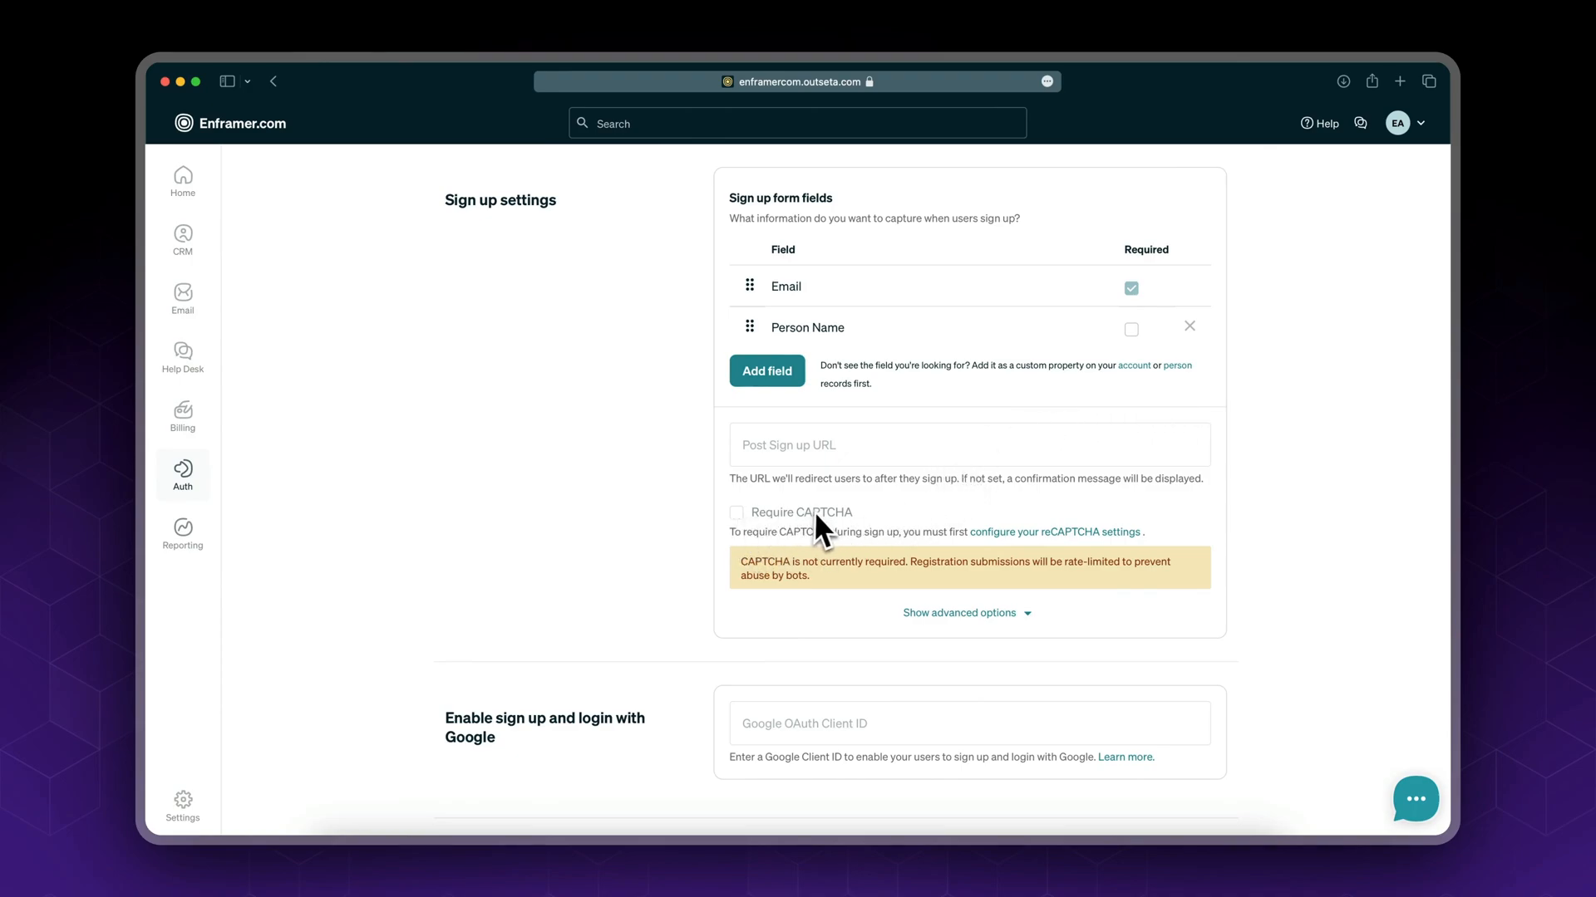
pyautogui.moveTo(1087, 558)
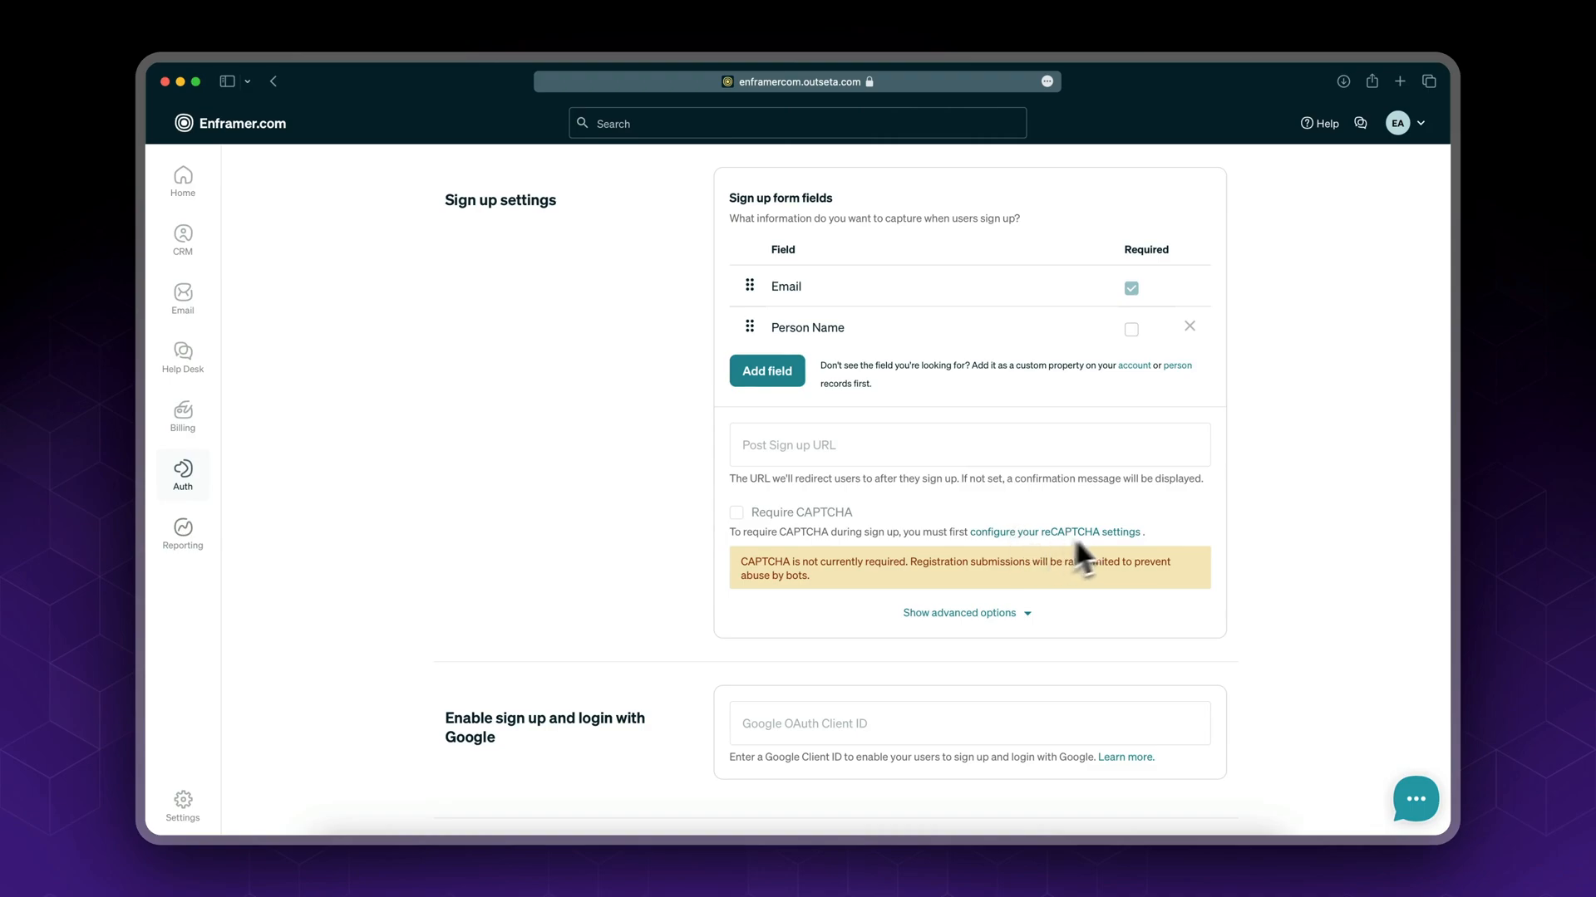
pyautogui.moveTo(1104, 557)
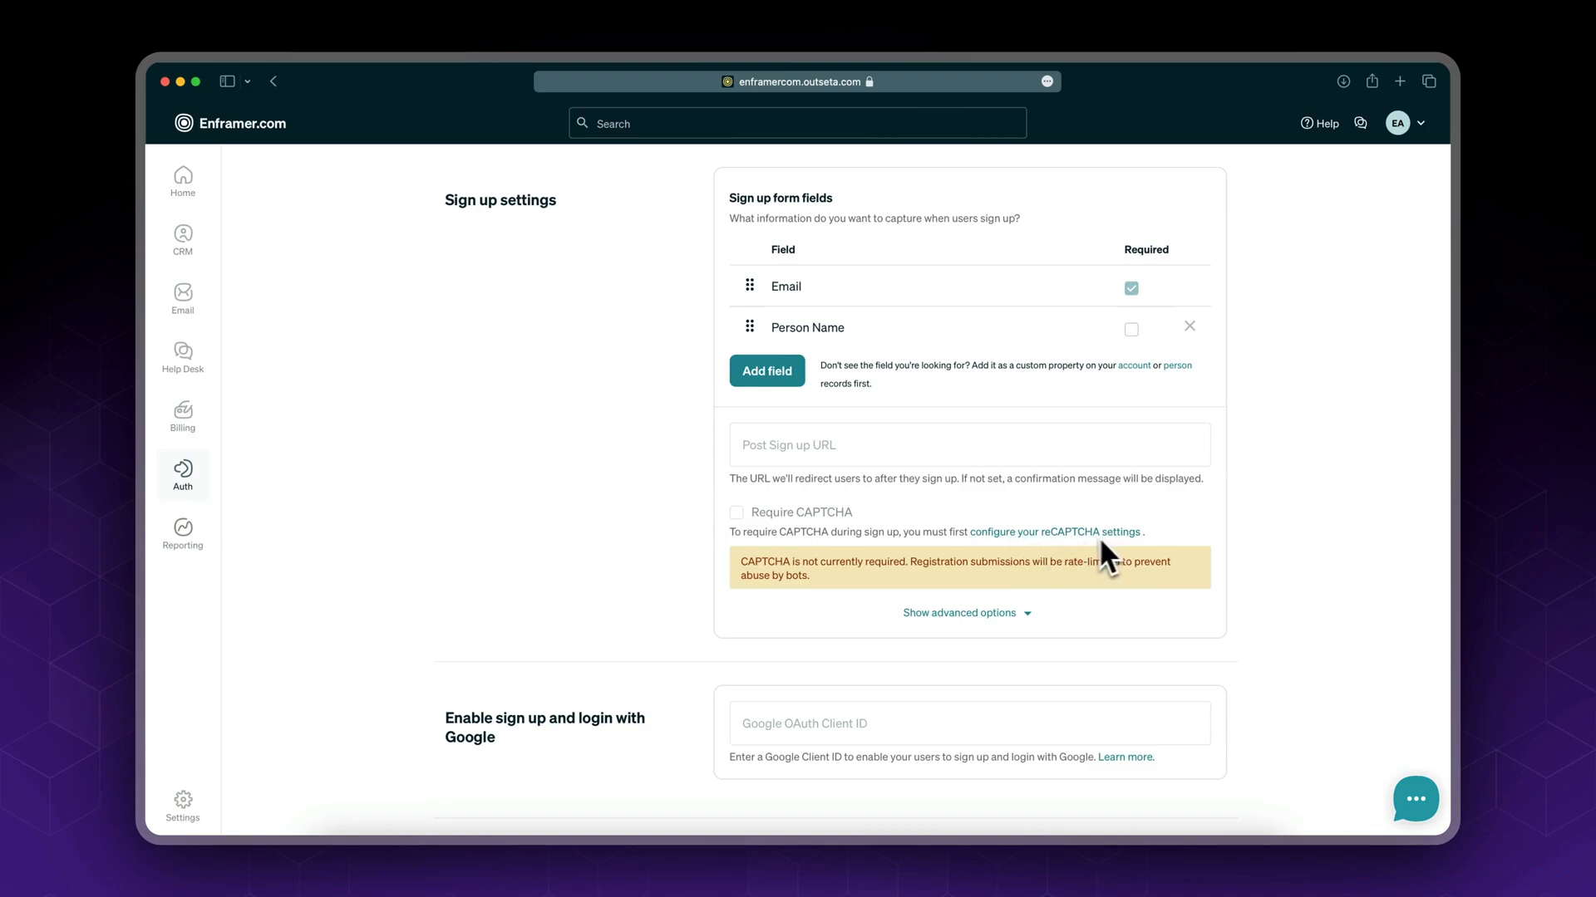
pyautogui.moveTo(1077, 568)
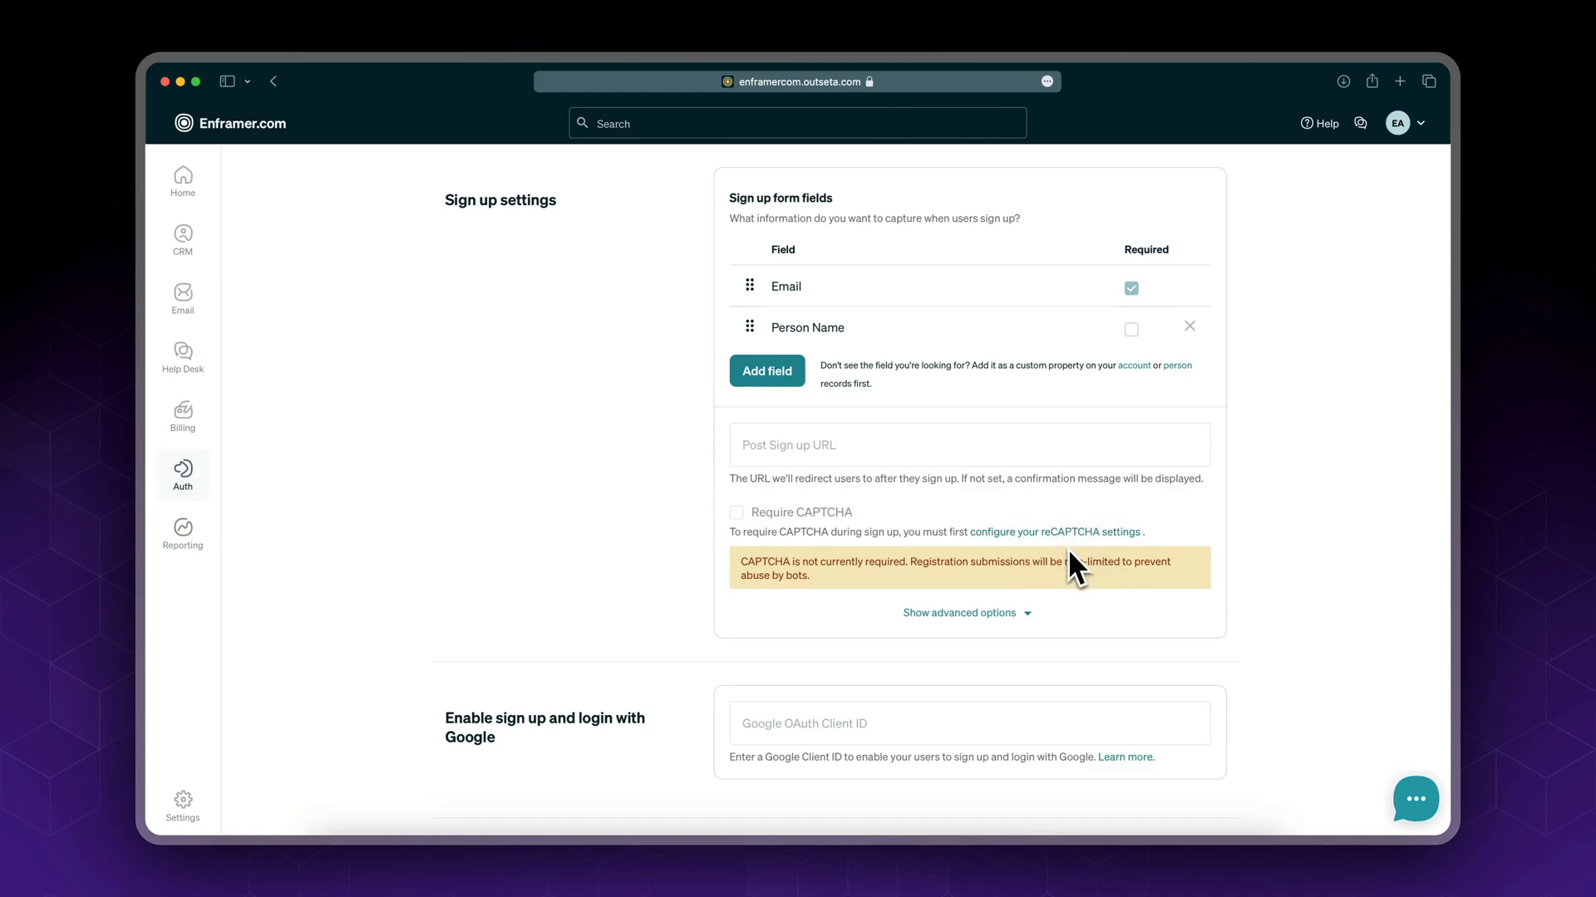
# Step: Scroll through the advanced sign-up options: terms acceptance, registration and callback URLs
pyautogui.scroll(-3)
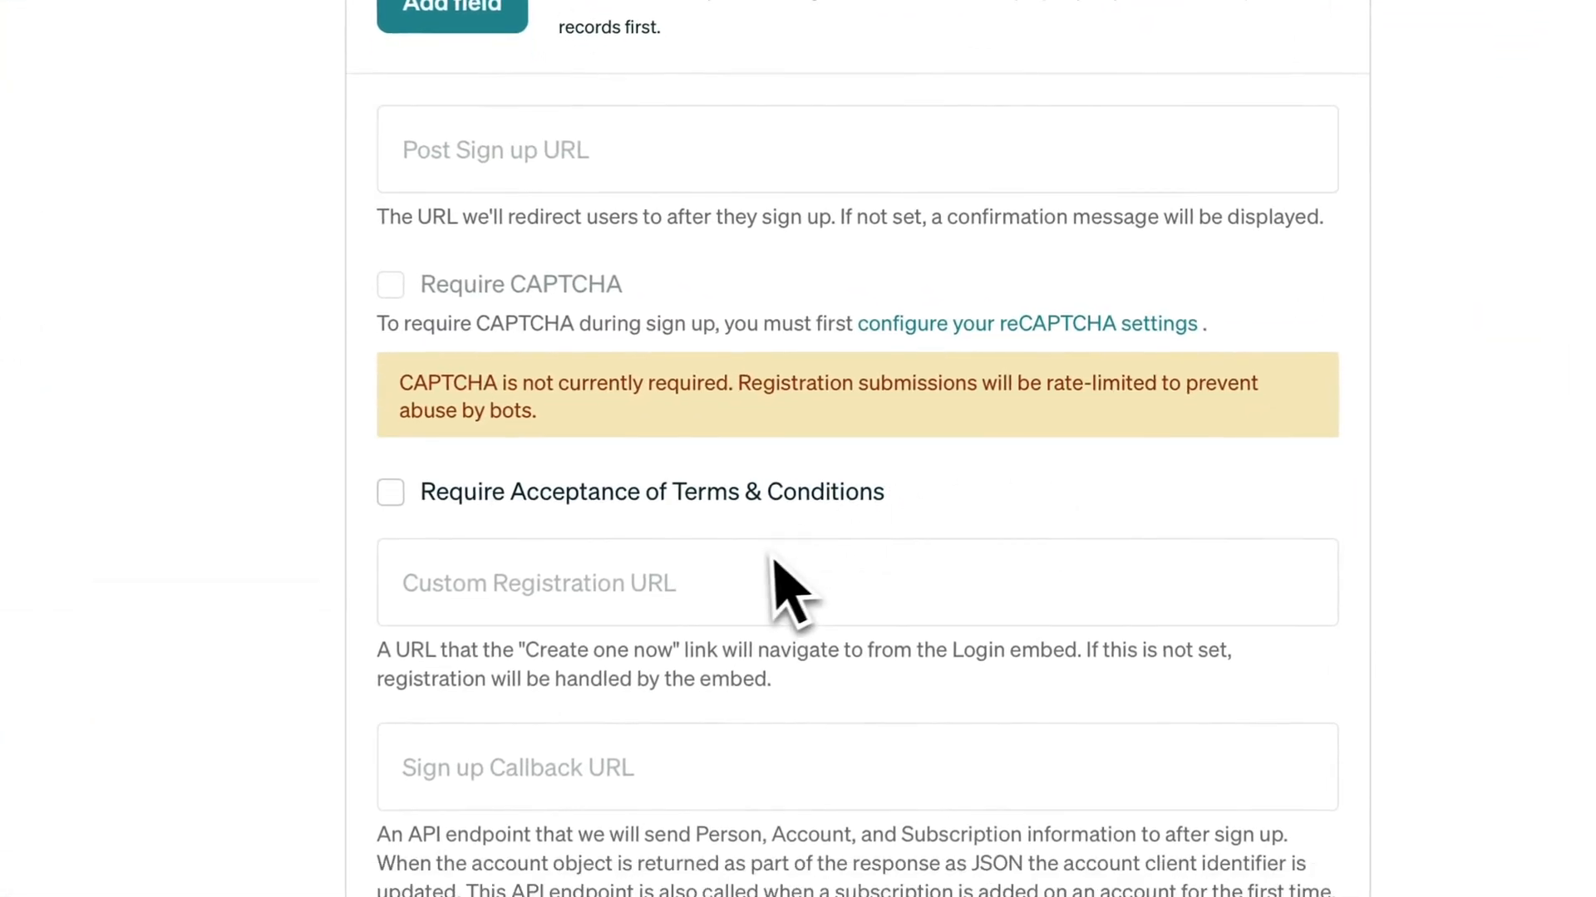
pyautogui.click(390, 491)
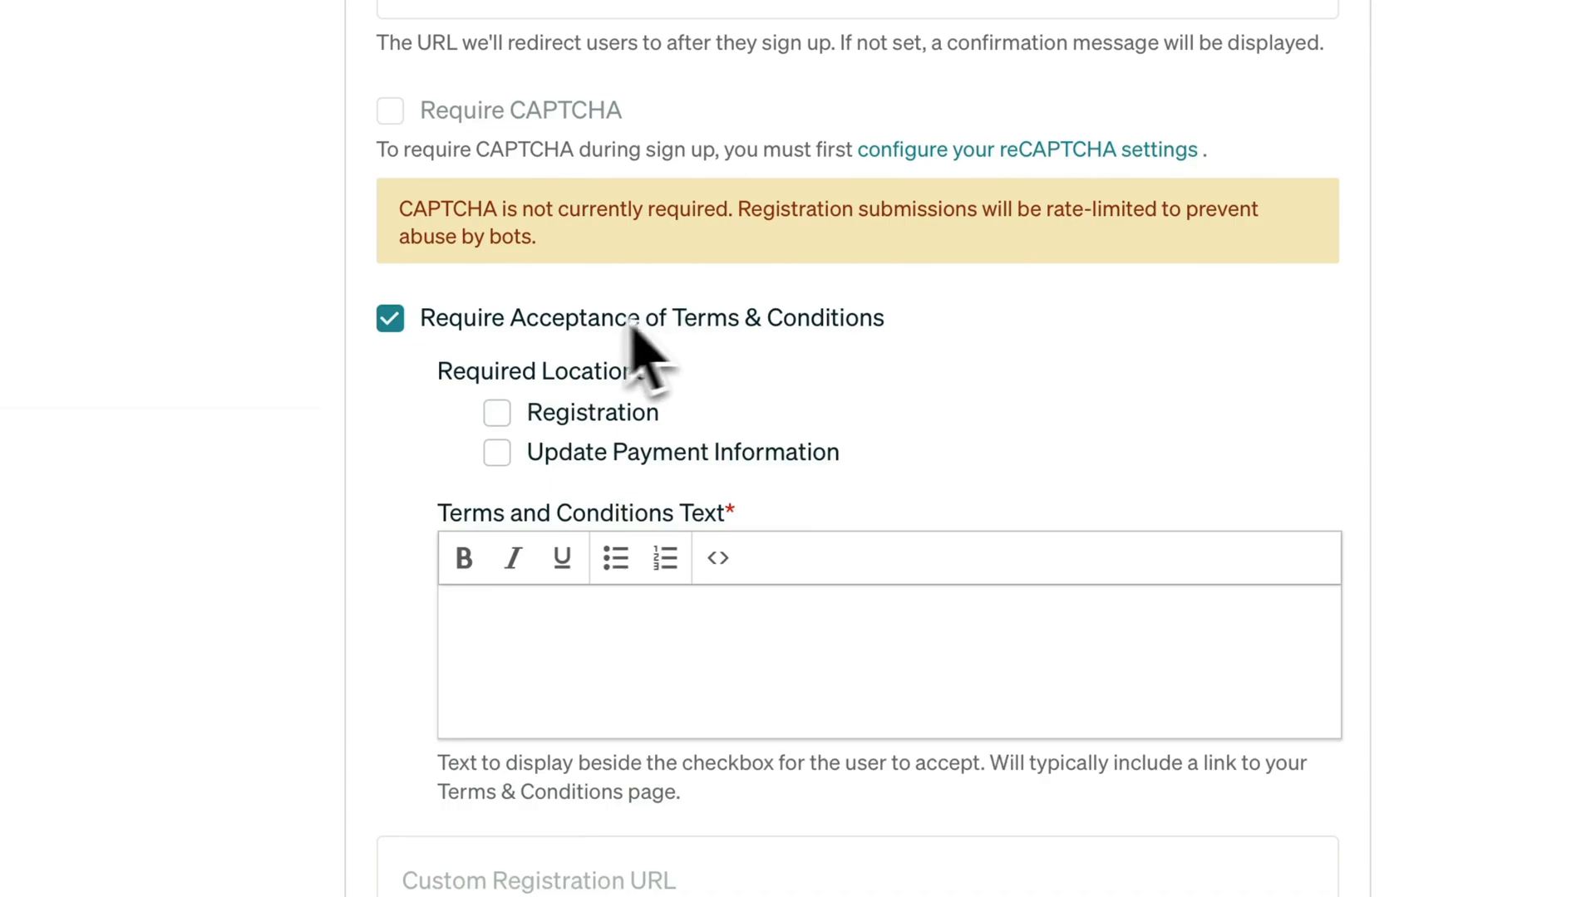
pyautogui.moveTo(779, 377)
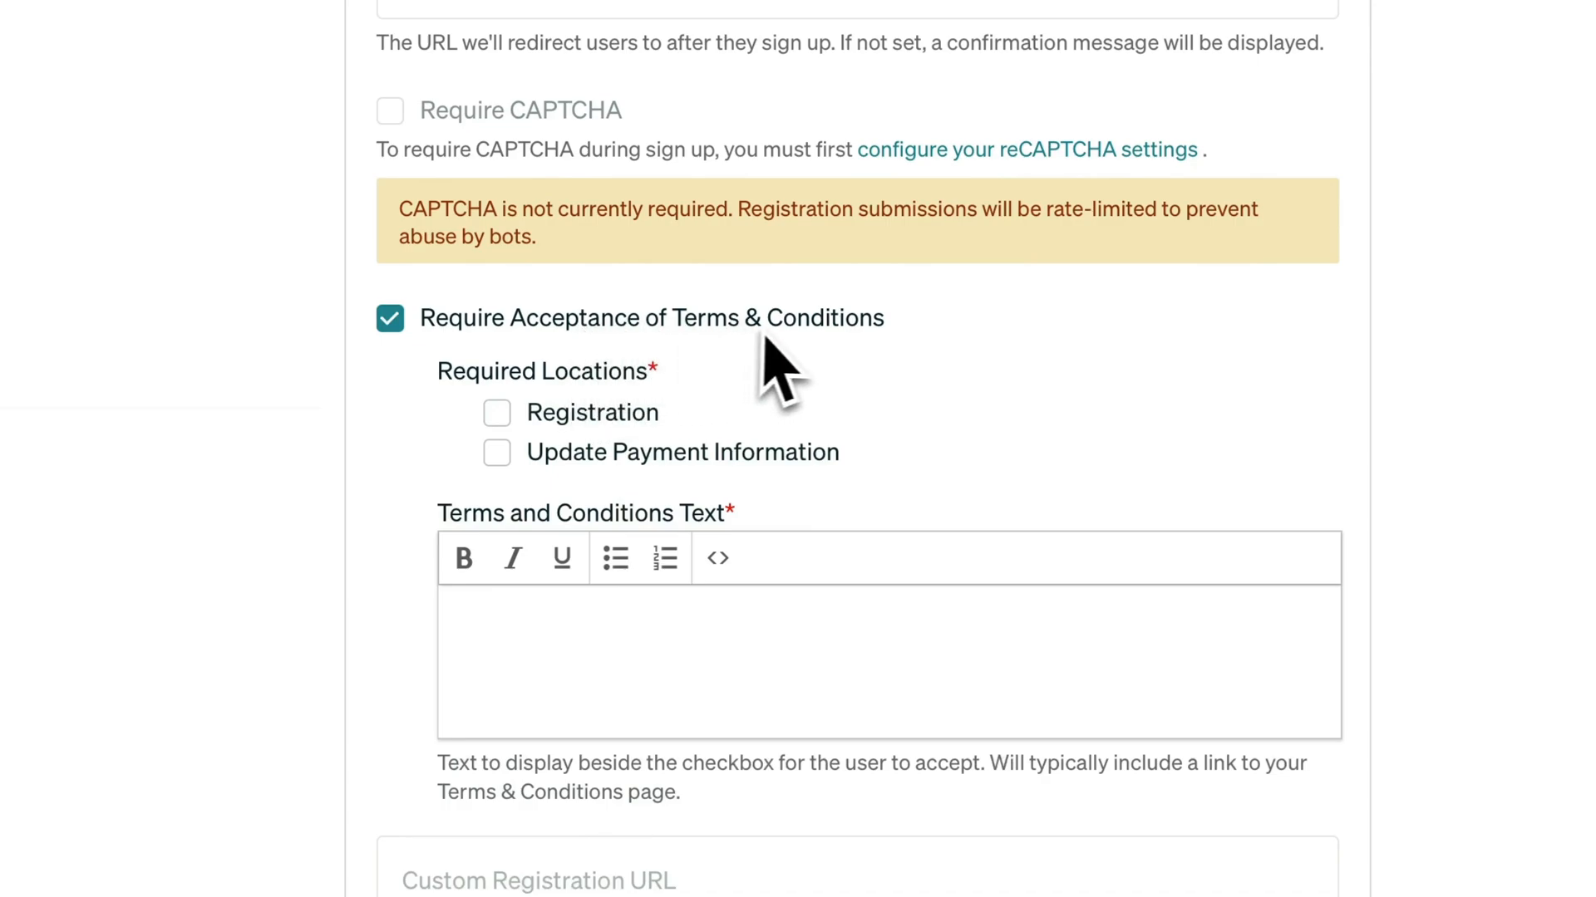
pyautogui.moveTo(611, 447)
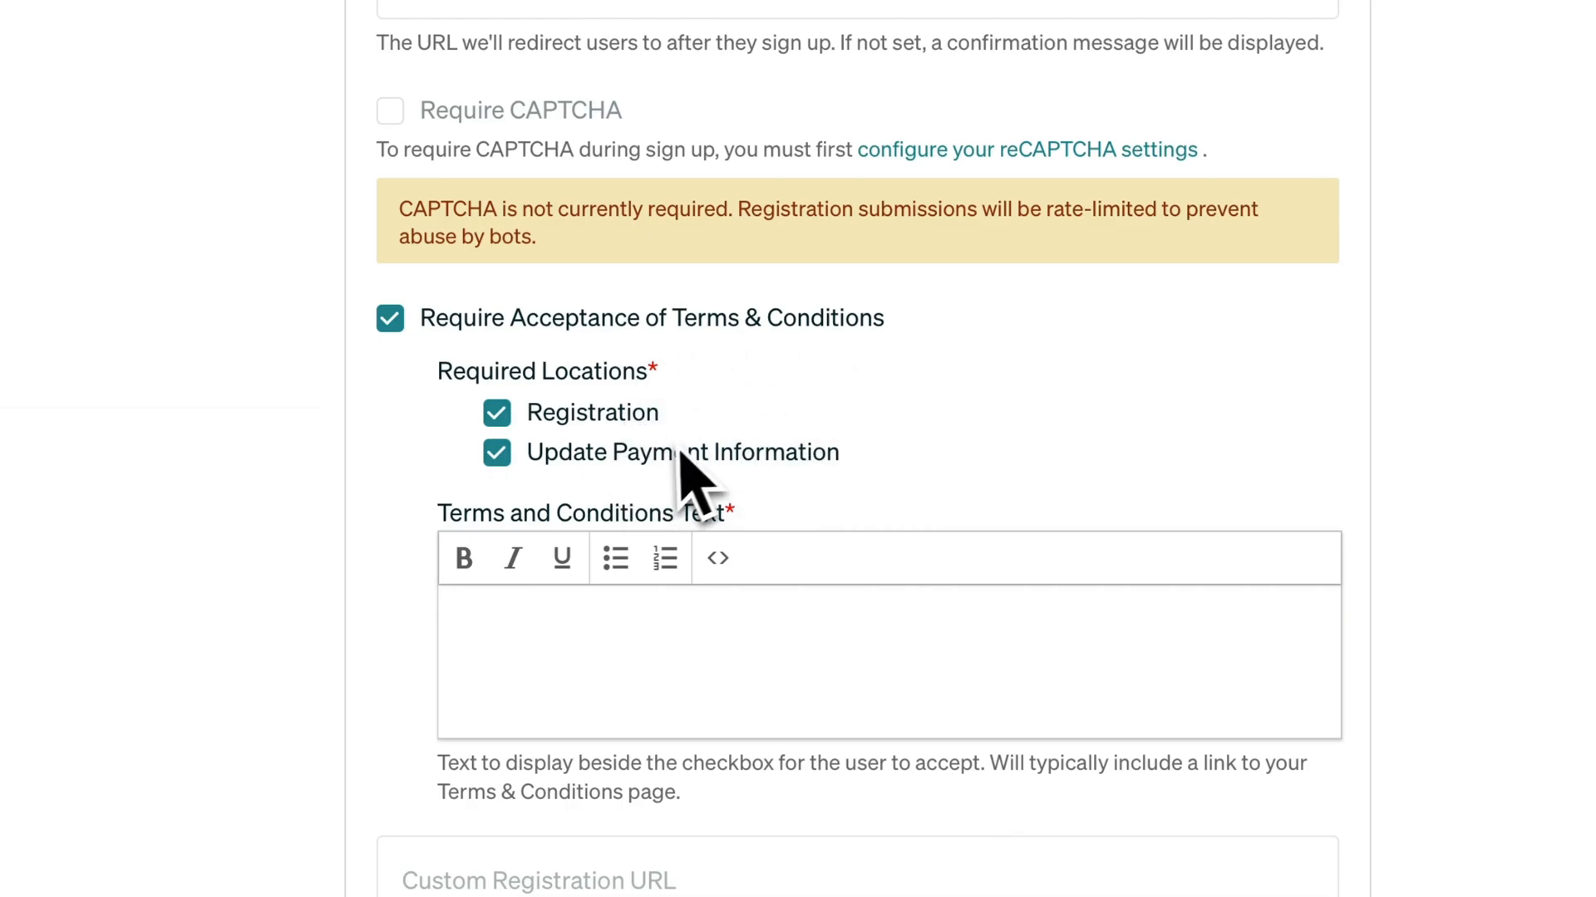
pyautogui.scroll(-3)
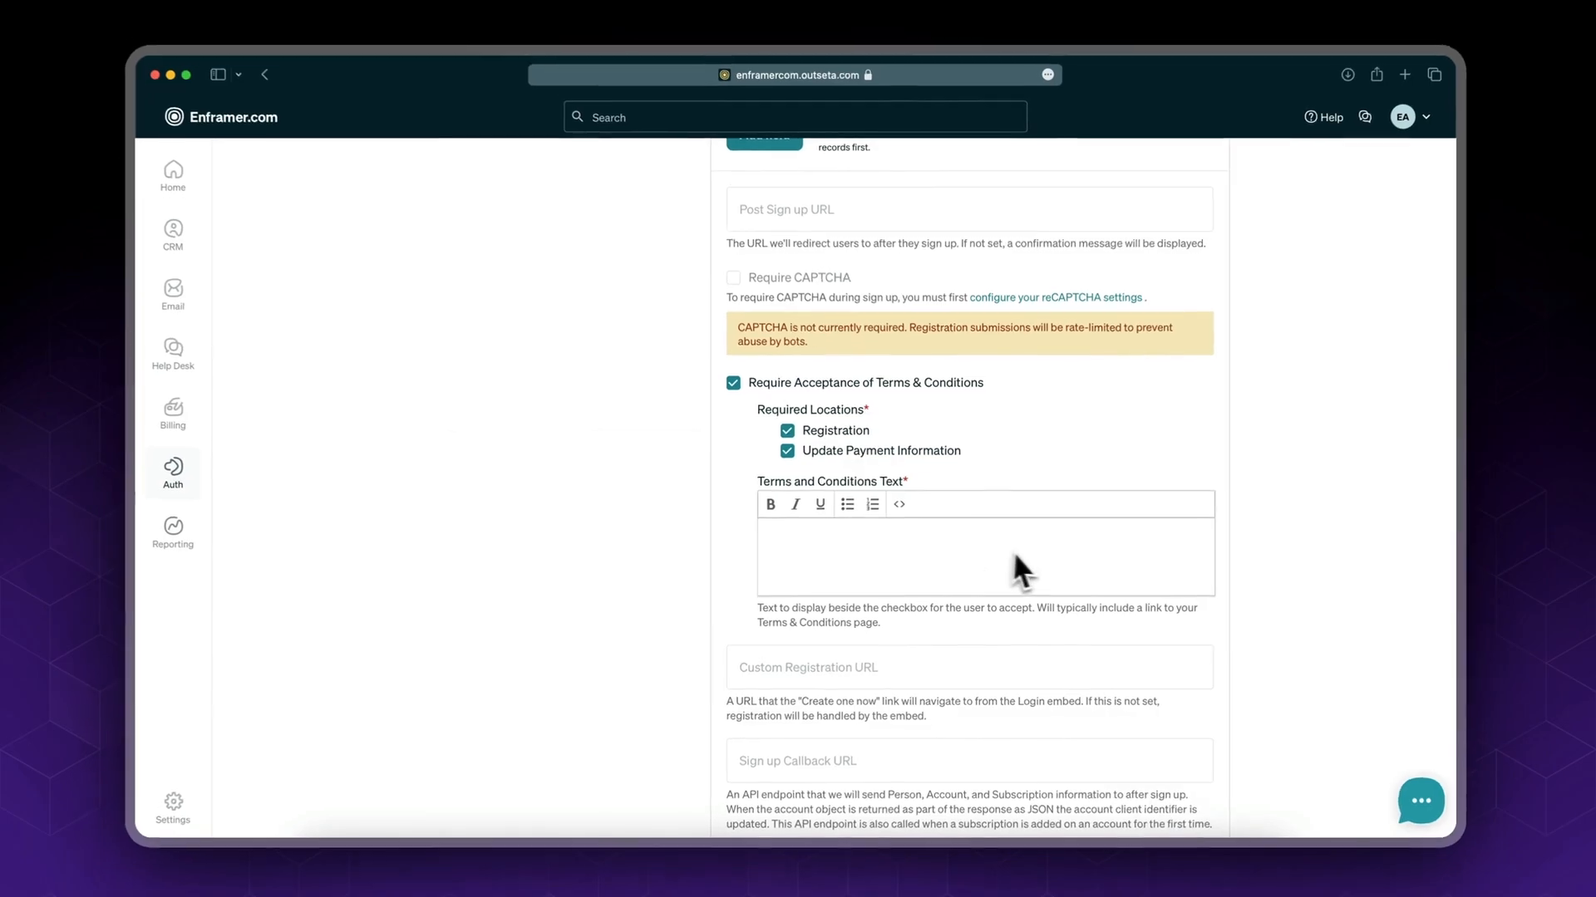
pyautogui.scroll(-3)
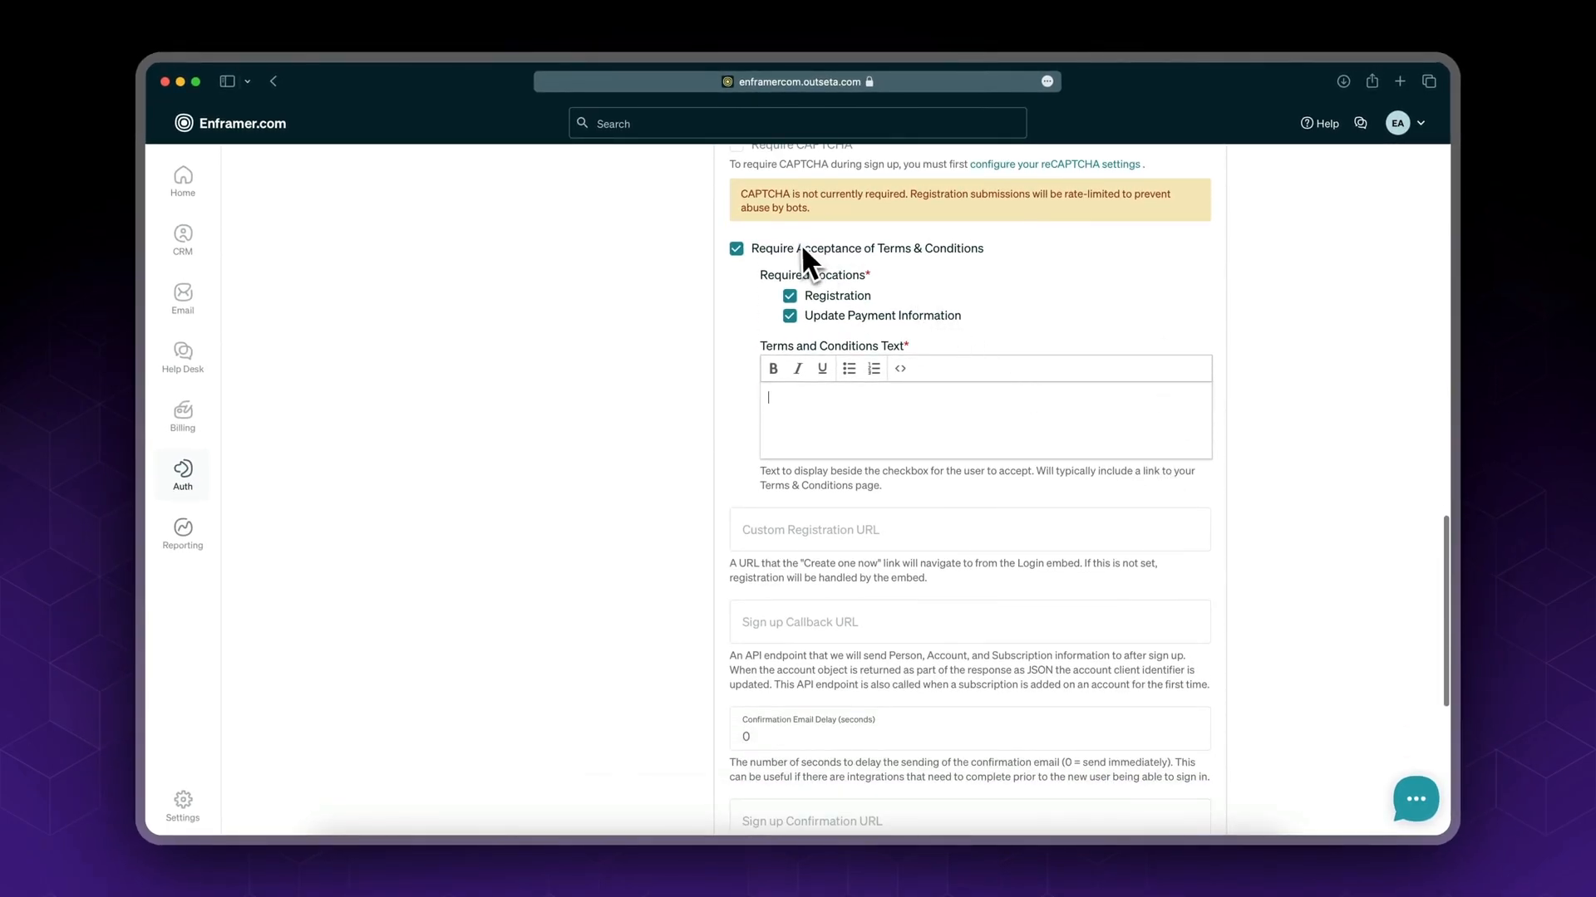
pyautogui.click(735, 248)
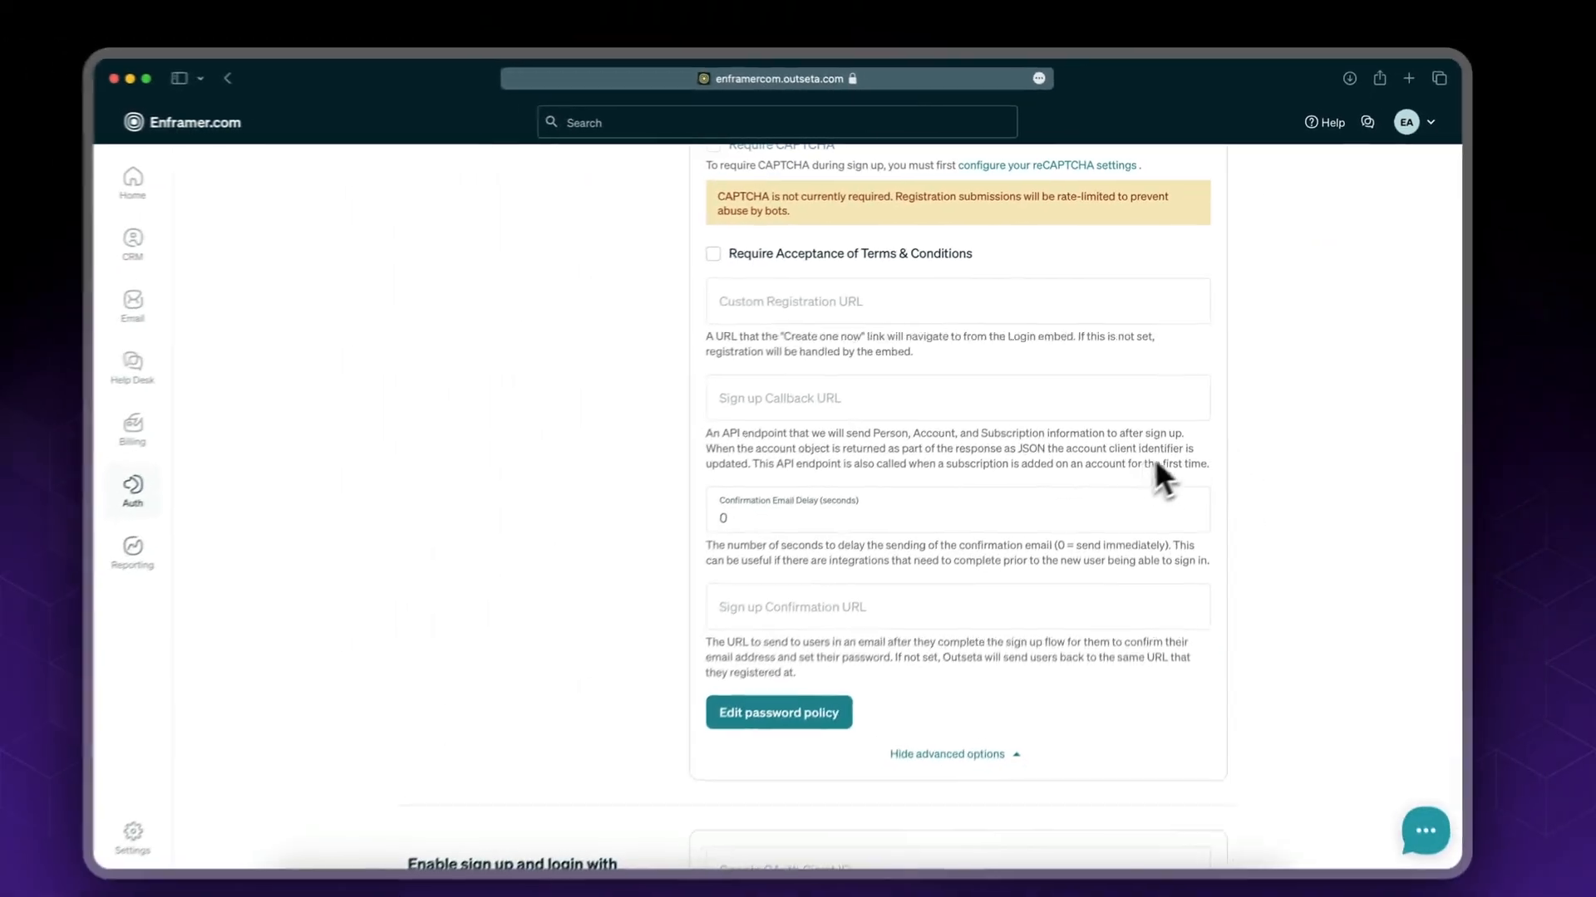
# Step: Save the Sign up and Login settings from the bottom of the page
pyautogui.scroll(-3)
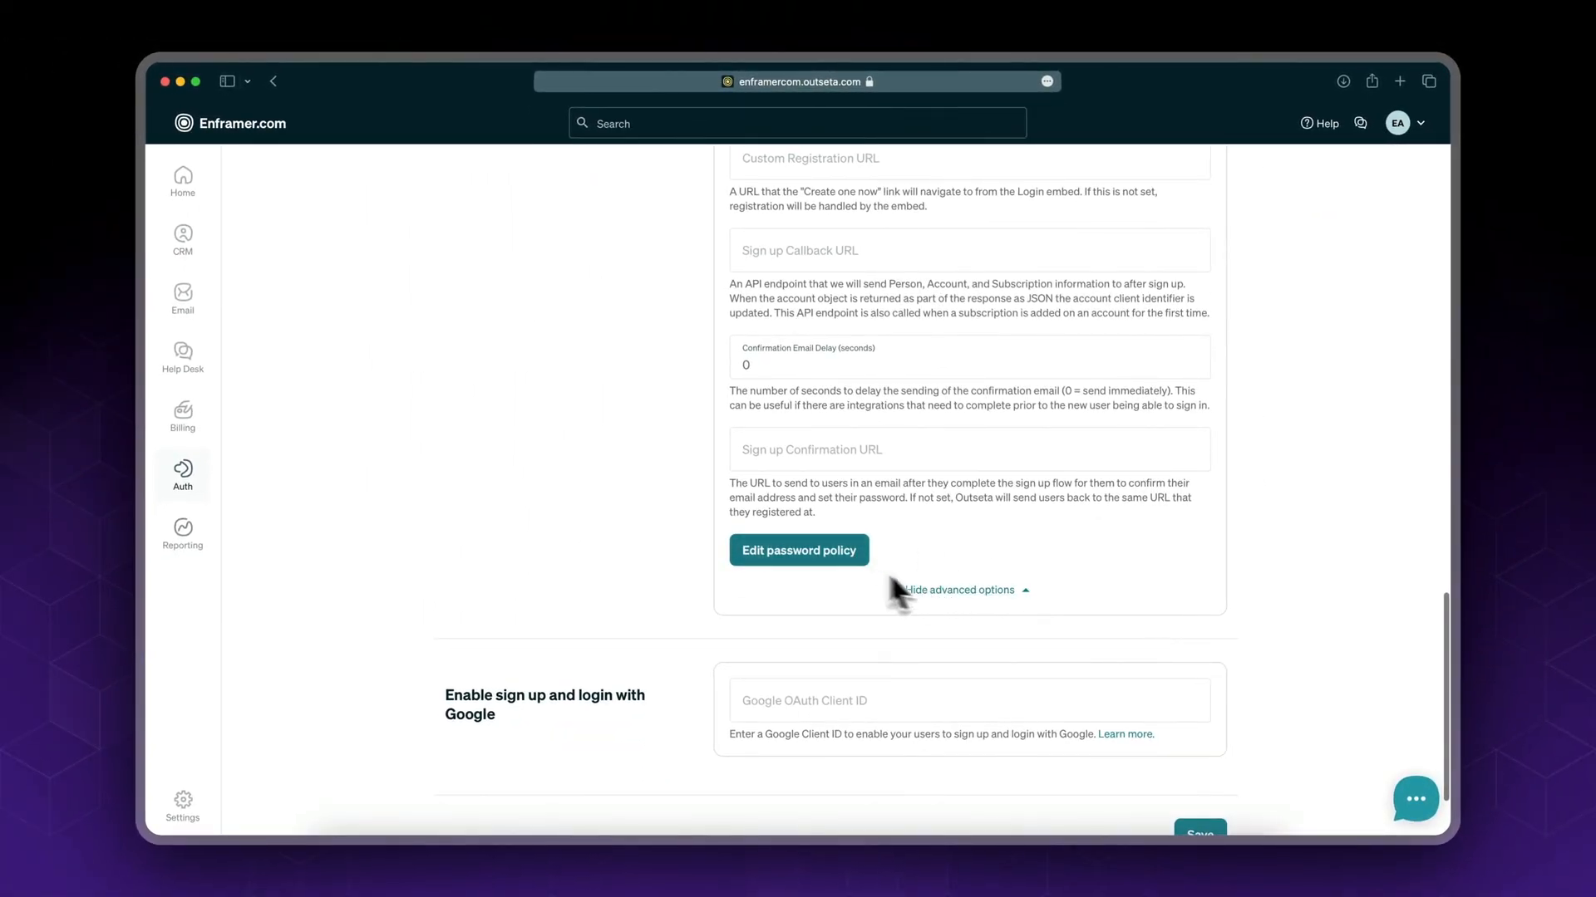
pyautogui.scroll(-3)
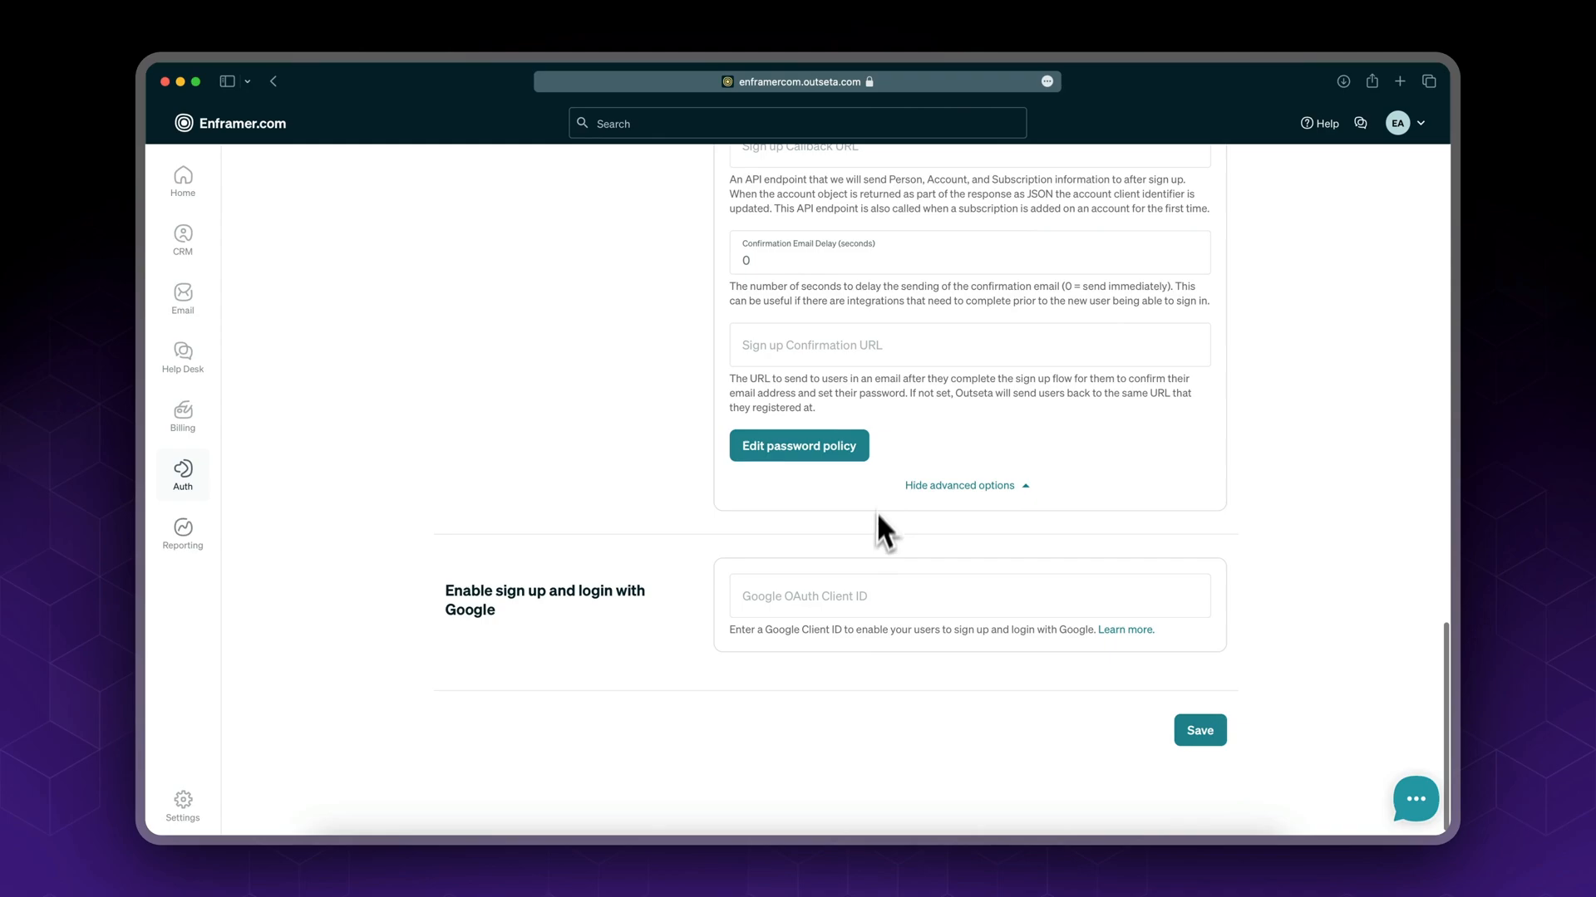
pyautogui.moveTo(763, 697)
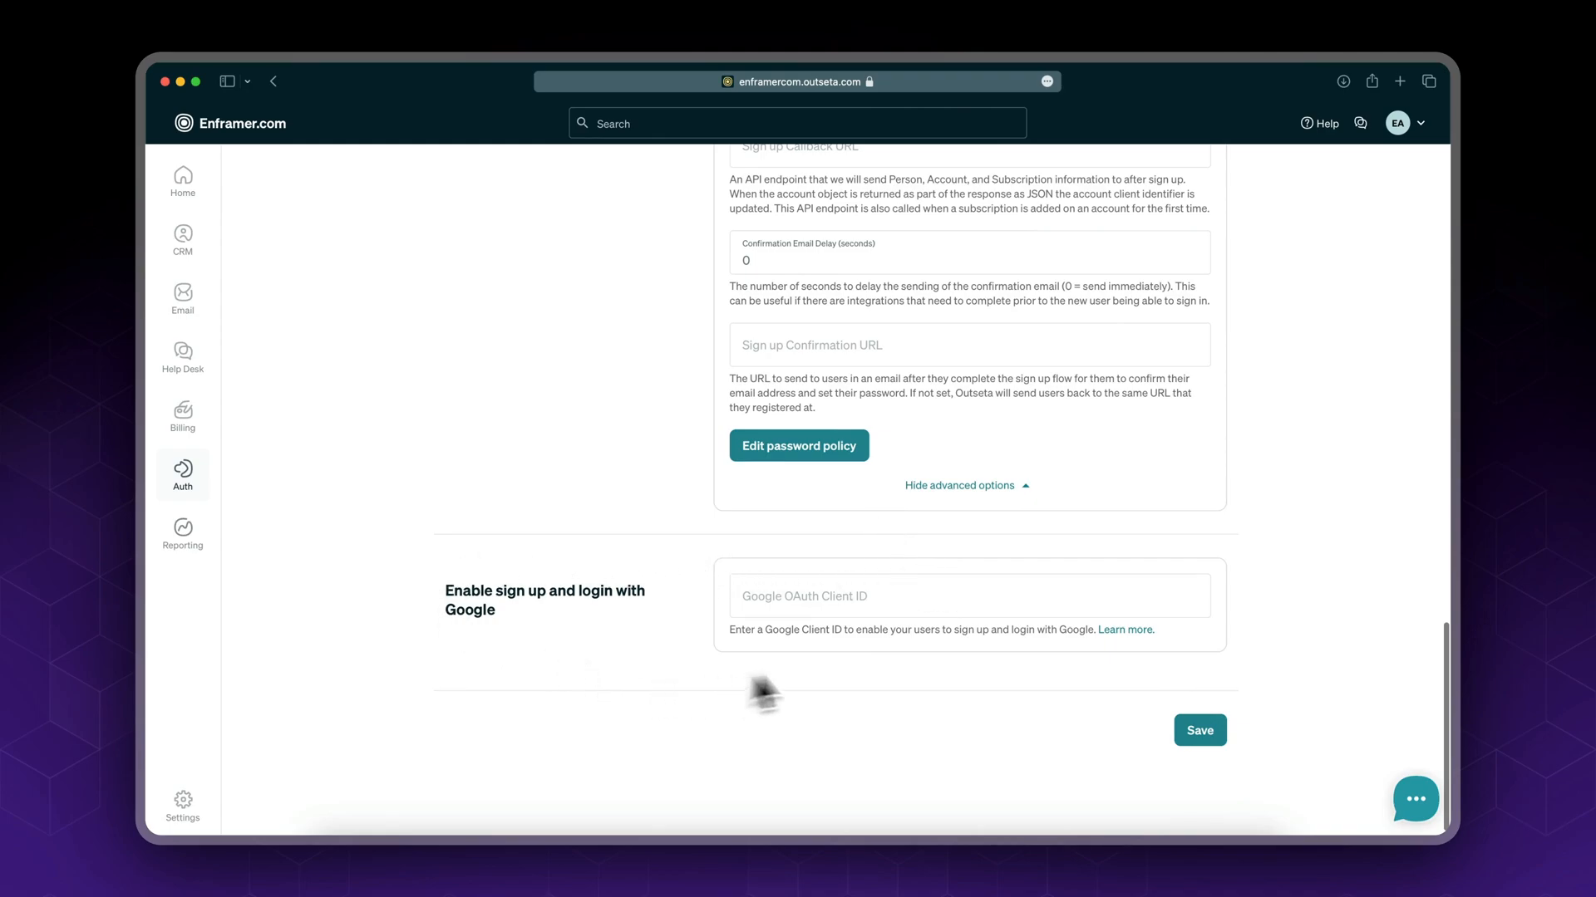
pyautogui.moveTo(526, 662)
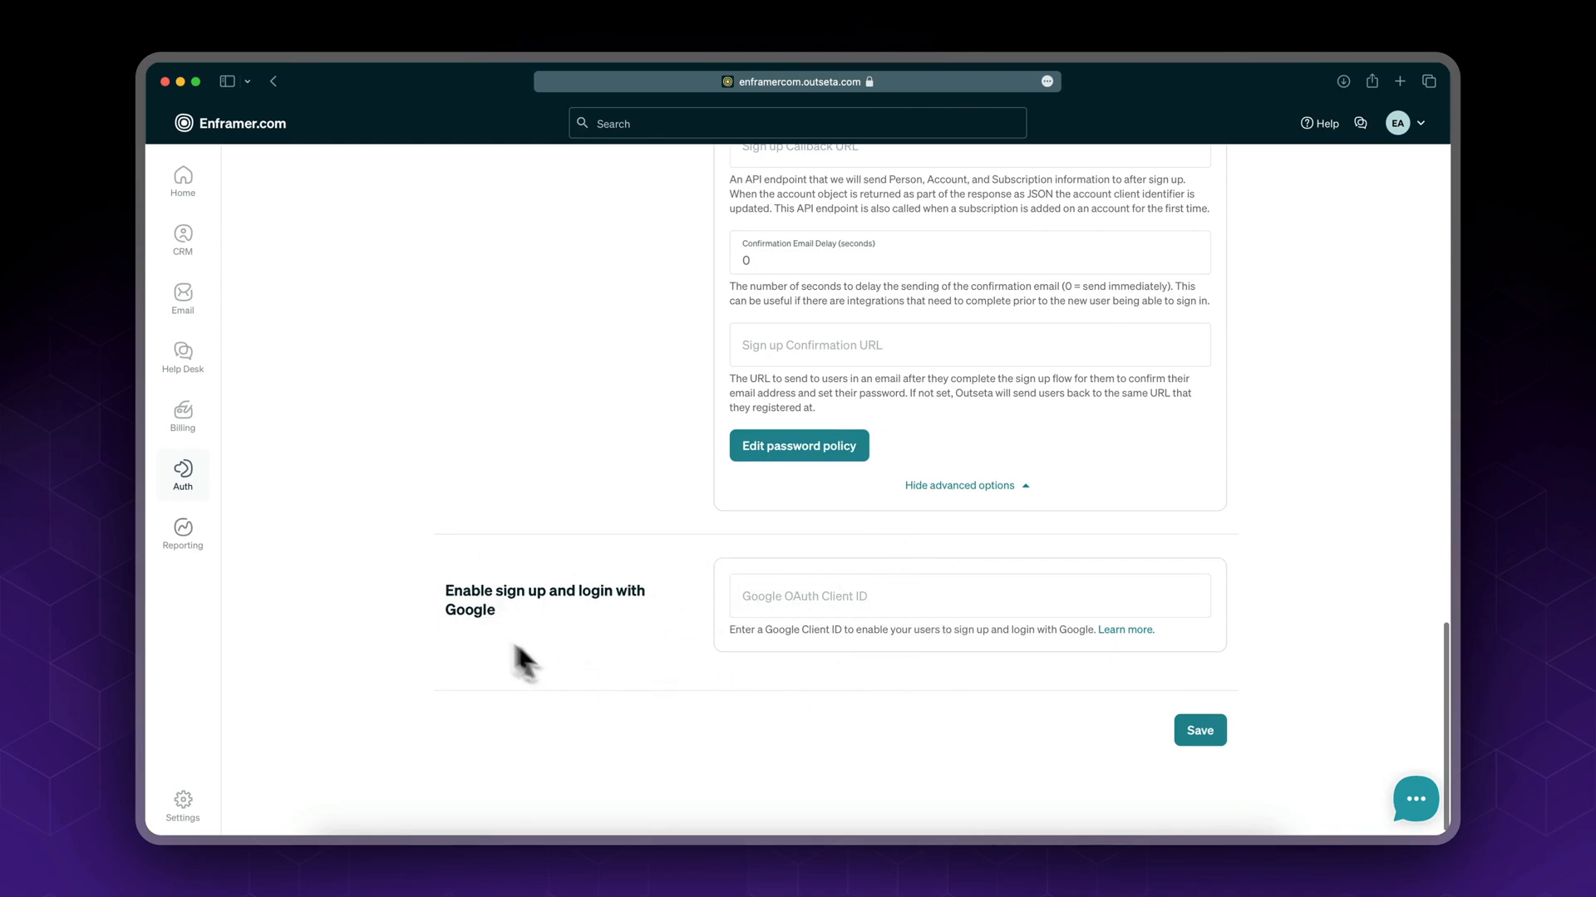
pyautogui.moveTo(890, 606)
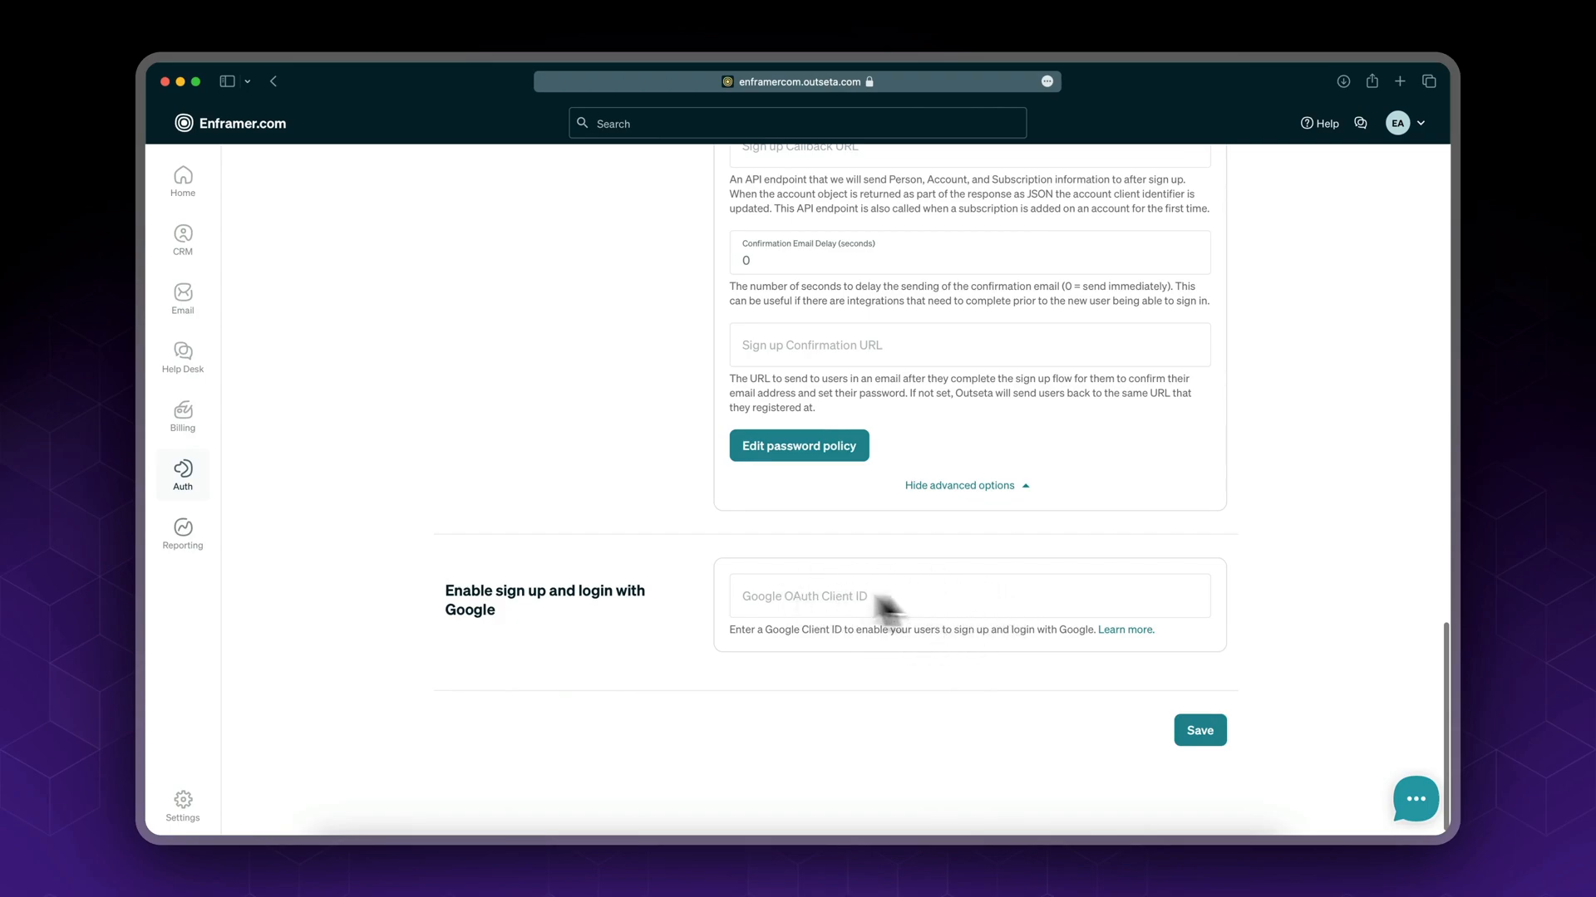
pyautogui.moveTo(792, 631)
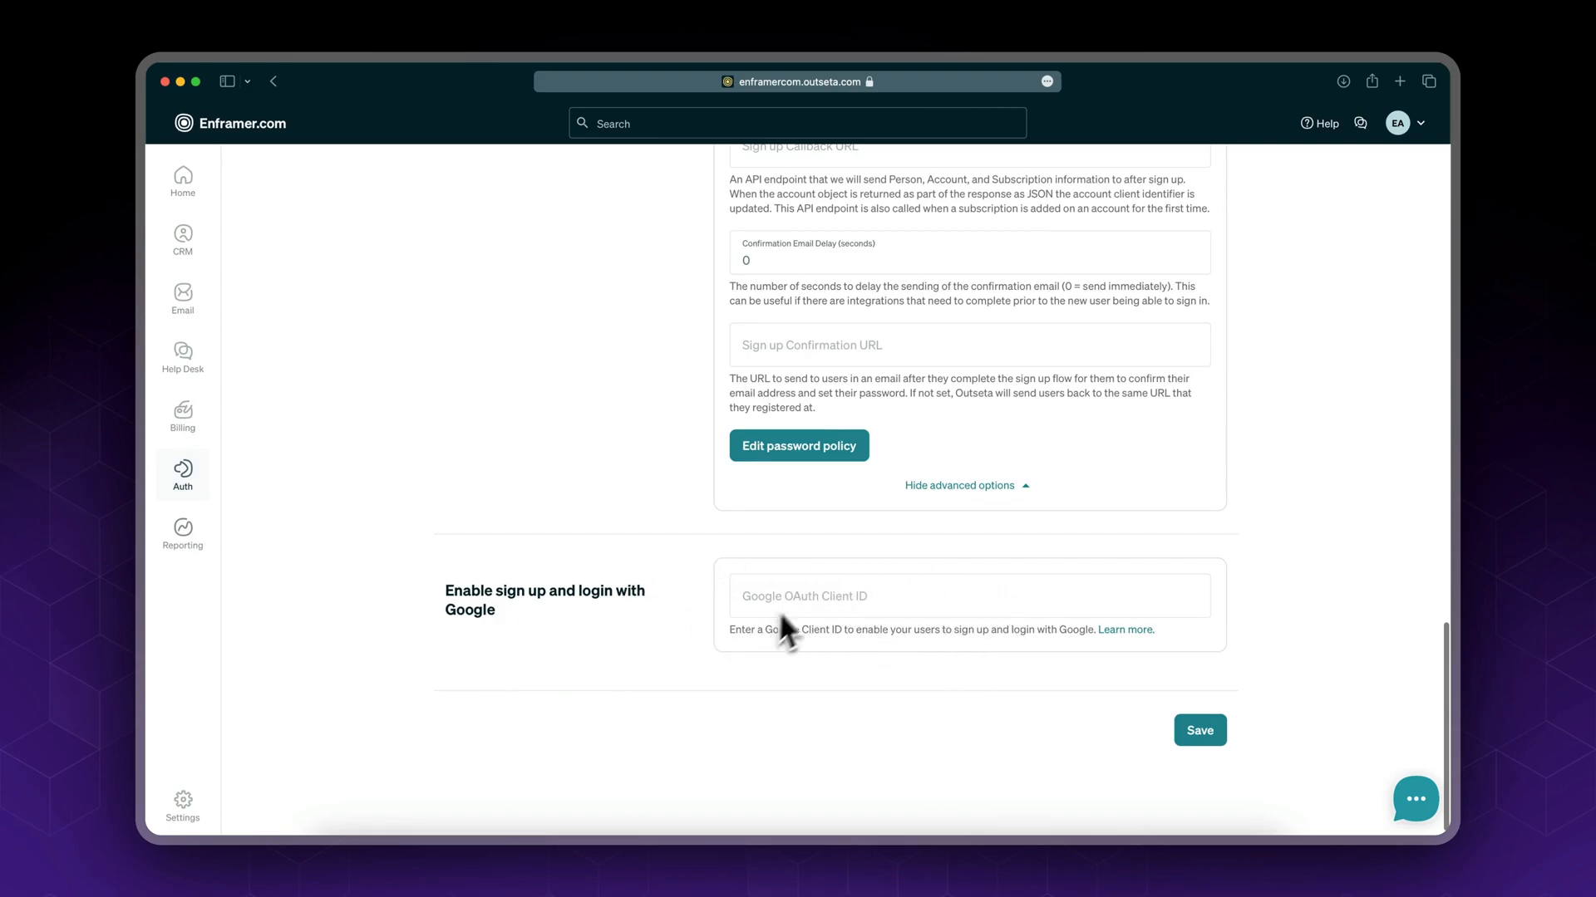
pyautogui.moveTo(862, 559)
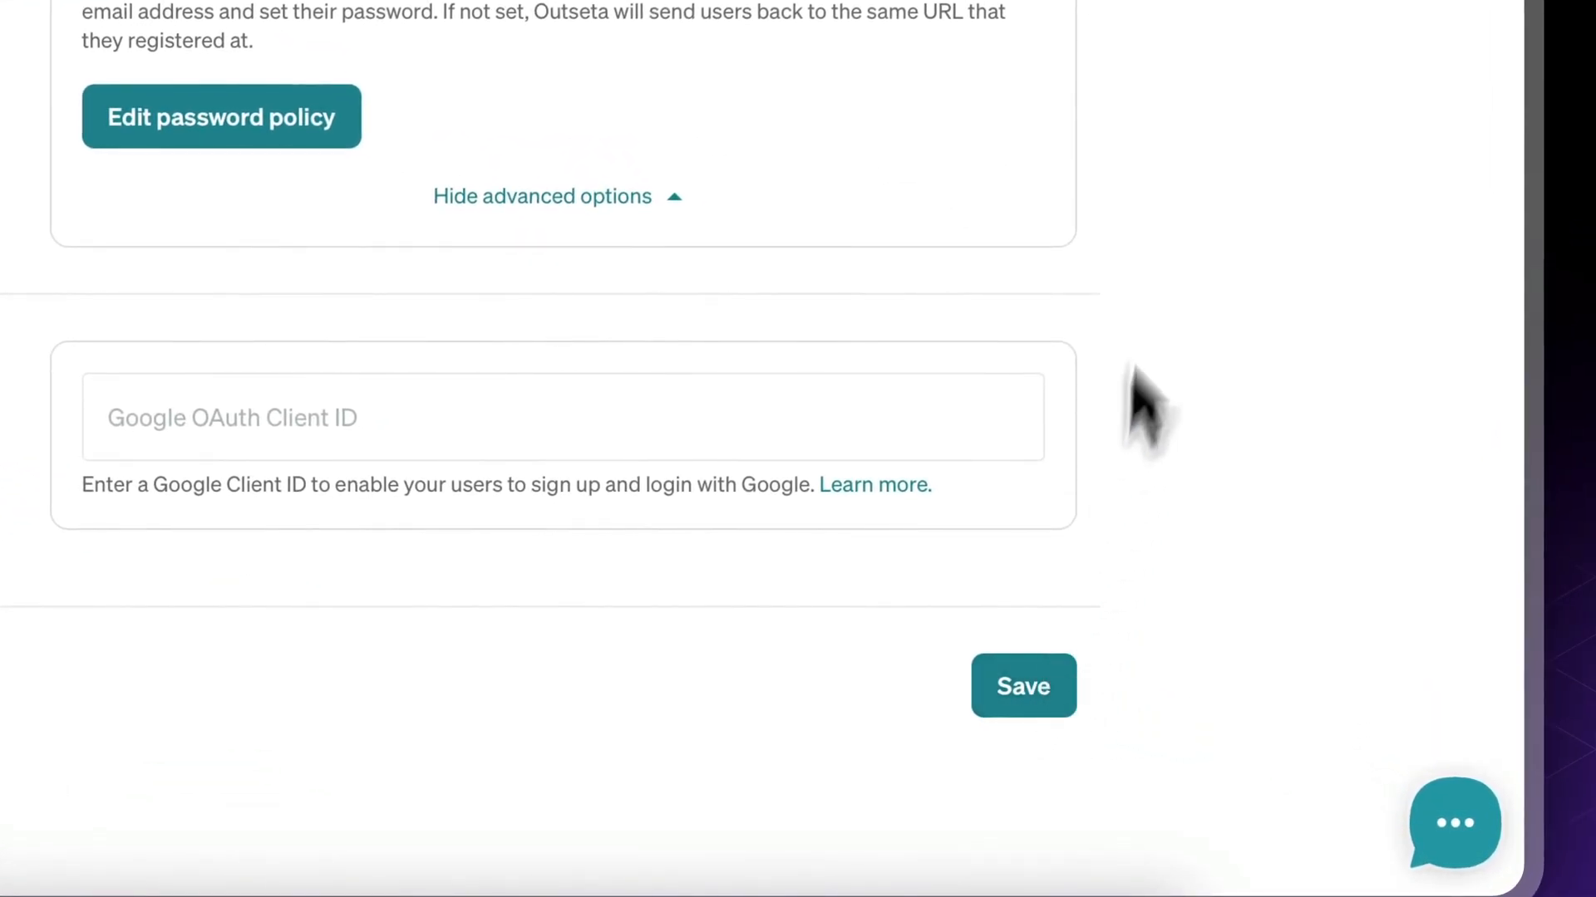
pyautogui.click(1023, 685)
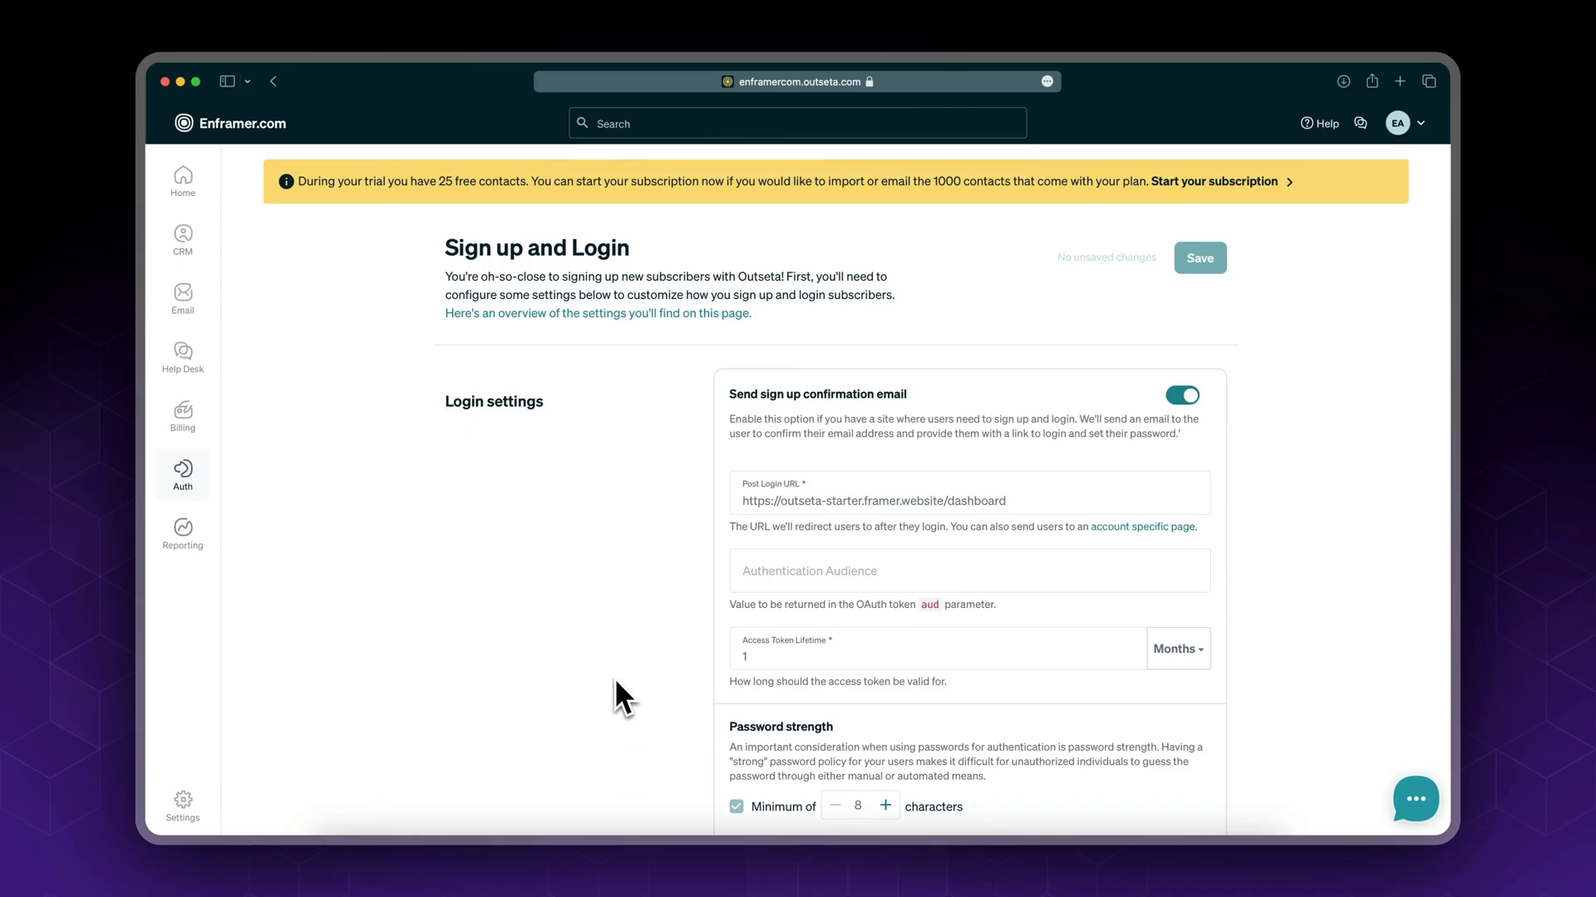
pyautogui.moveTo(620, 697)
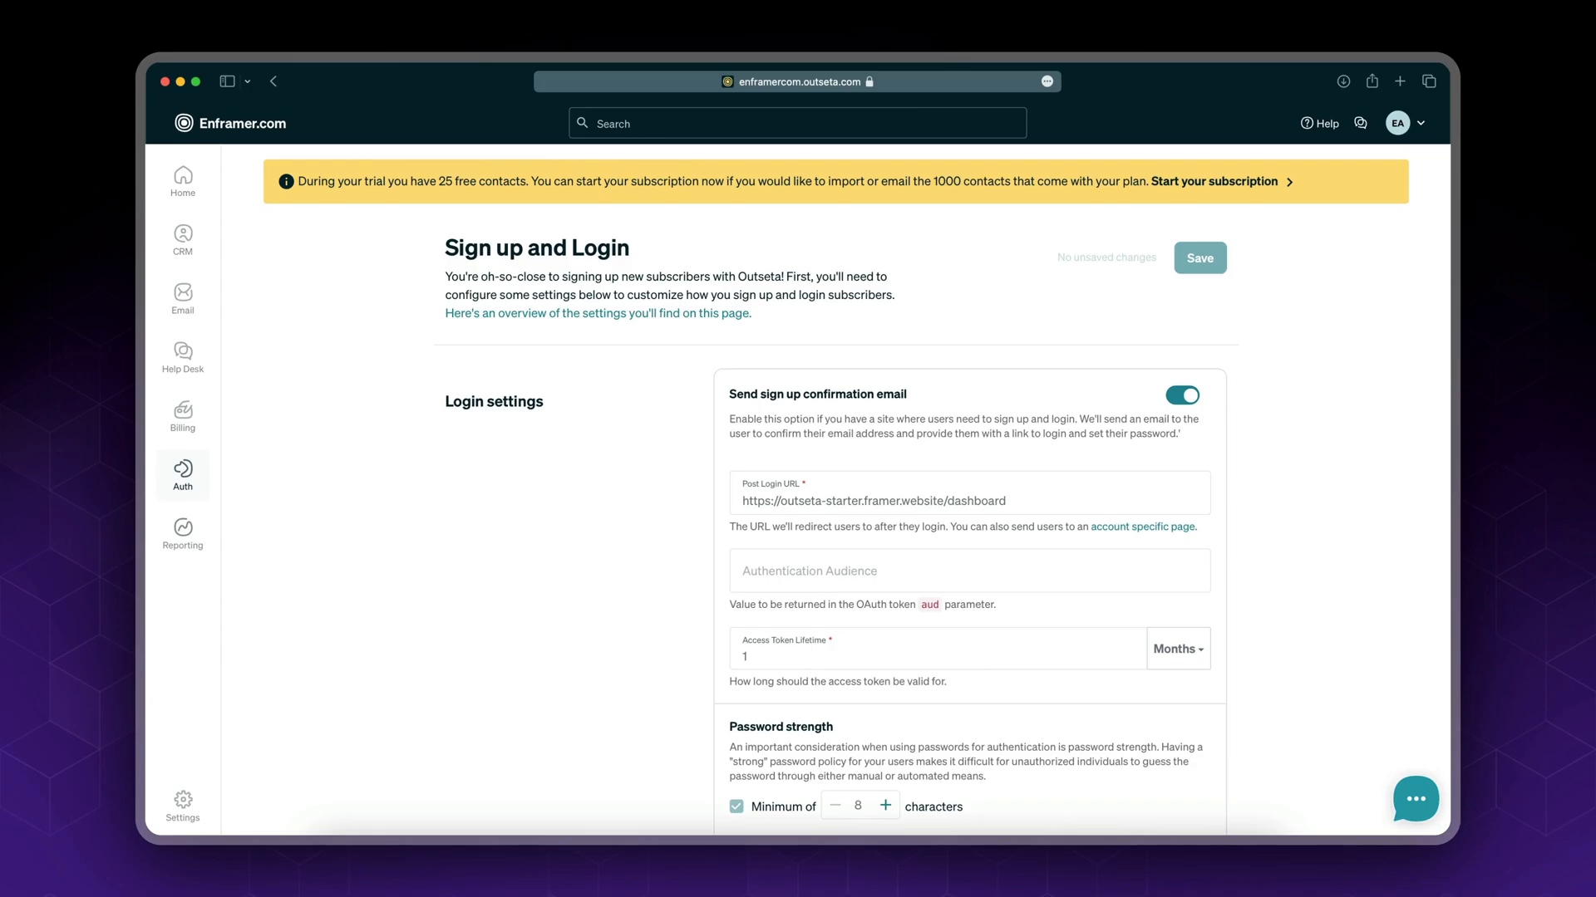
pyautogui.moveTo(674, 766)
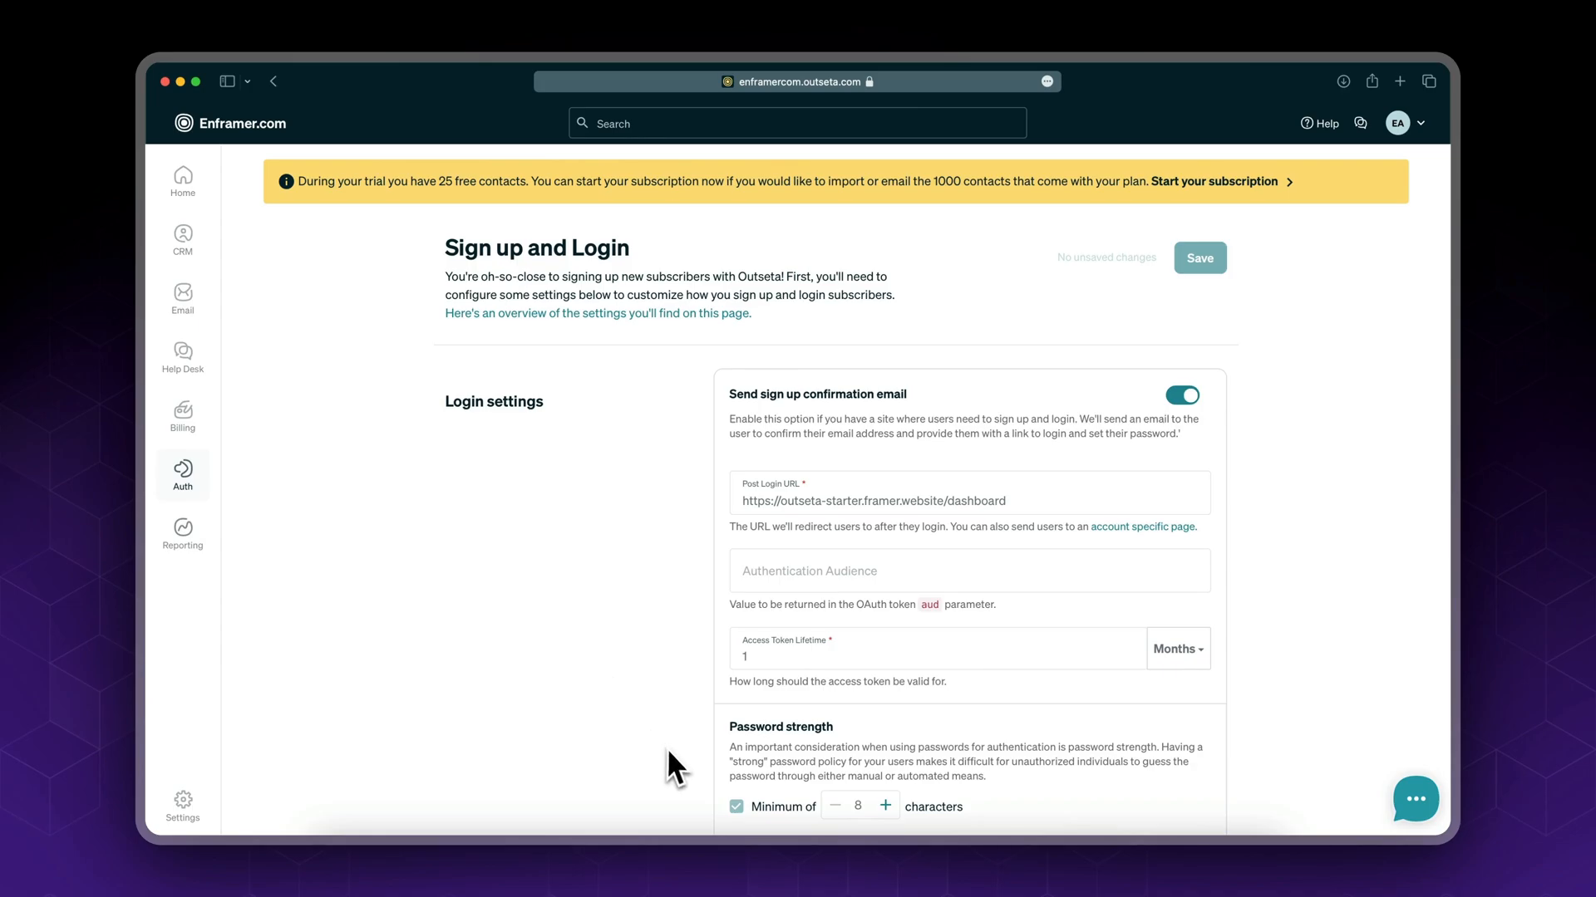